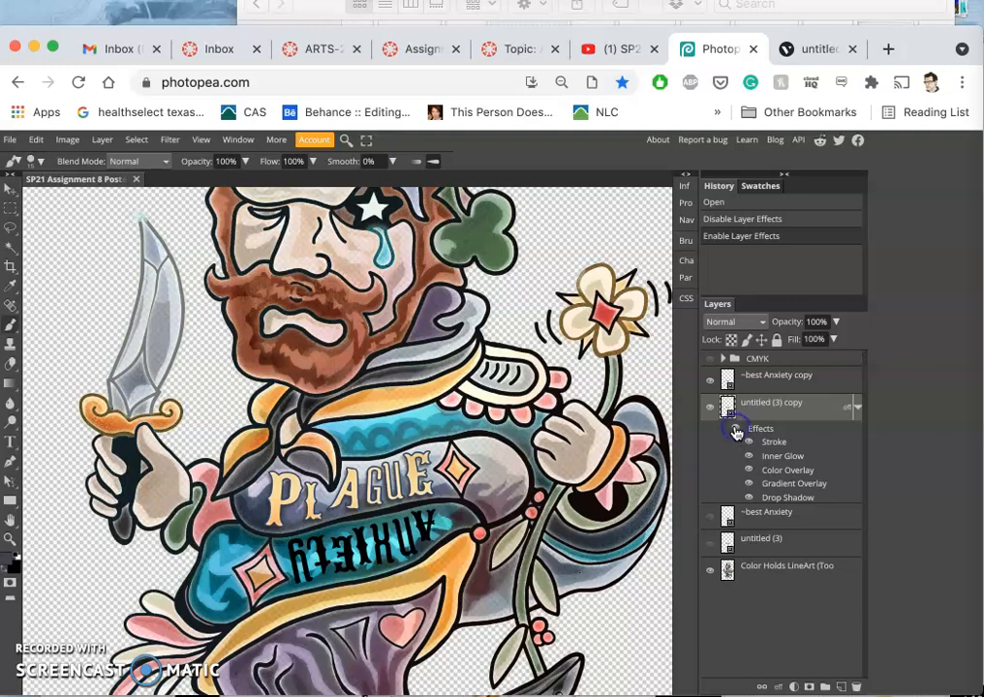
Toggle the lettering layer's effects and decline rasterizing the smart object
left_click(736, 430)
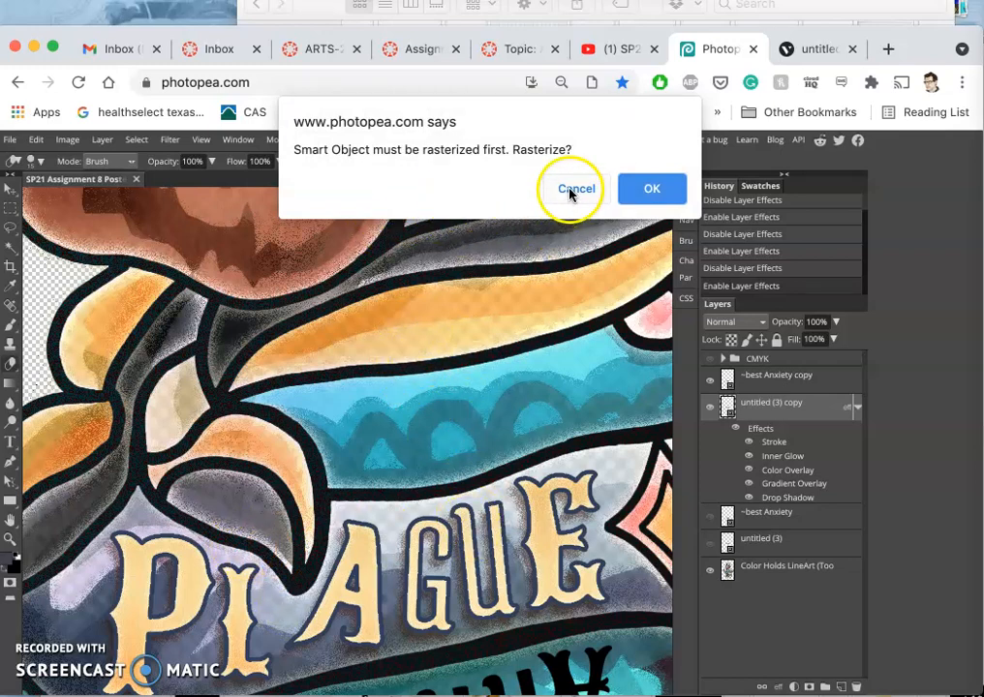
mouse_move(583, 437)
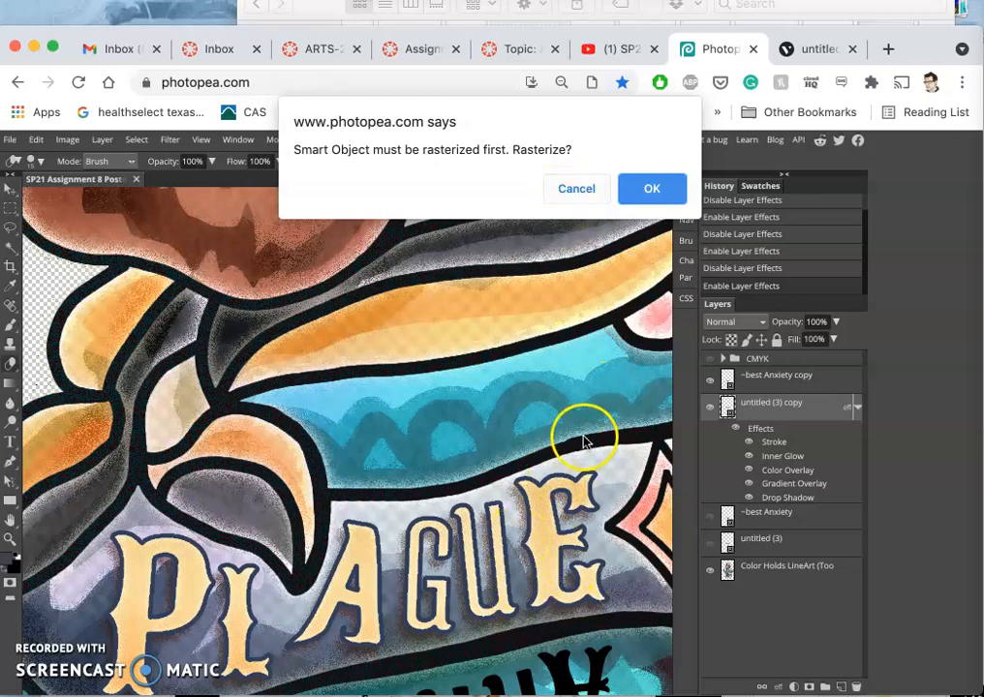
mouse_move(465, 260)
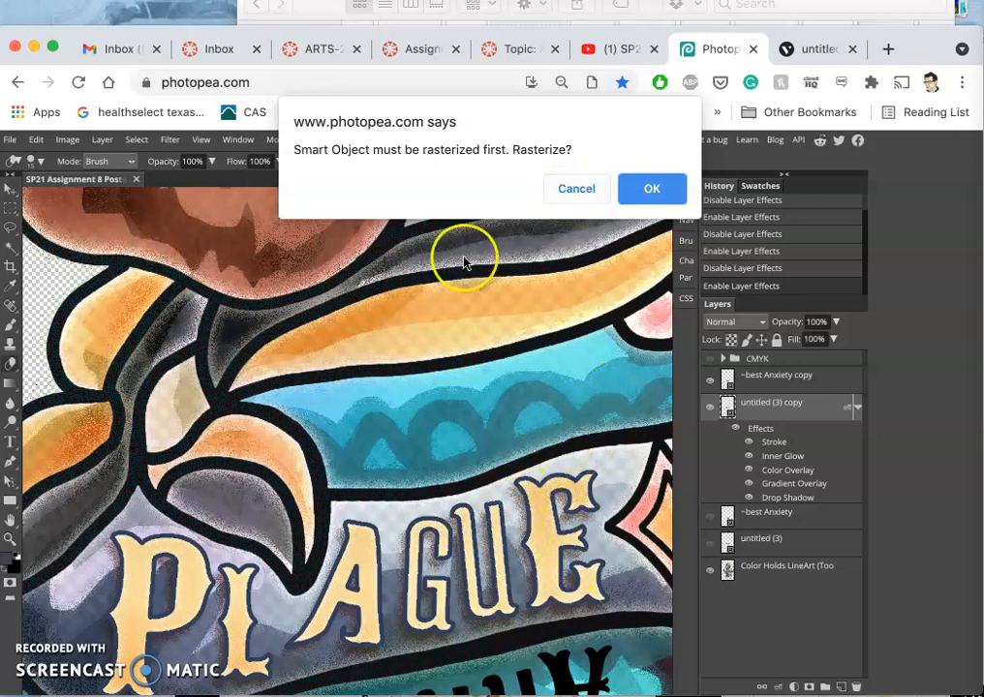
left_click(651, 188)
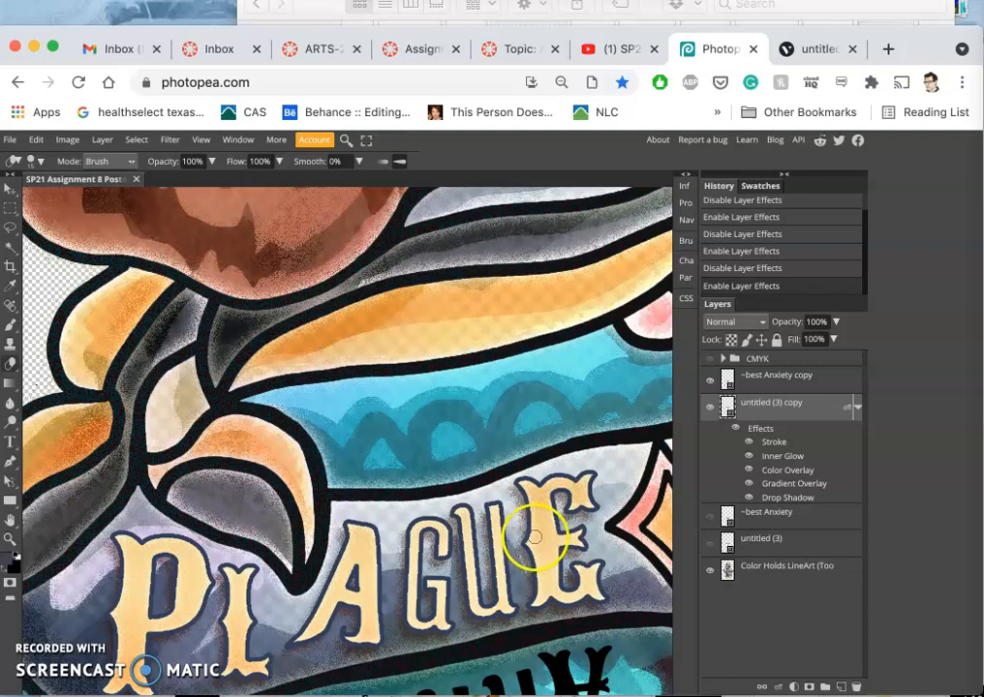
mouse_move(438, 539)
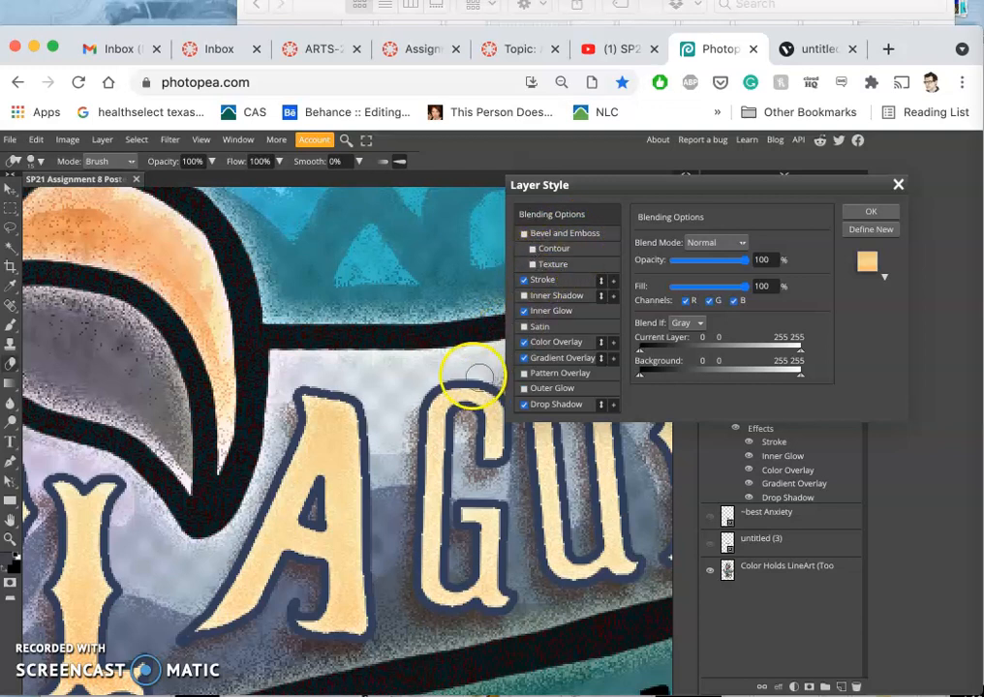
mouse_move(428, 504)
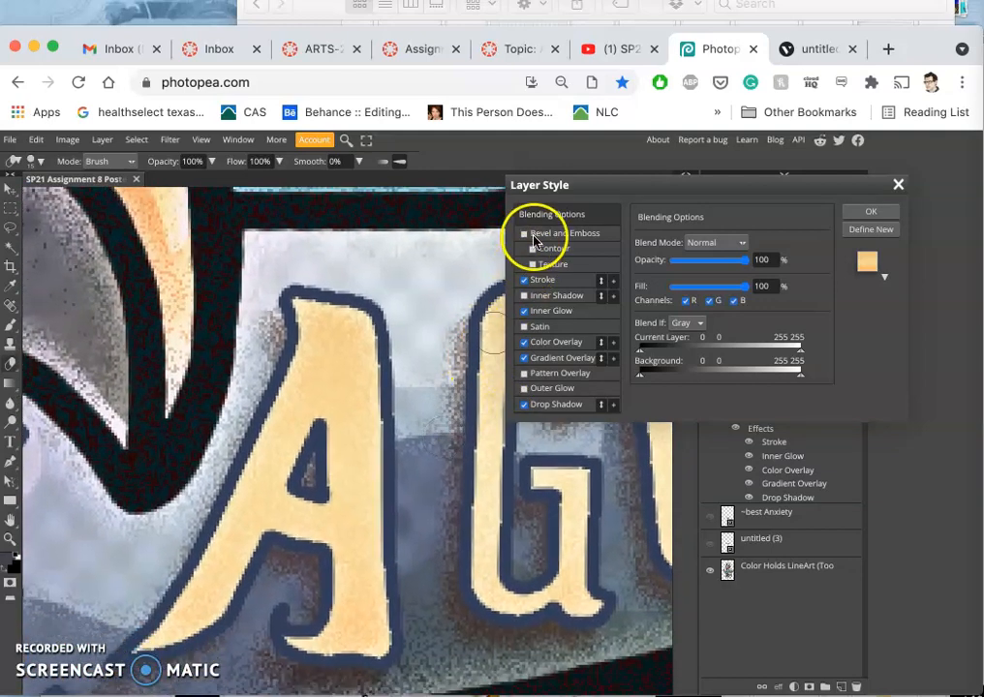
Enable Bevel and Emboss with a Contour and settle its range at about 44%
left_click(523, 232)
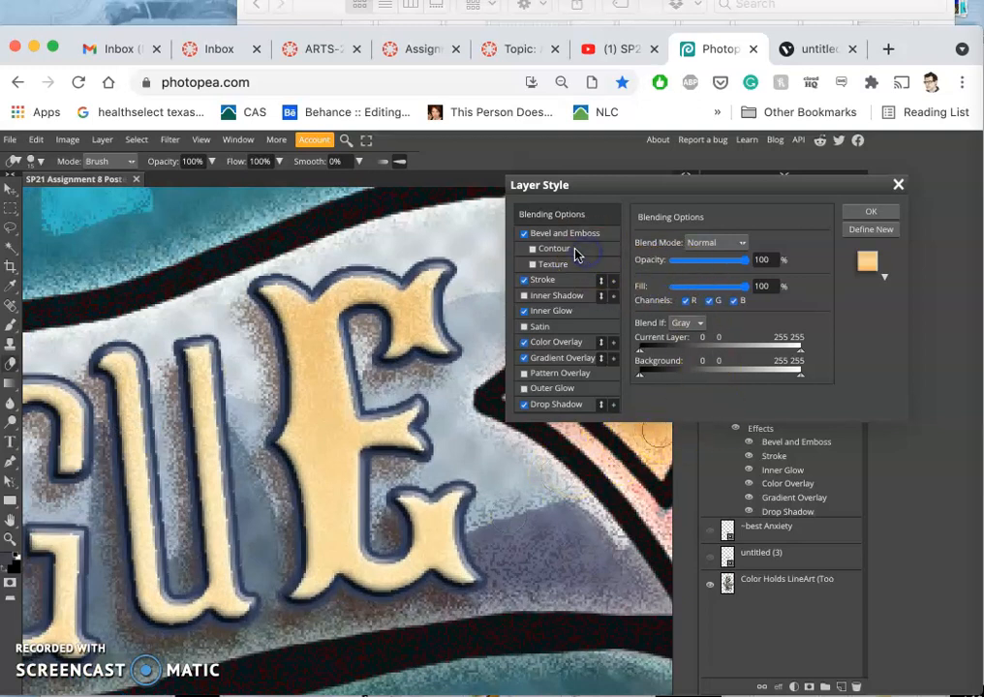
left_click(566, 232)
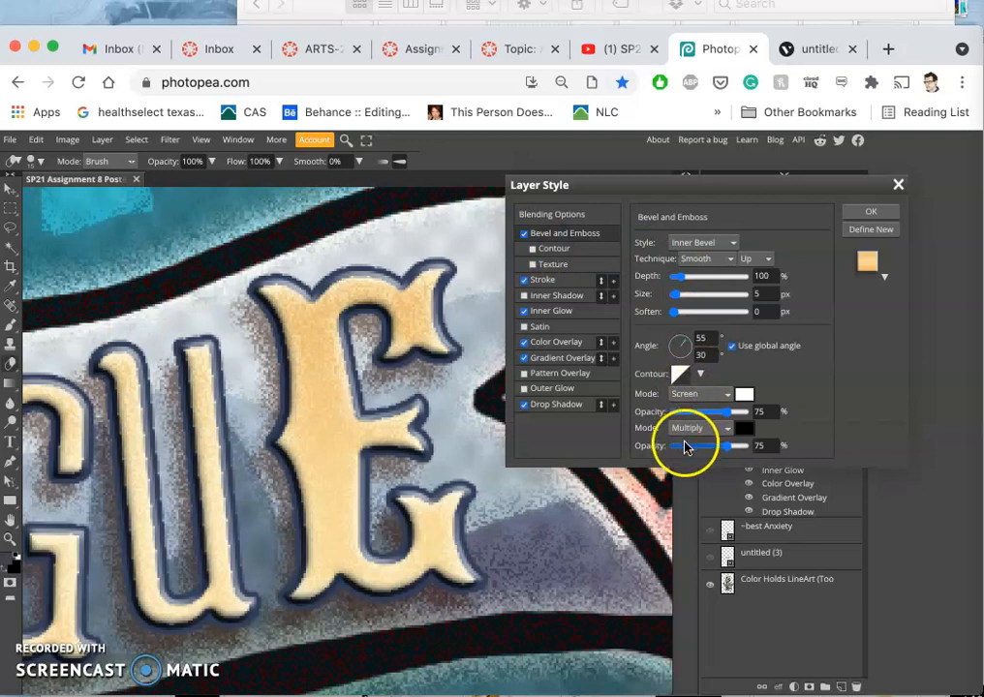
left_click(554, 248)
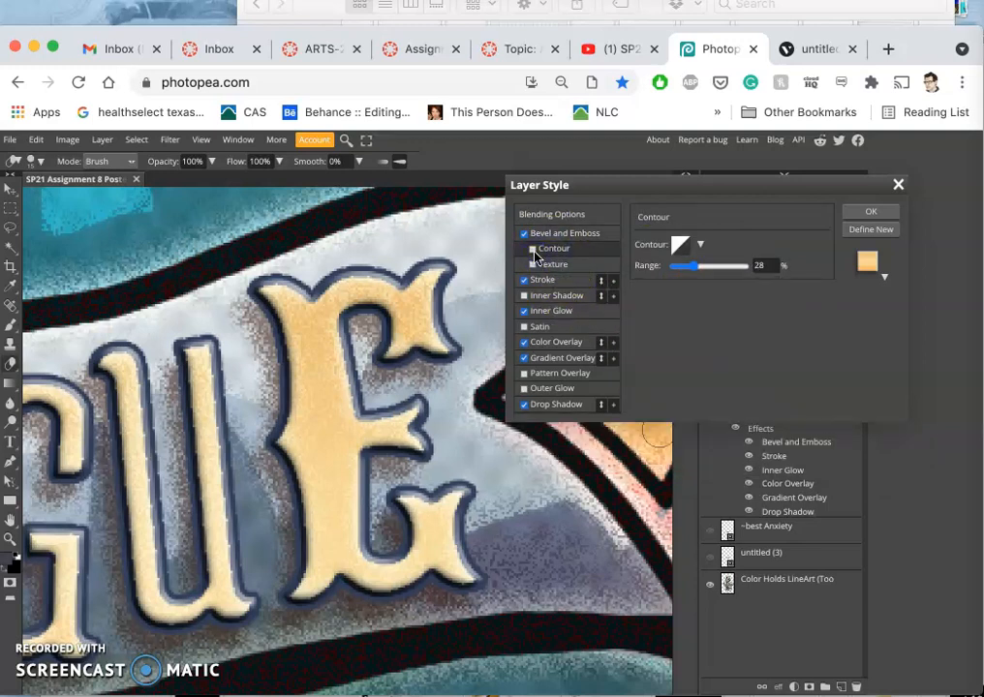
left_click(523, 248)
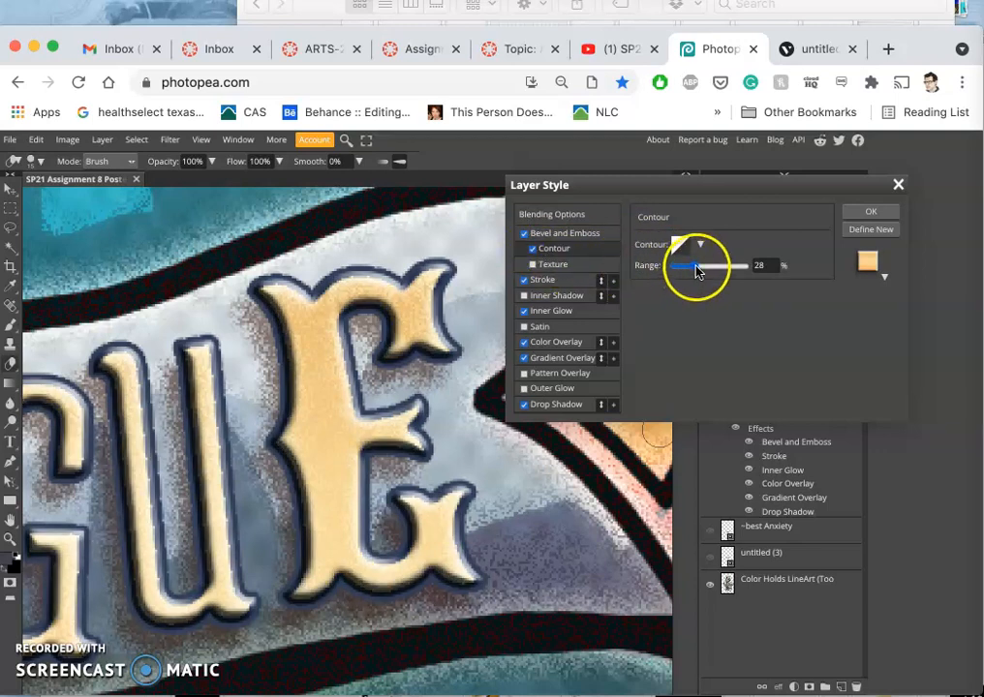
left_click_drag(699, 267, 678, 267)
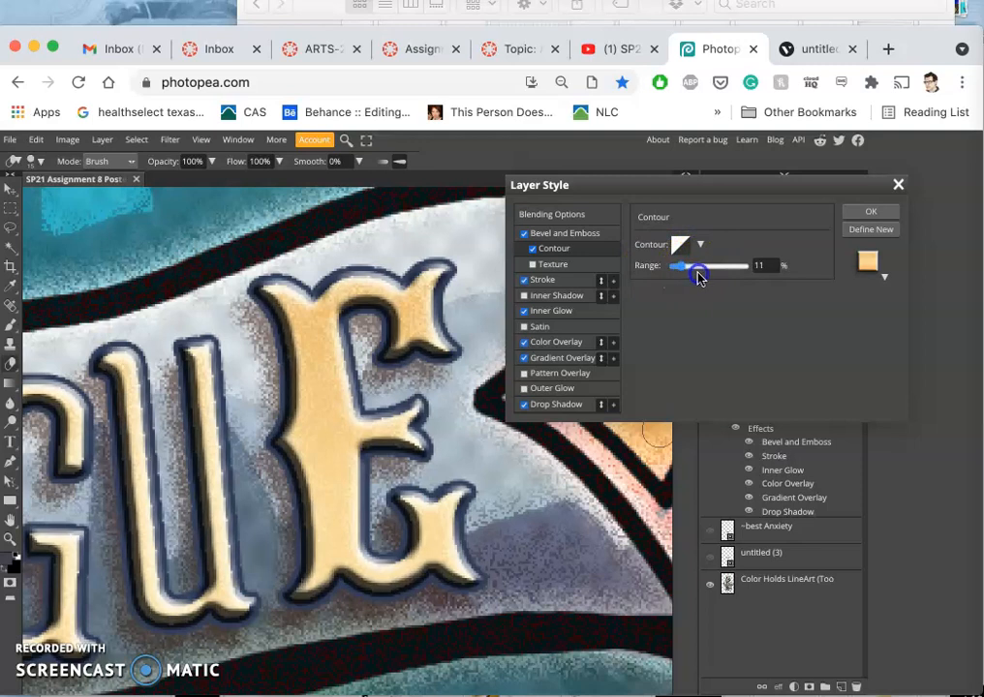
left_click_drag(678, 268, 711, 267)
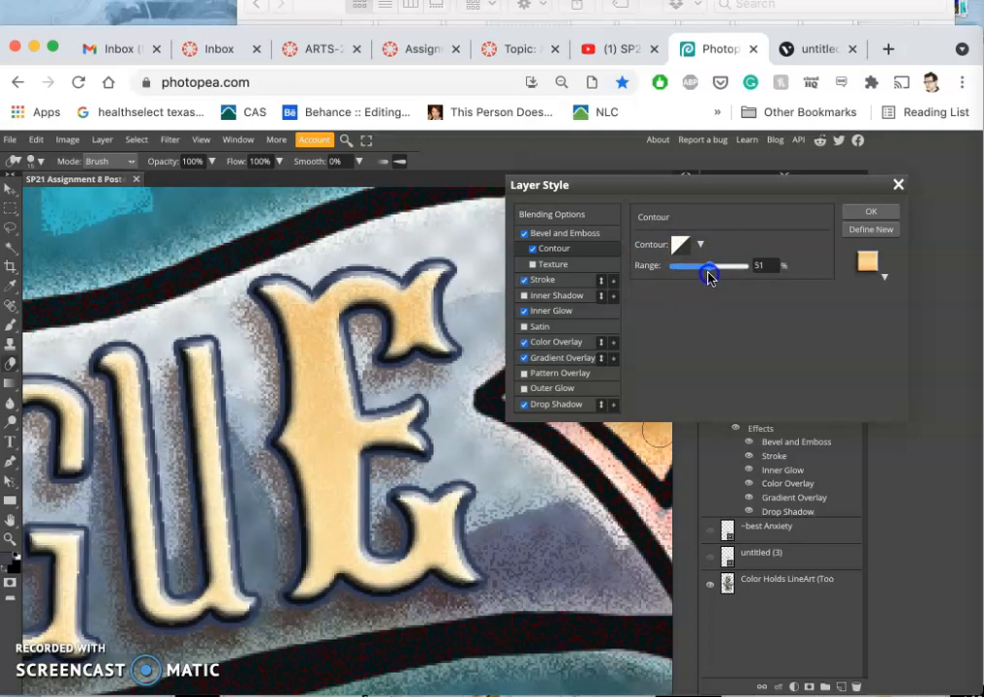
left_click_drag(709, 269, 688, 270)
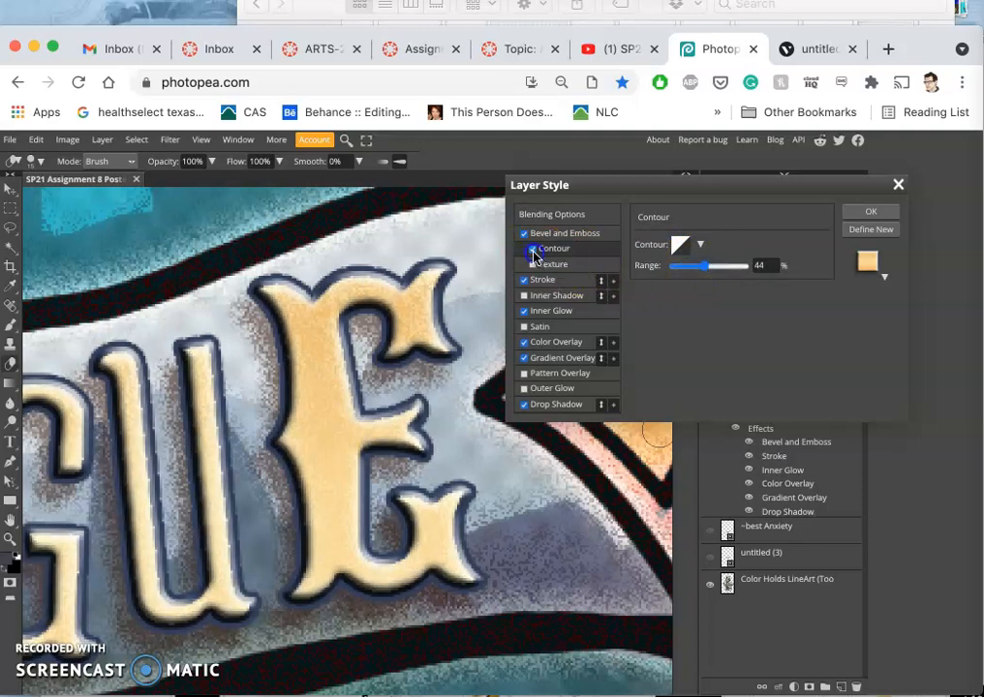
left_click(524, 248)
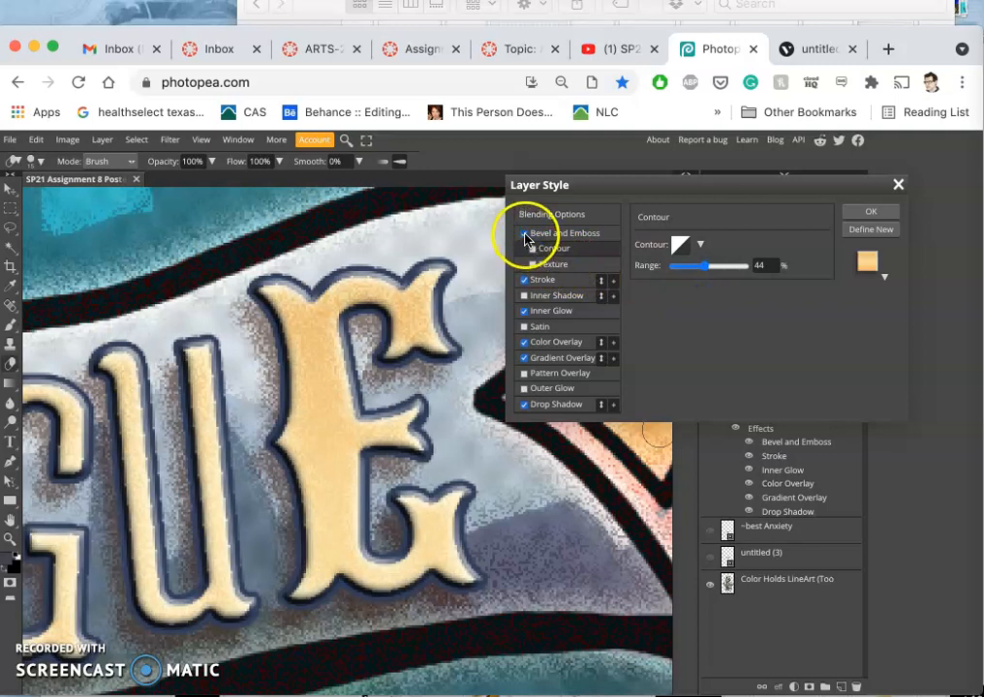
Enable Texture on the bevel, pick a pattern, and set its scale to about 58%
left_click(554, 264)
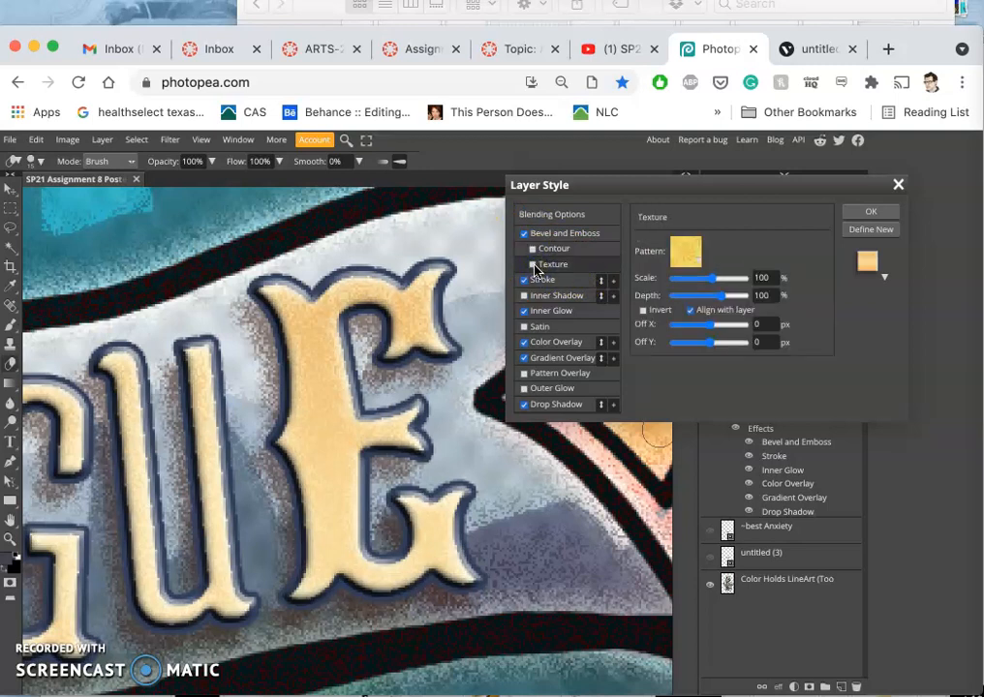
left_click(525, 264)
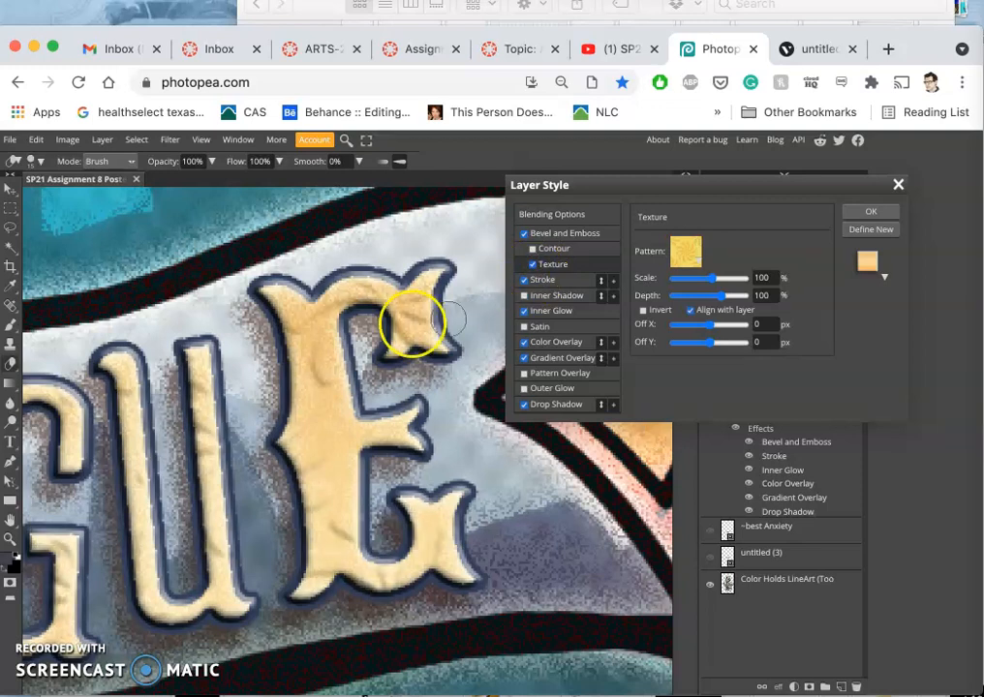
left_click(686, 252)
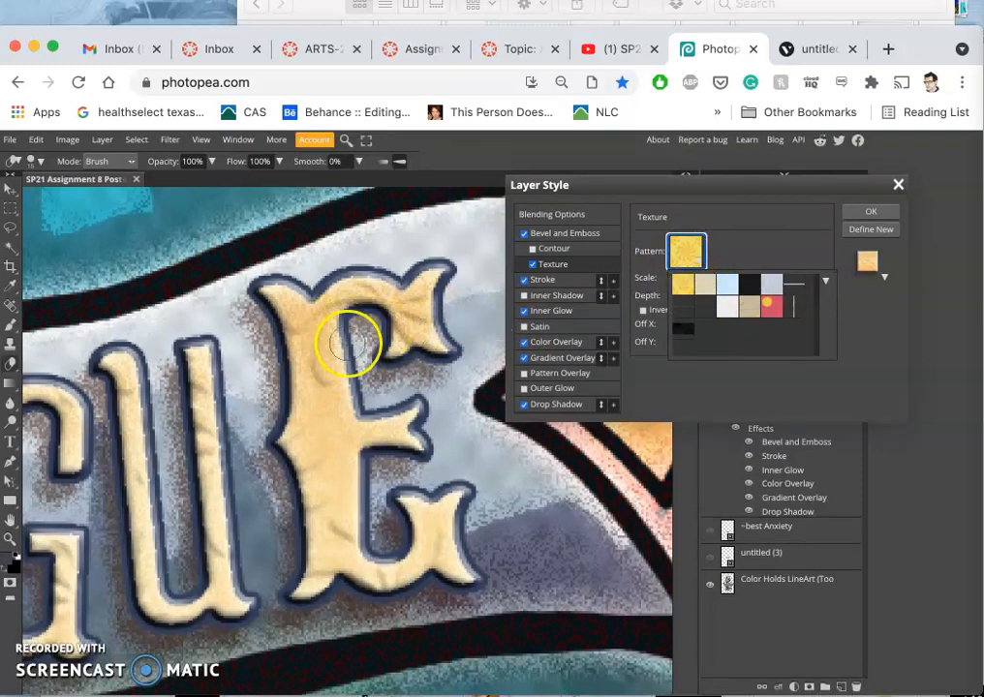
mouse_move(356, 339)
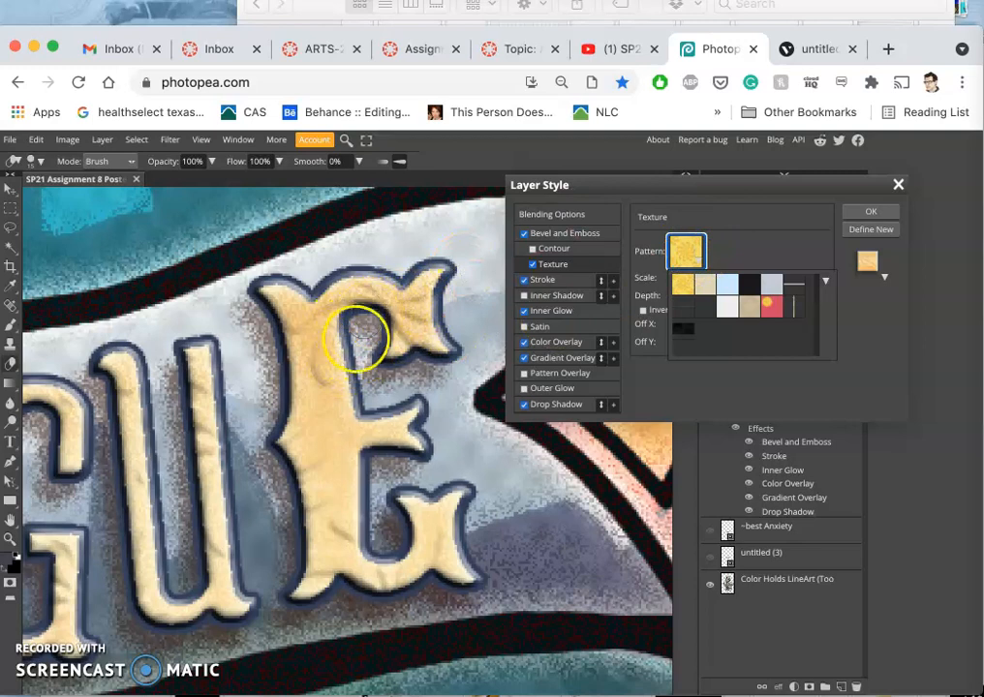
left_click(767, 242)
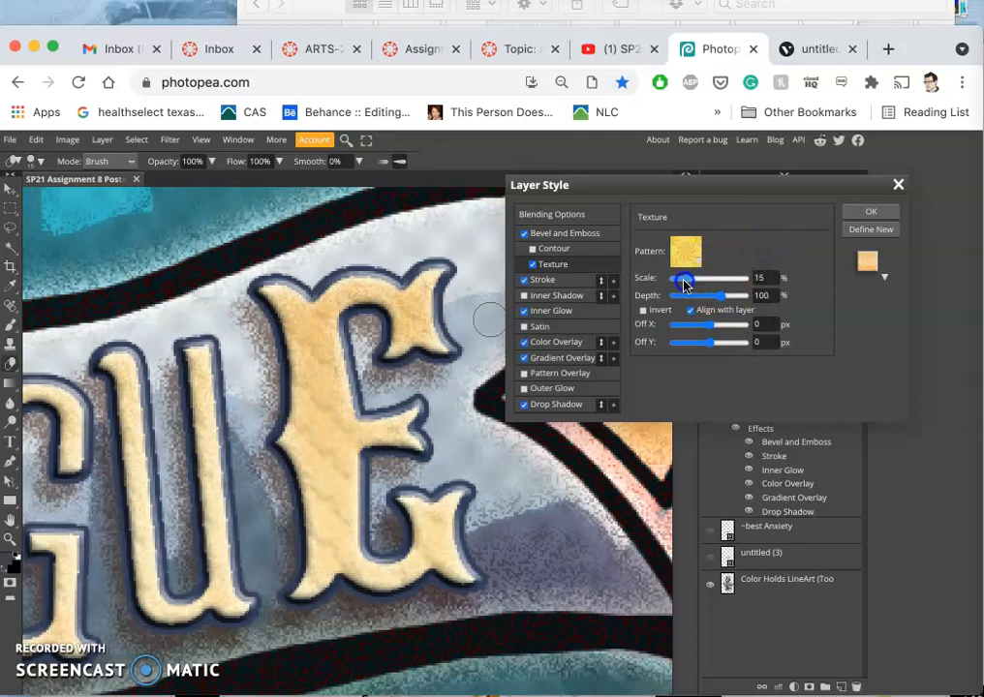
left_click_drag(686, 283, 676, 282)
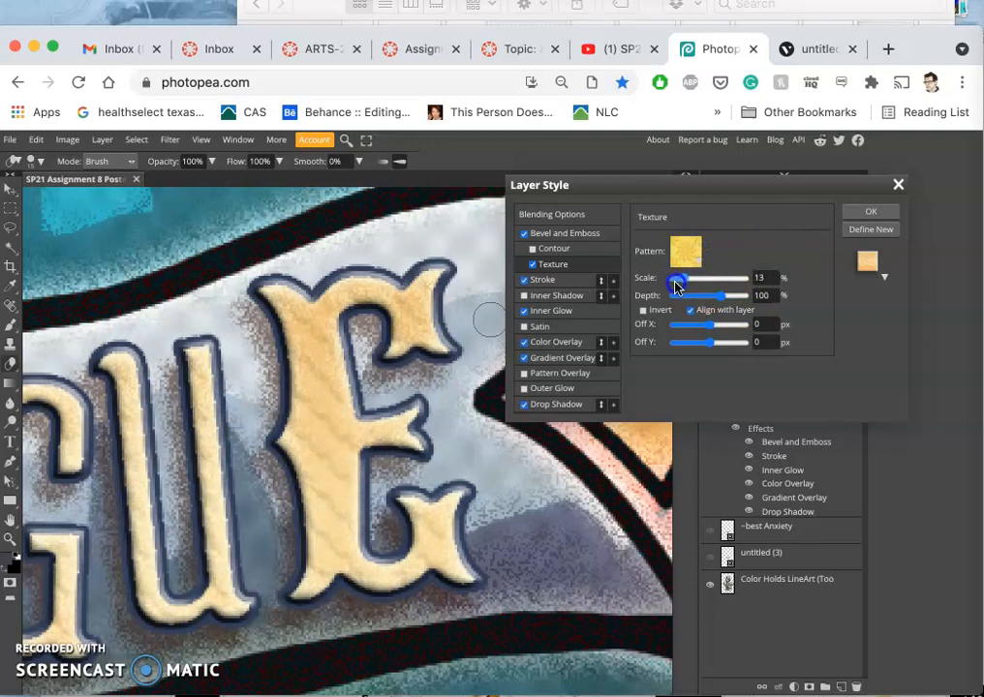
left_click_drag(678, 285, 705, 284)
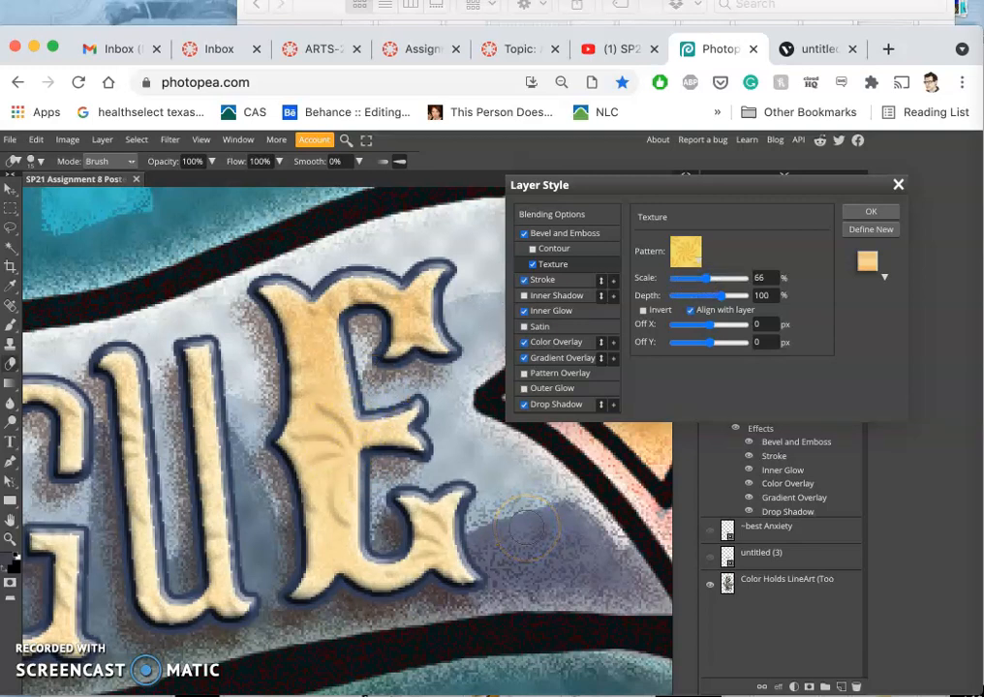
Swap to a lighter texture pattern at 43% scale, depth 135, offset 55 by 23
left_click(686, 252)
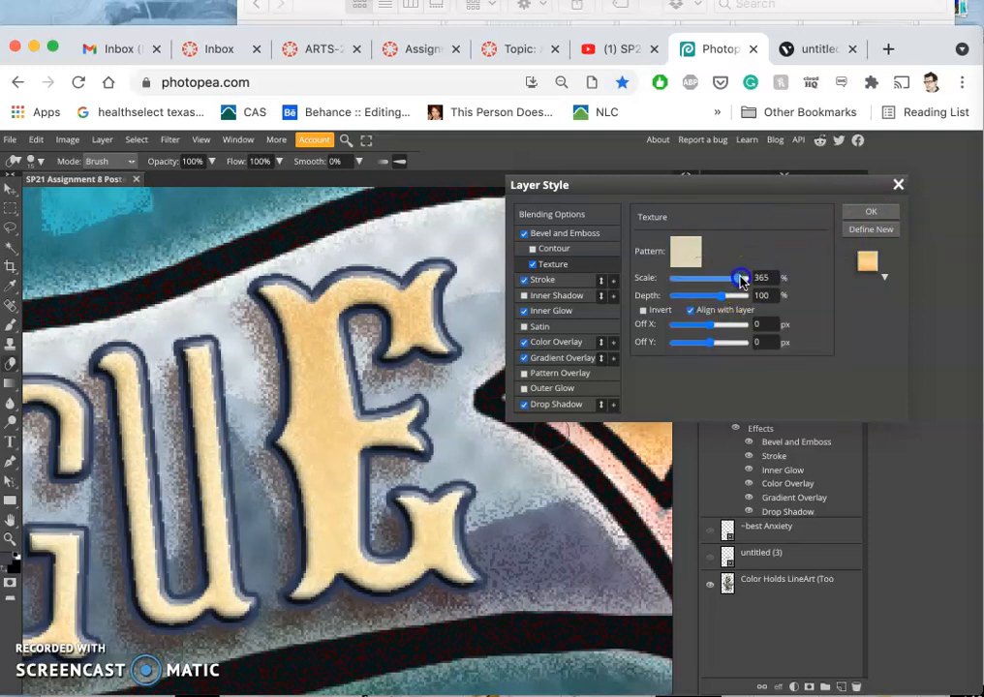
left_click_drag(740, 279, 700, 279)
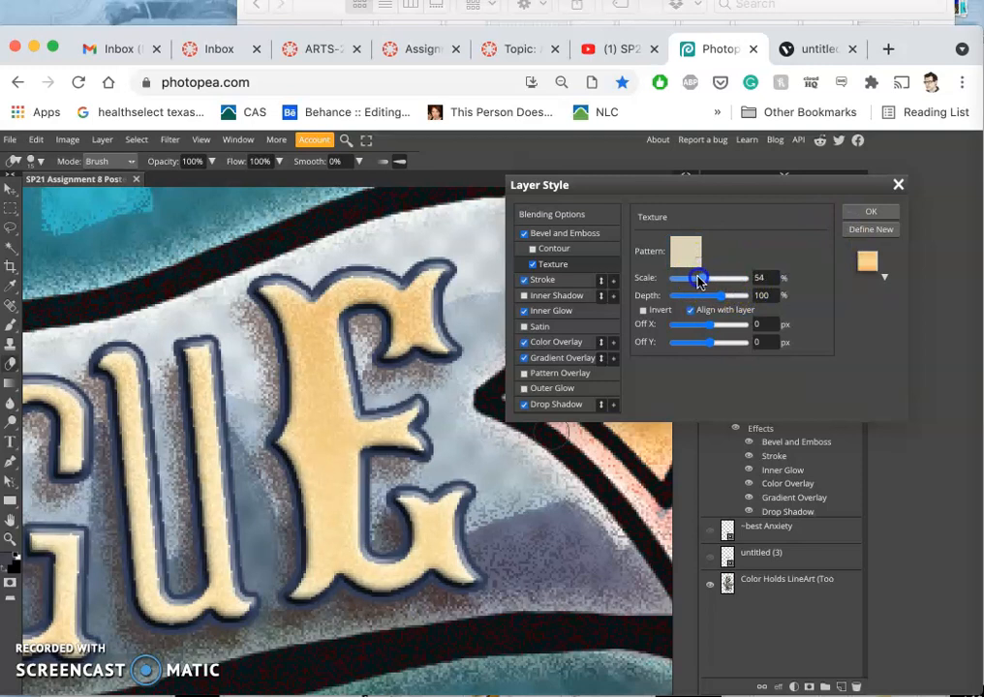
left_click_drag(702, 279, 696, 279)
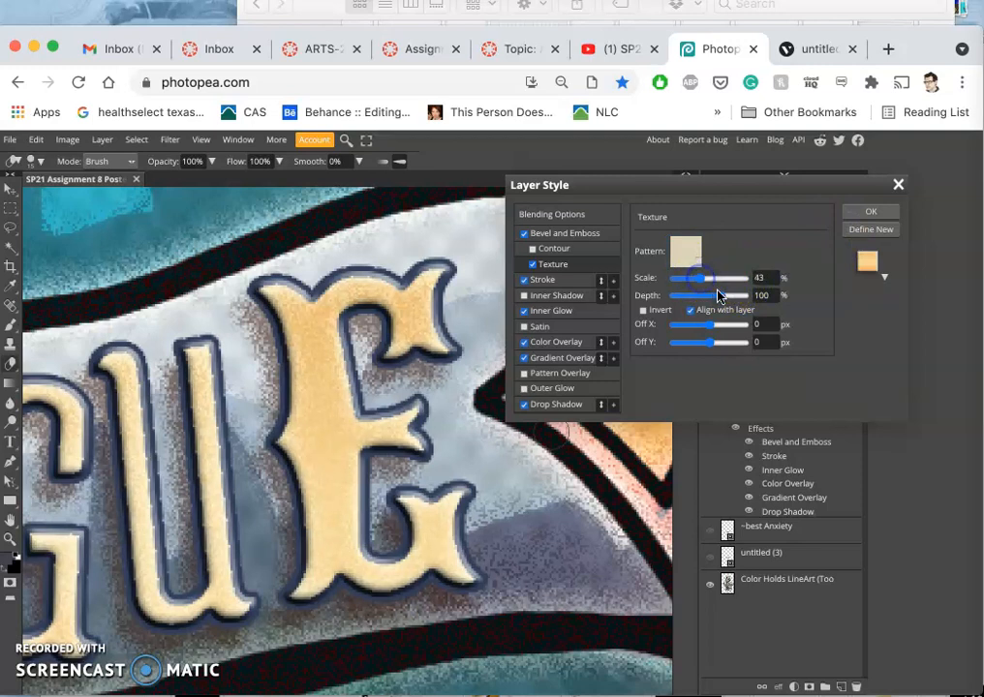
left_click_drag(709, 295, 713, 295)
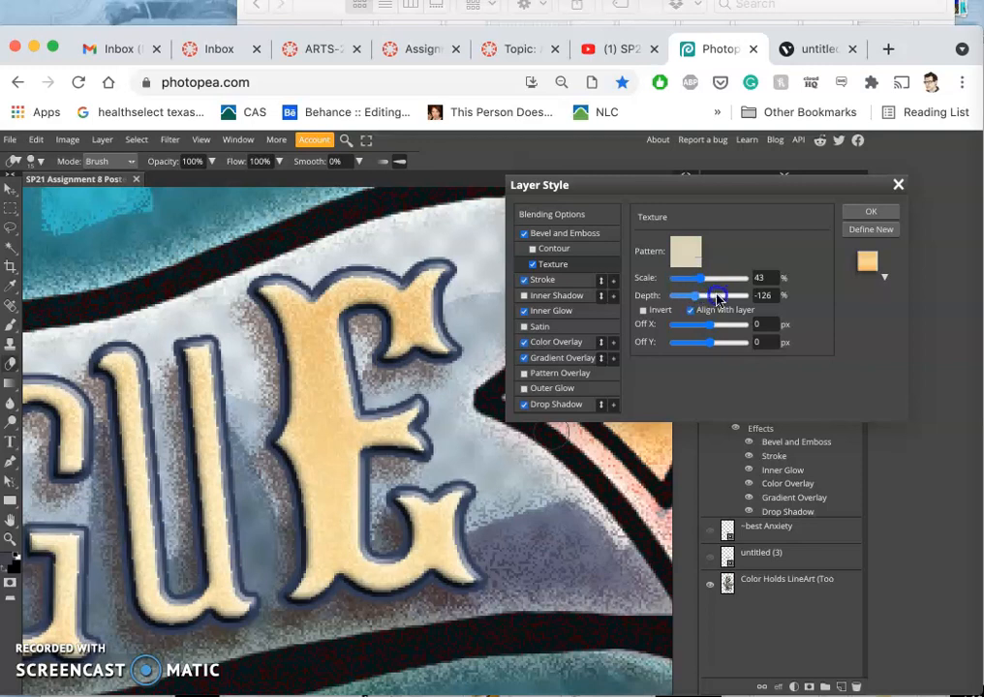
left_click_drag(713, 294, 720, 294)
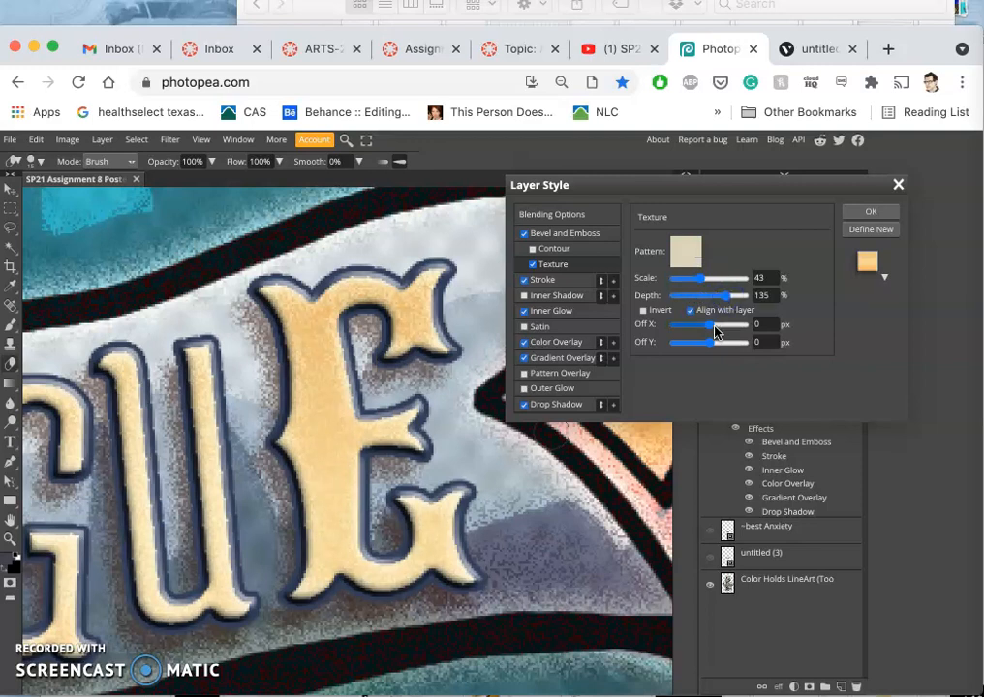
left_click_drag(682, 326, 737, 326)
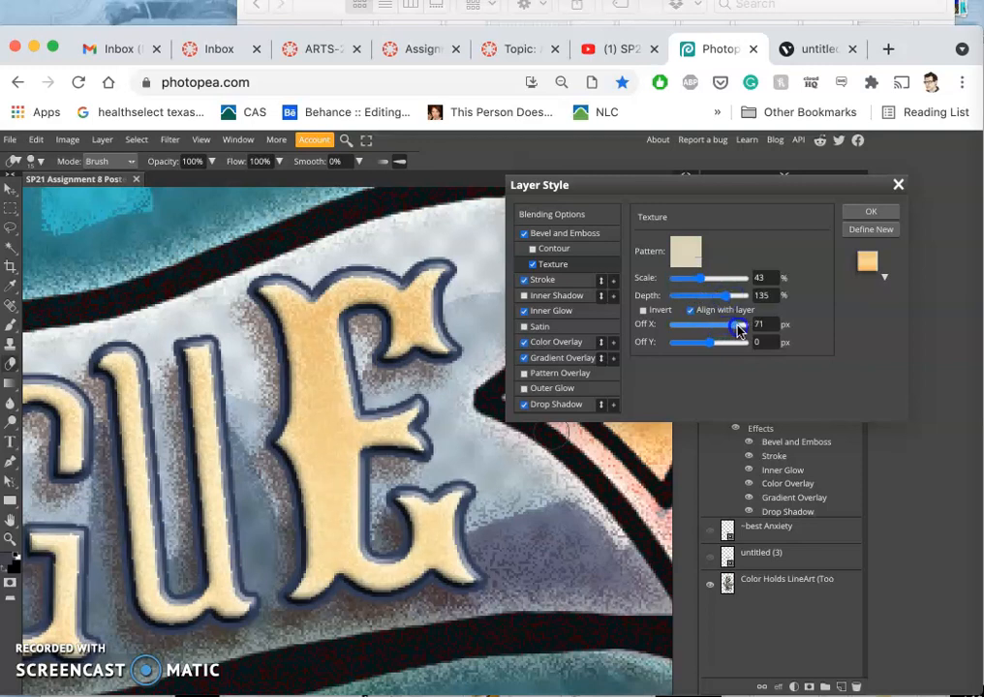
left_click_drag(740, 325, 705, 326)
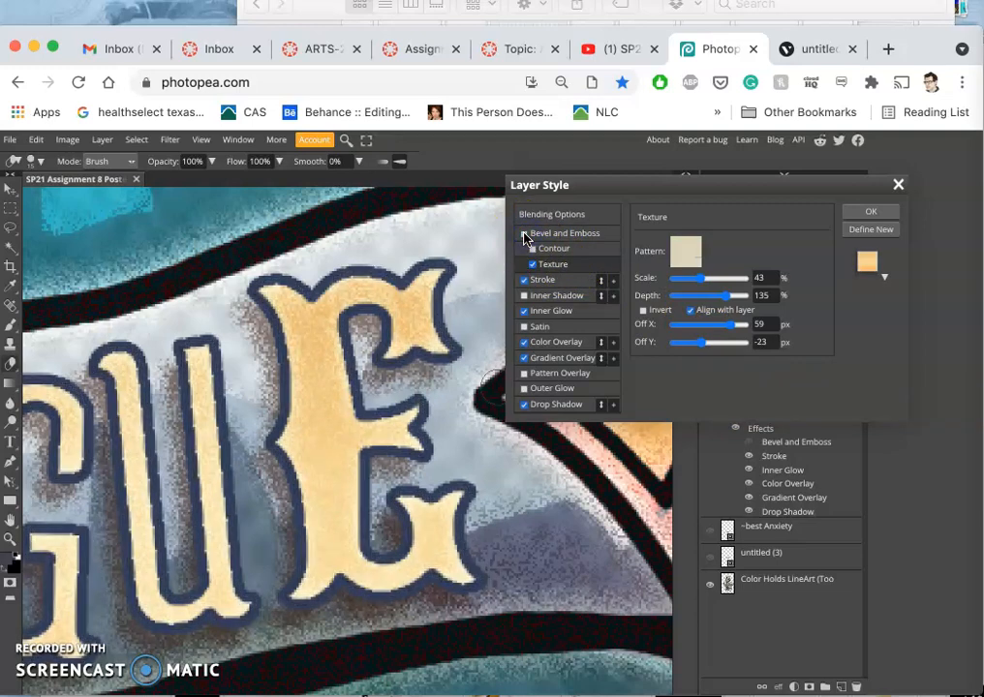
Return to Bevel and Emboss and raise the bevel depth to 130
left_click(525, 236)
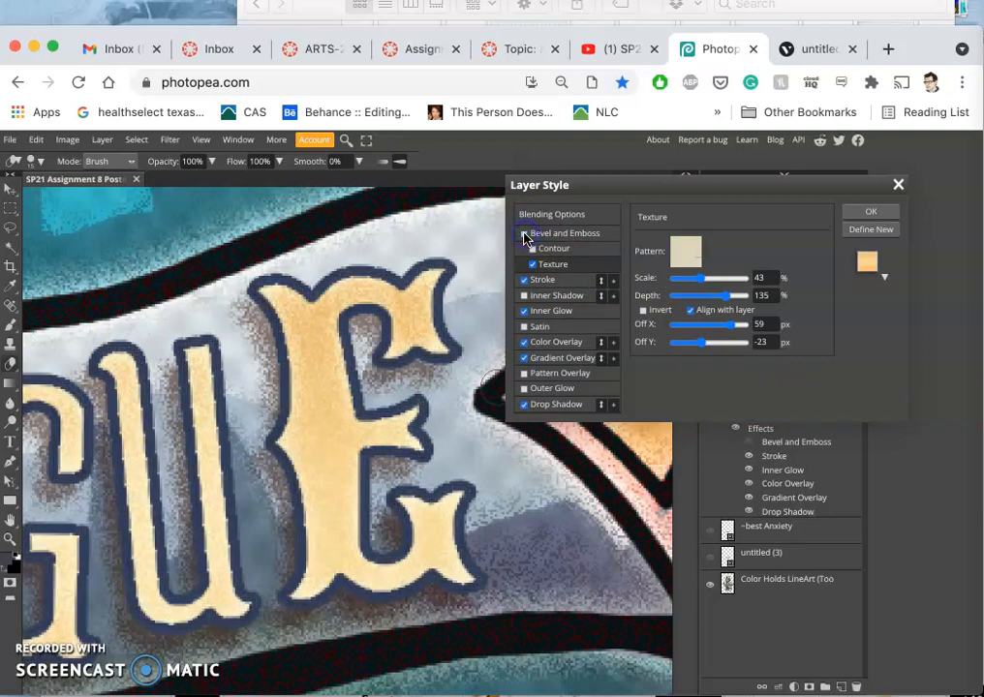
left_click(562, 233)
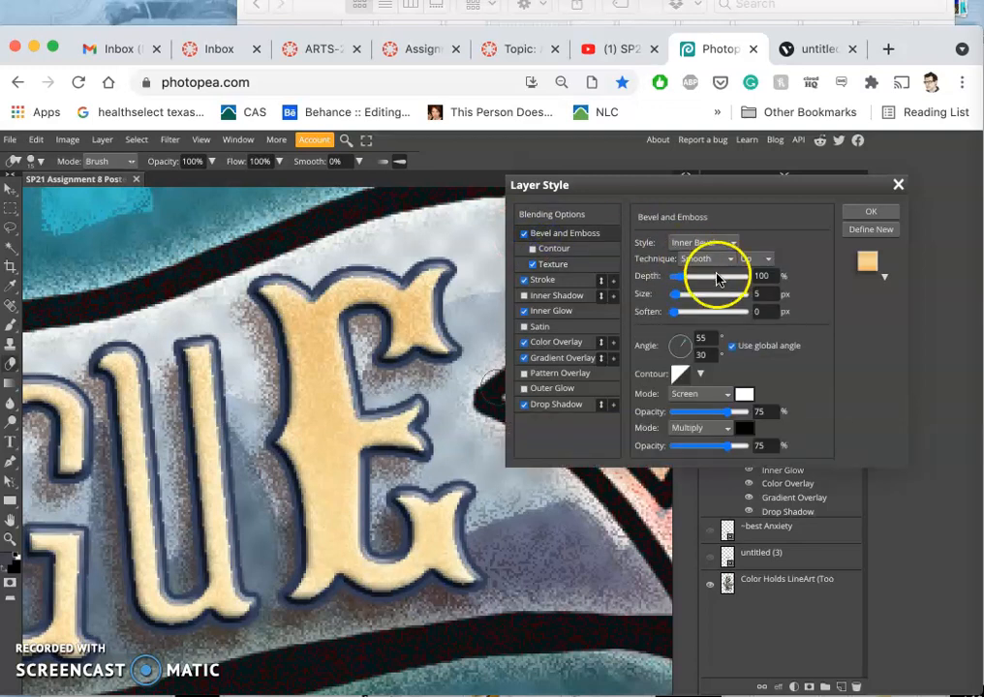
left_click_drag(736, 275, 675, 279)
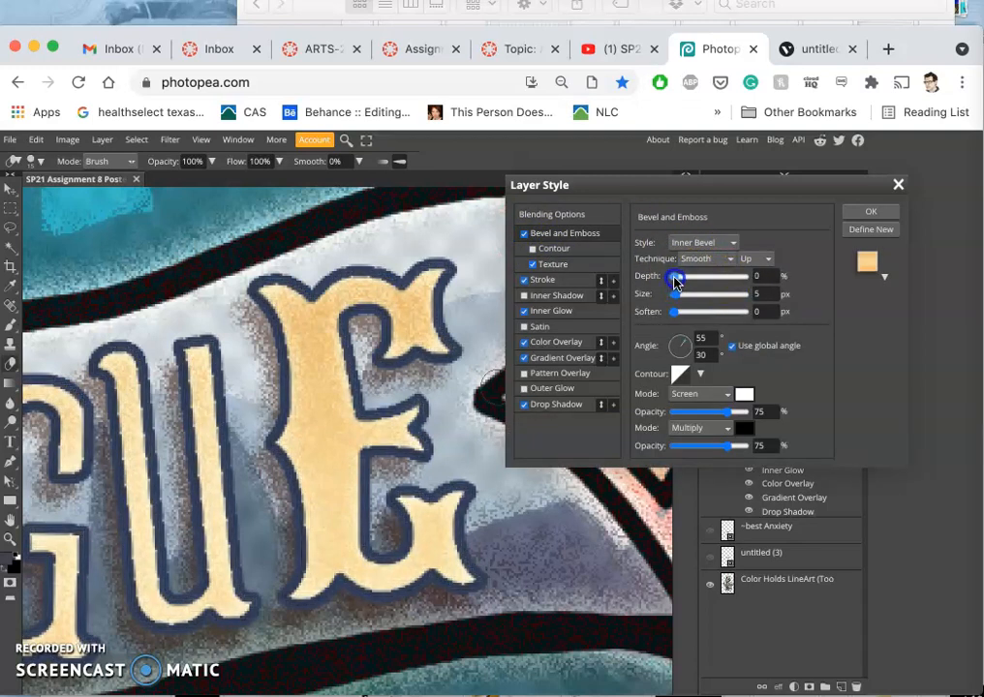
left_click_drag(676, 275, 759, 276)
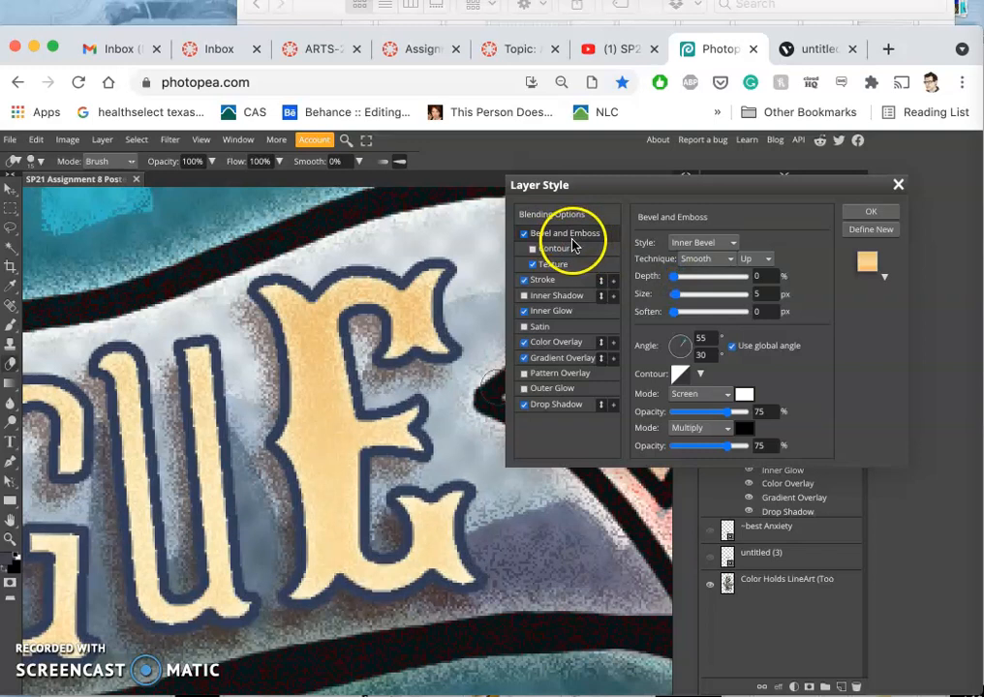
mouse_move(662, 271)
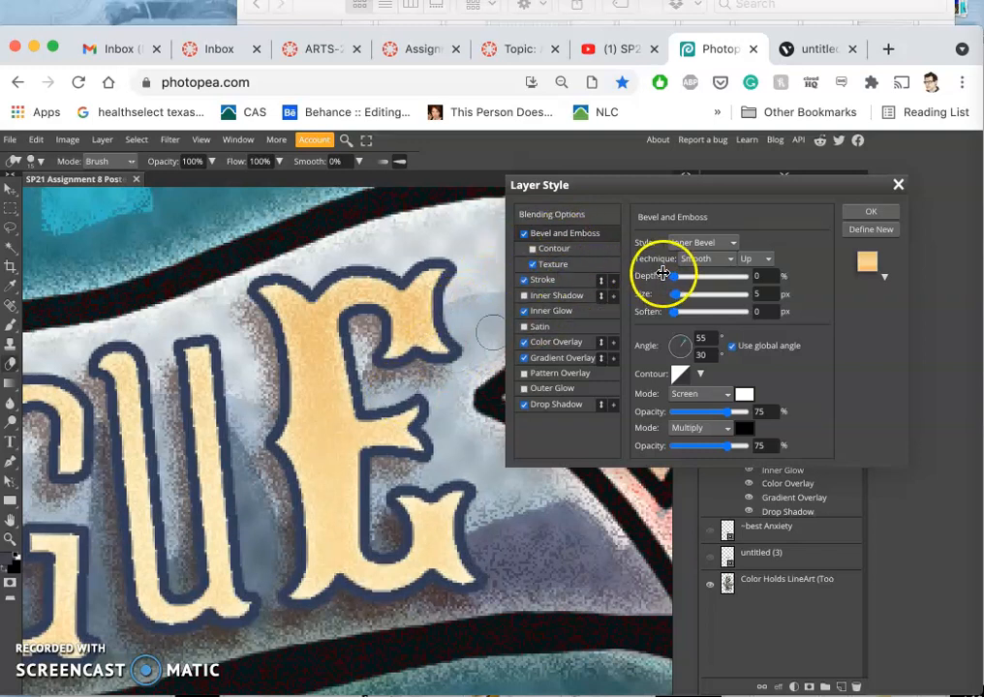
left_click_drag(663, 276, 686, 275)
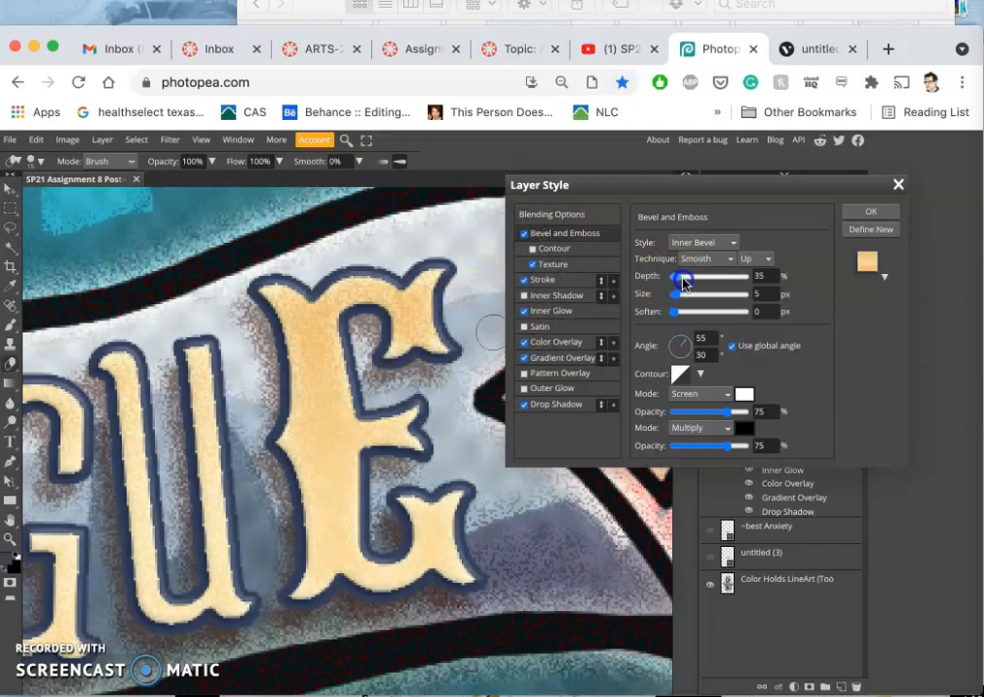
left_click_drag(682, 275, 771, 275)
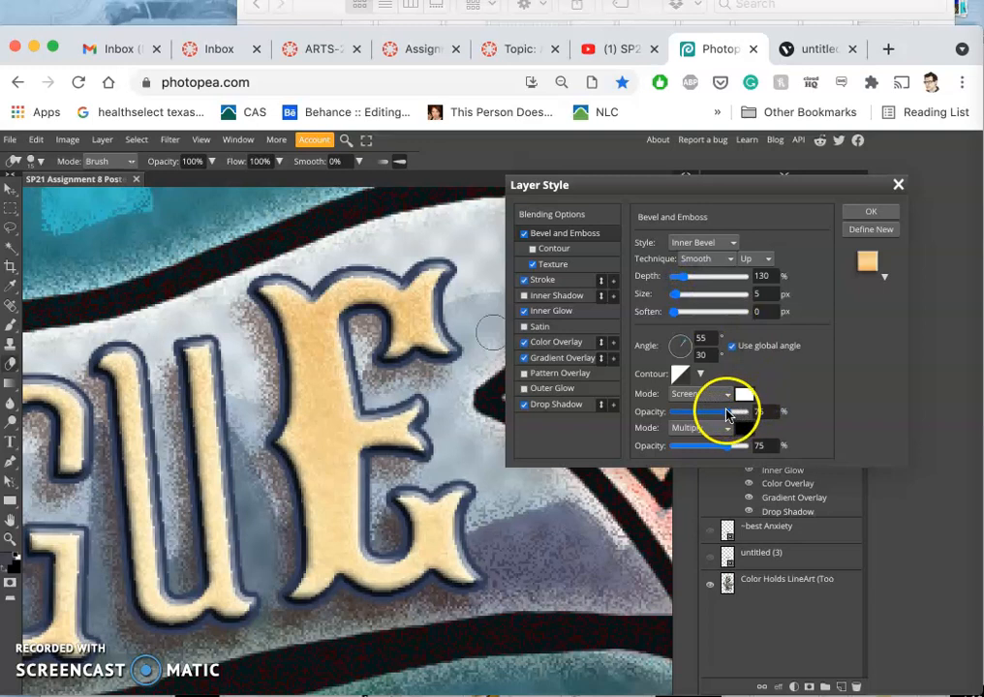
Try Dissolve on the highlight, lower its opacity, and drop Multiply shadow opacity to 18%
left_click_drag(726, 411, 695, 410)
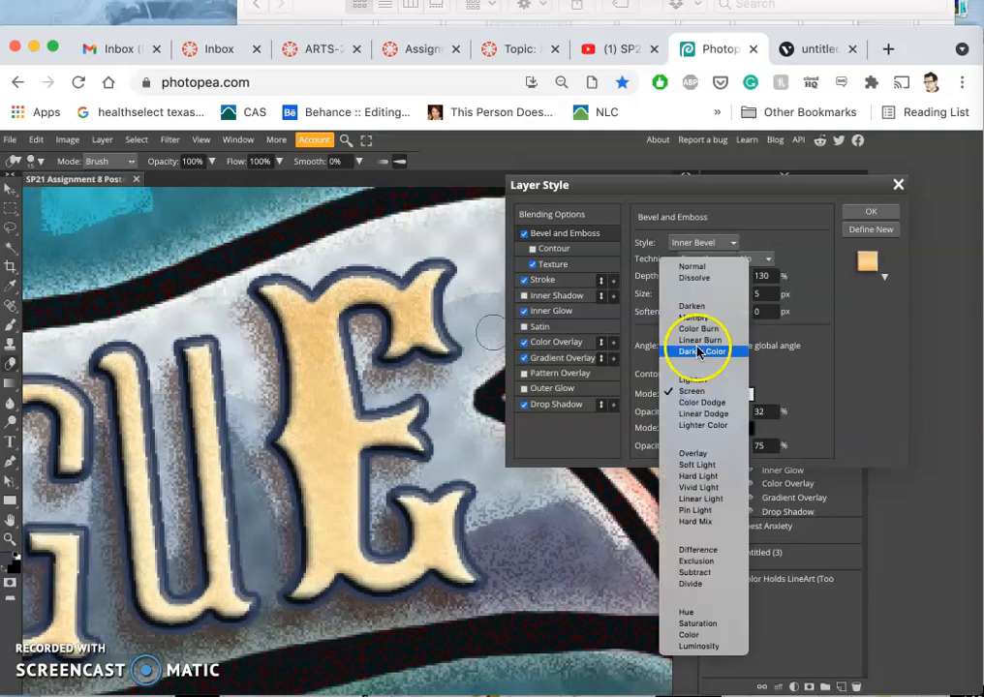
left_click(692, 391)
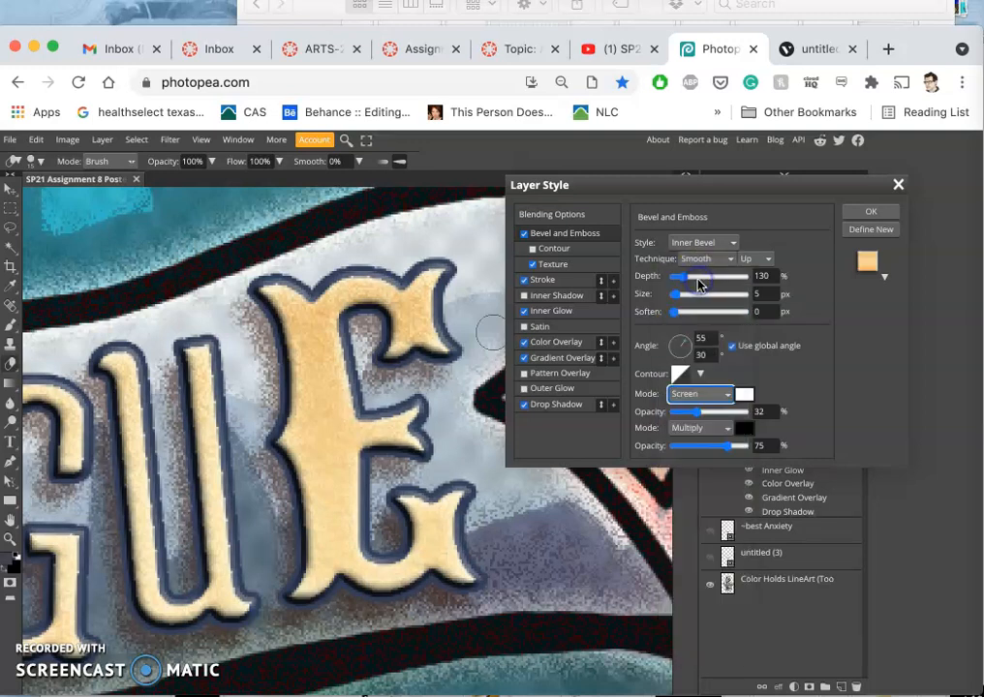
left_click(693, 393)
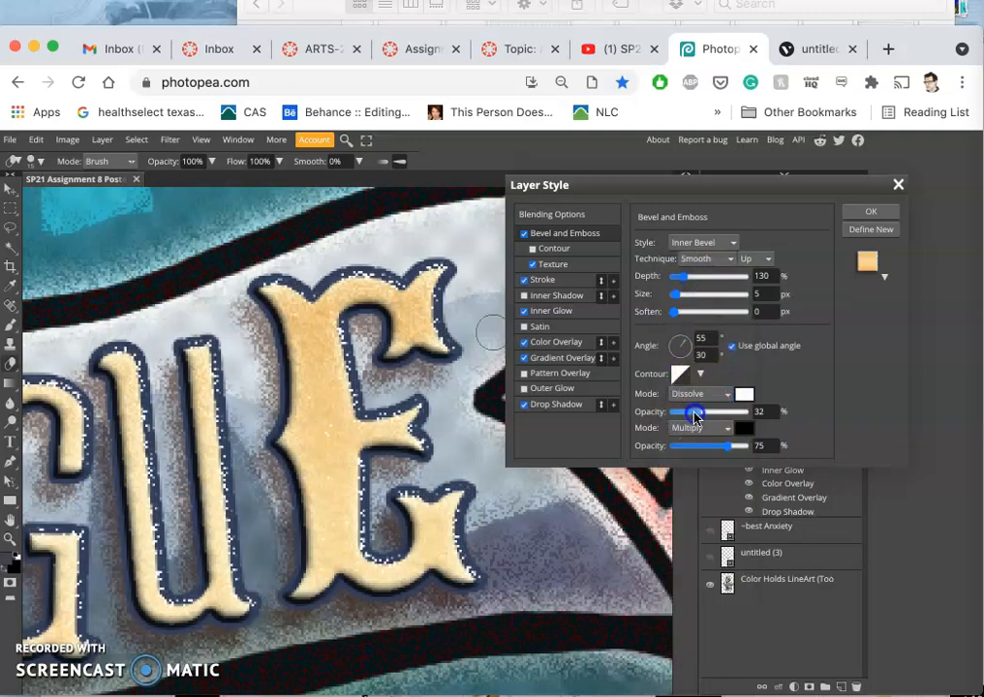
left_click_drag(696, 410, 669, 410)
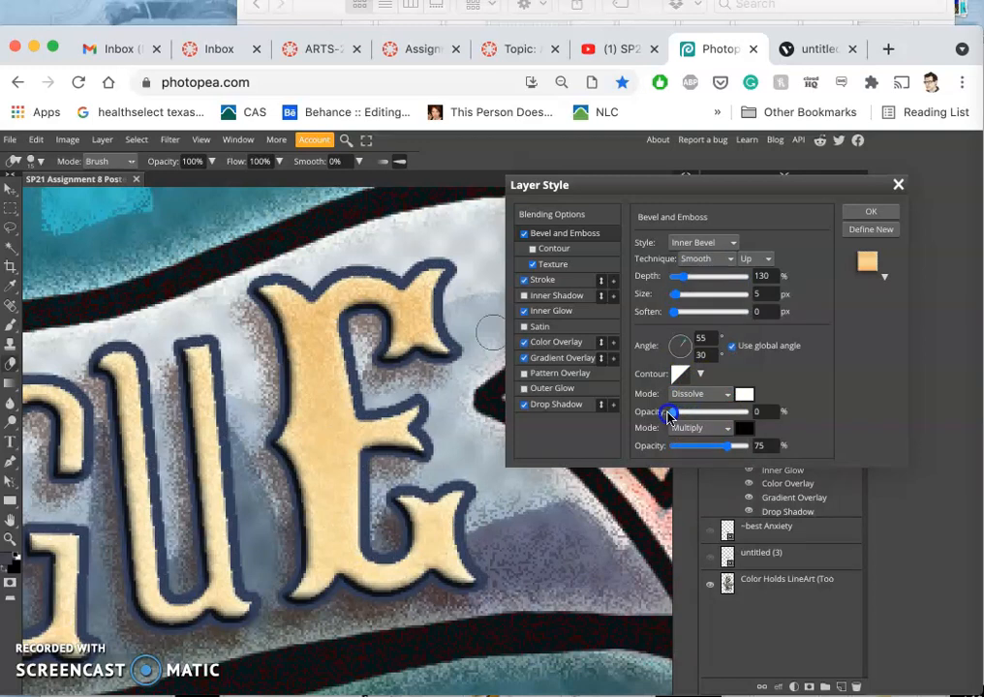
left_click_drag(669, 411, 681, 411)
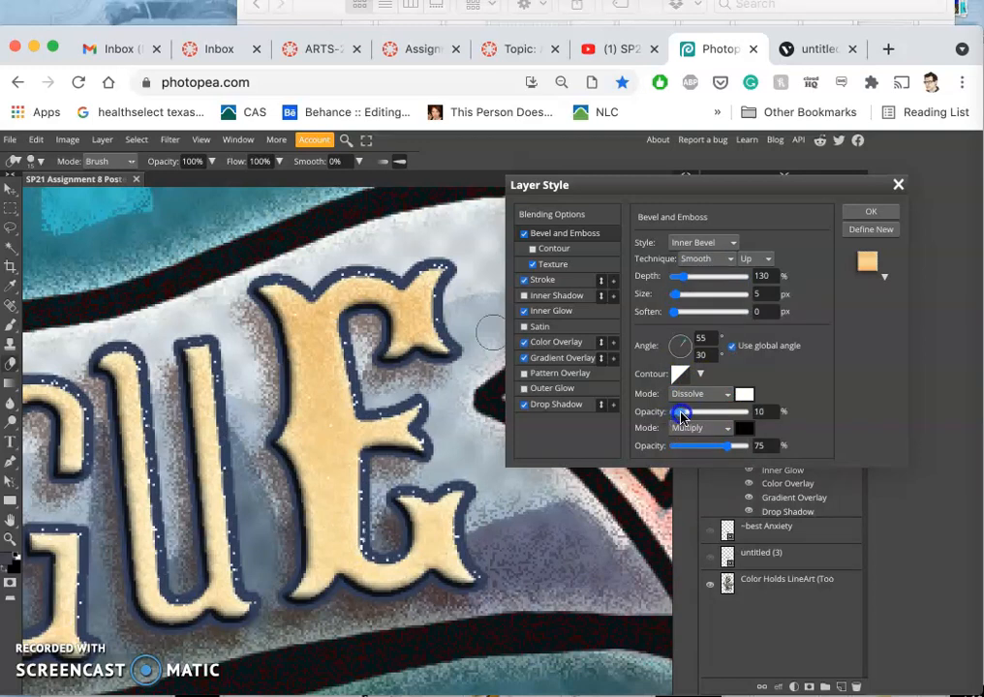
left_click_drag(682, 411, 666, 411)
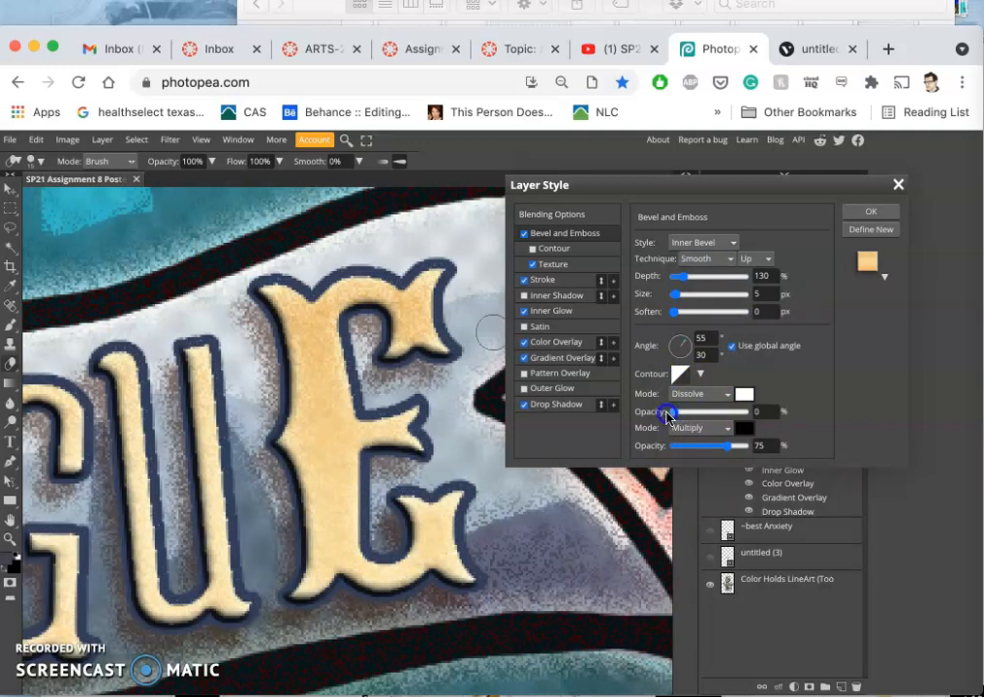
left_click_drag(701, 445, 707, 445)
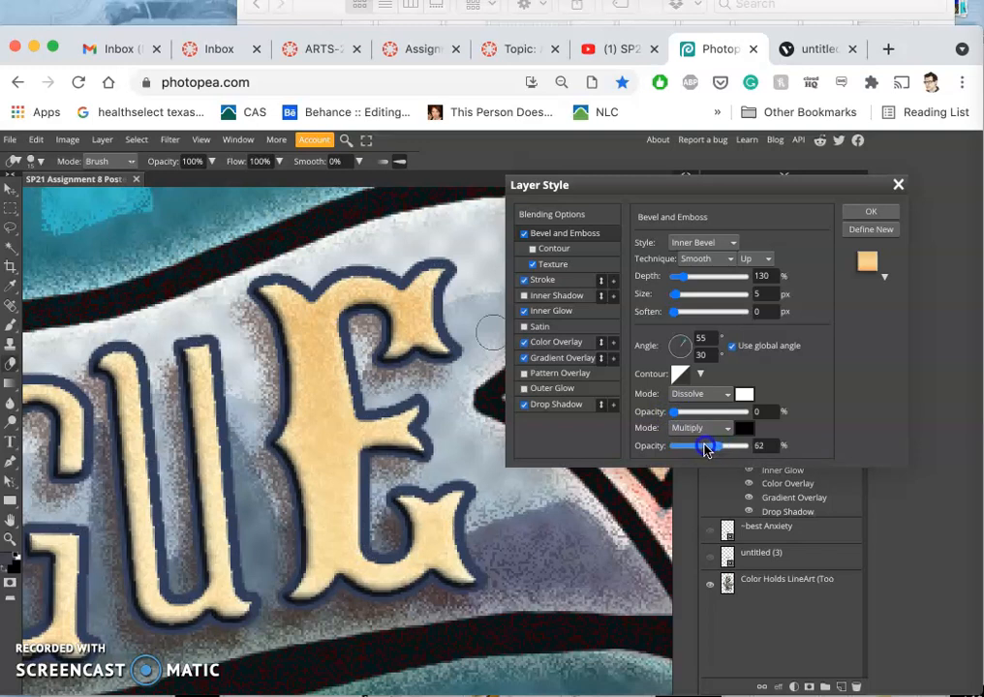
left_click_drag(717, 446, 682, 446)
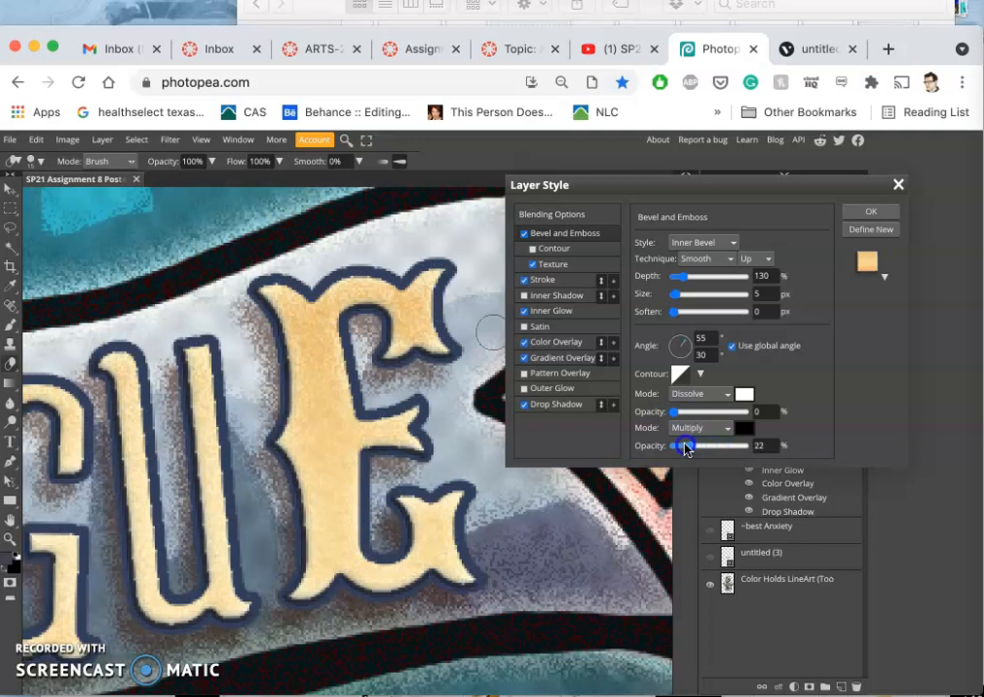
left_click(698, 429)
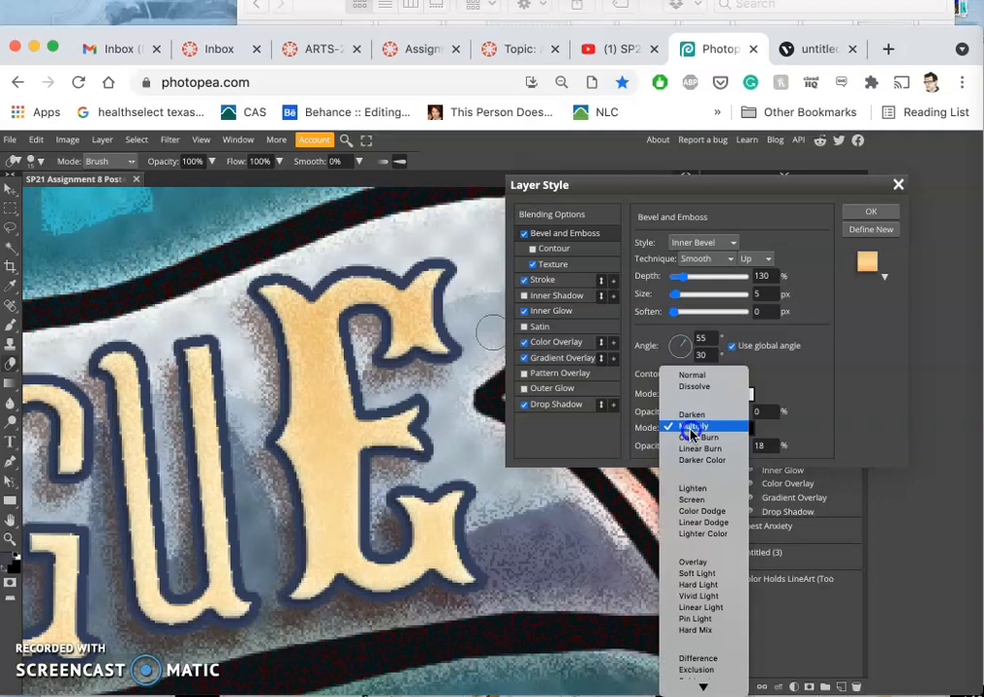
left_click(694, 428)
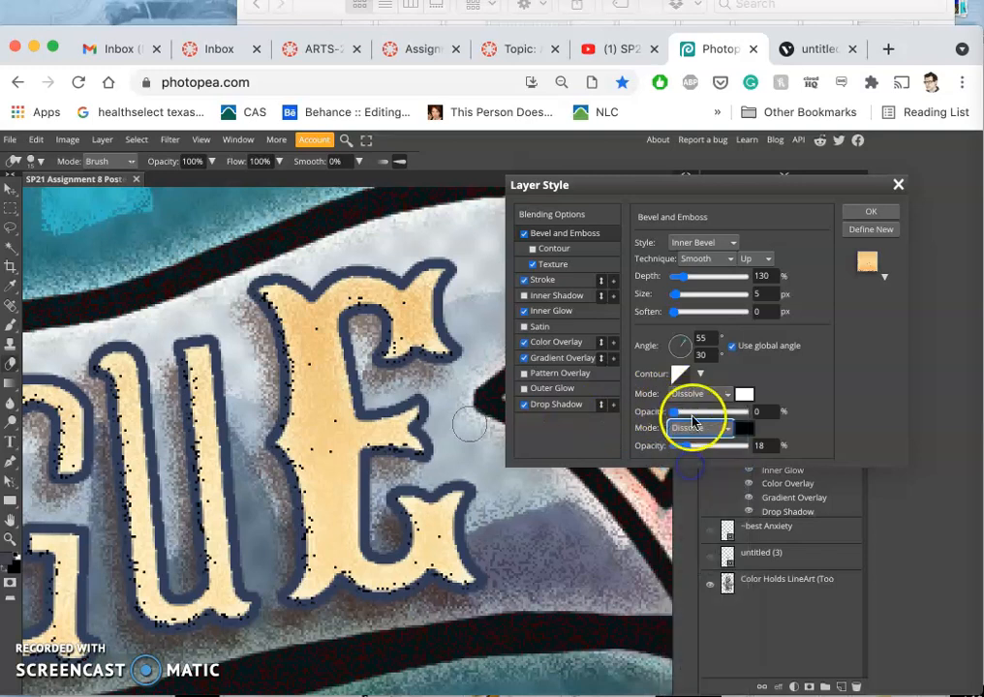
Switch the highlight blend back to Screen and settle its opacity
left_click(693, 393)
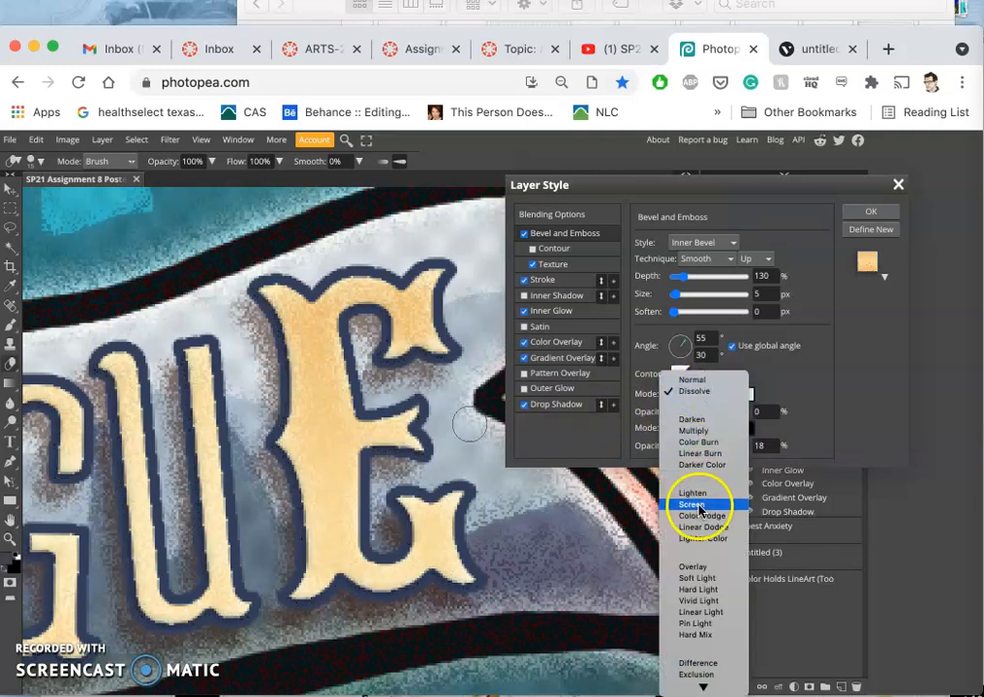
left_click(694, 504)
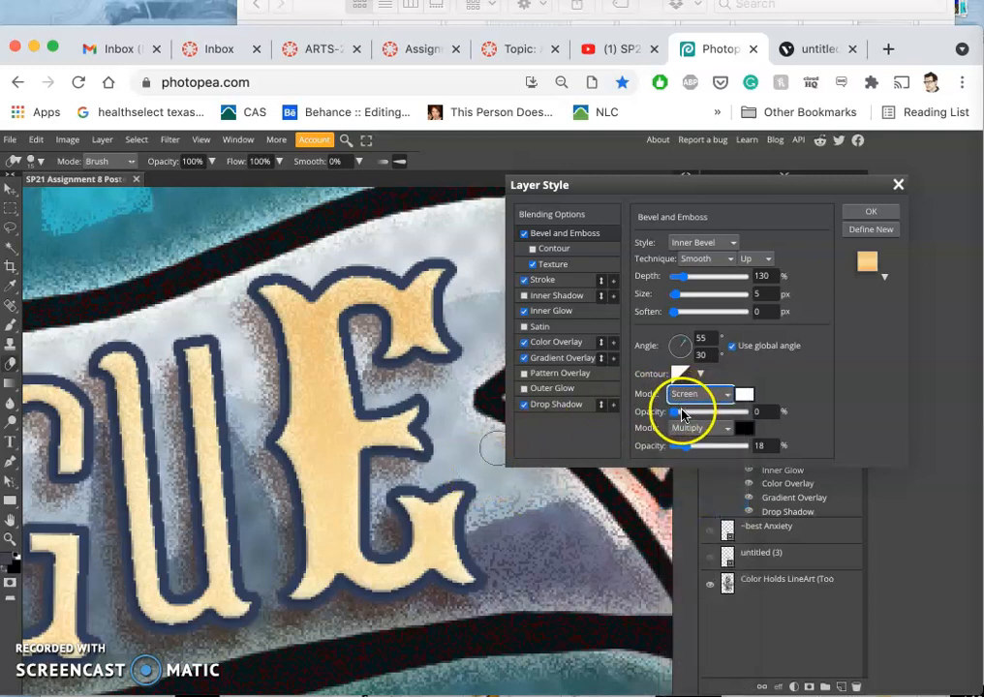
left_click_drag(678, 411, 694, 410)
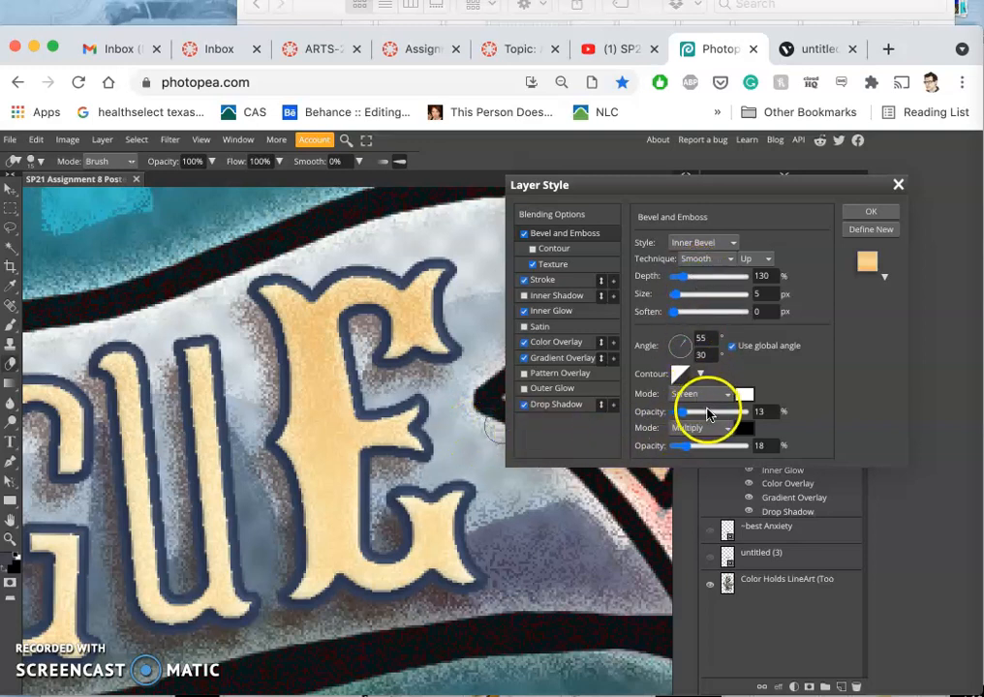
left_click_drag(690, 411, 715, 411)
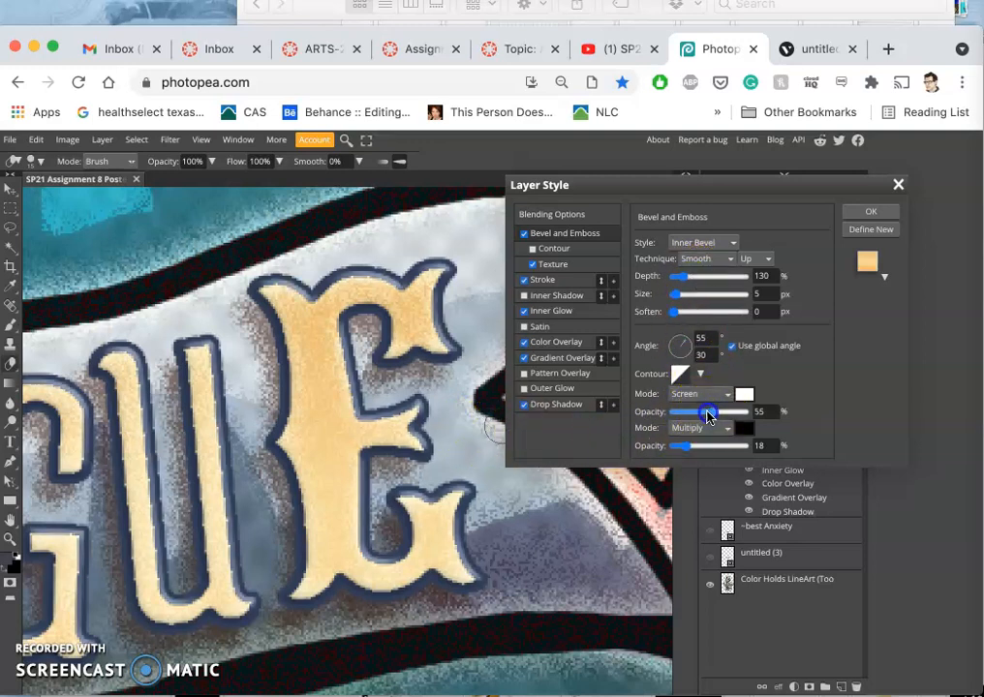
left_click_drag(713, 410, 697, 410)
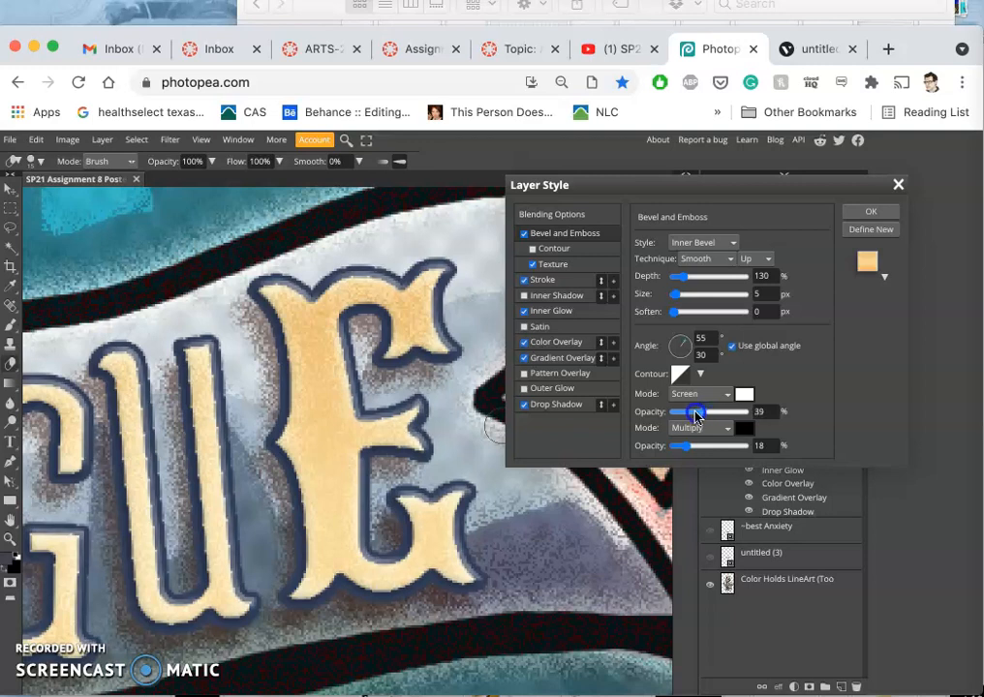
left_click_drag(698, 410, 689, 411)
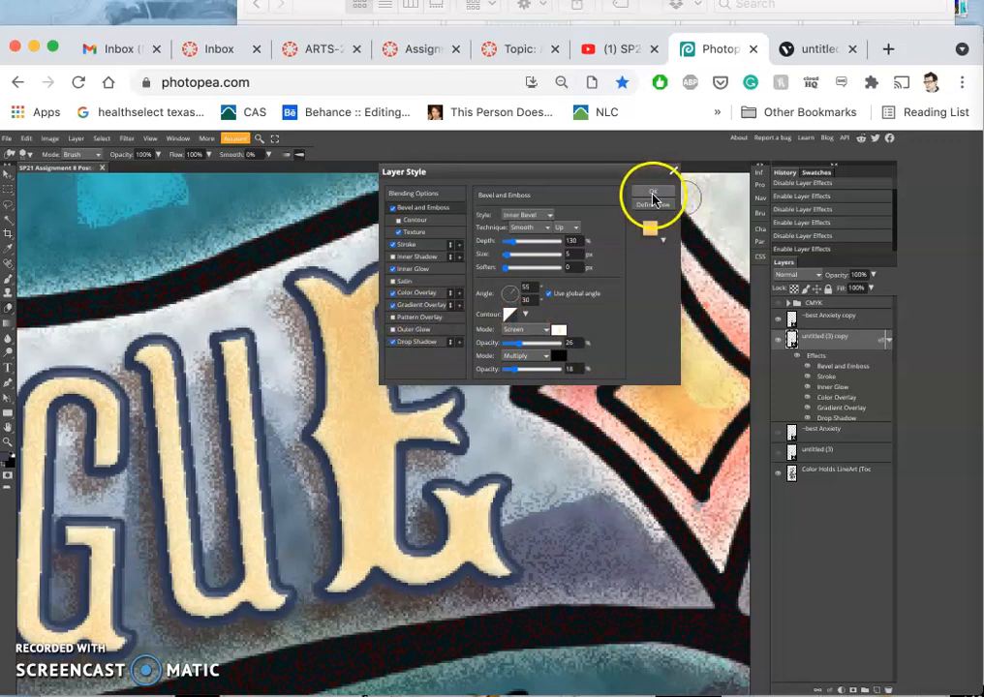
Commit the layer style with OK so the effects can be copied to the ANXIETY layer
left_click(651, 194)
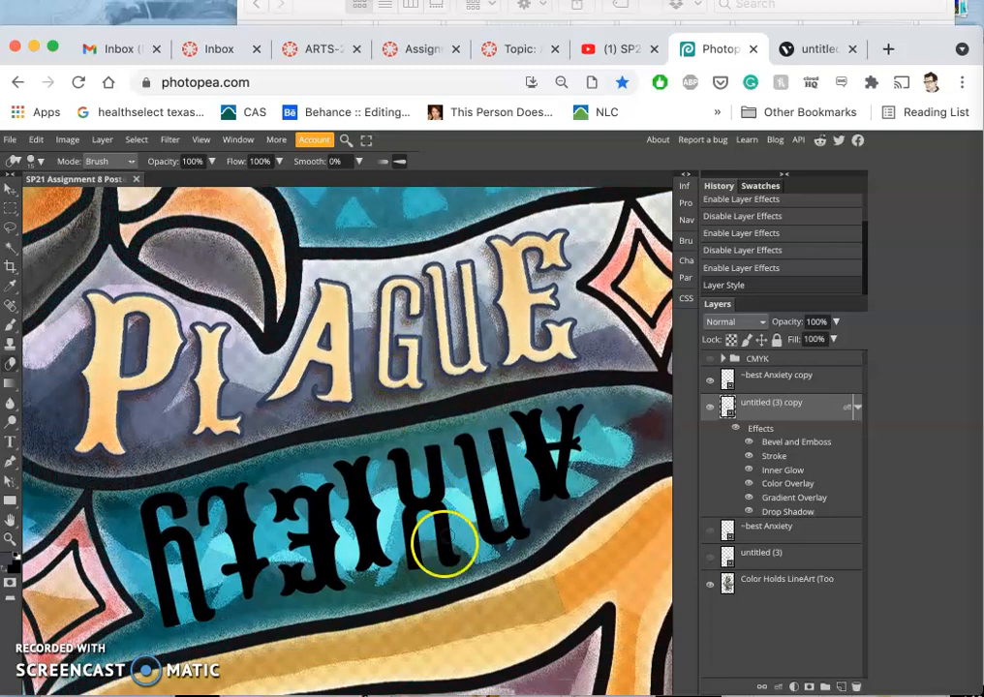
mouse_move(450, 500)
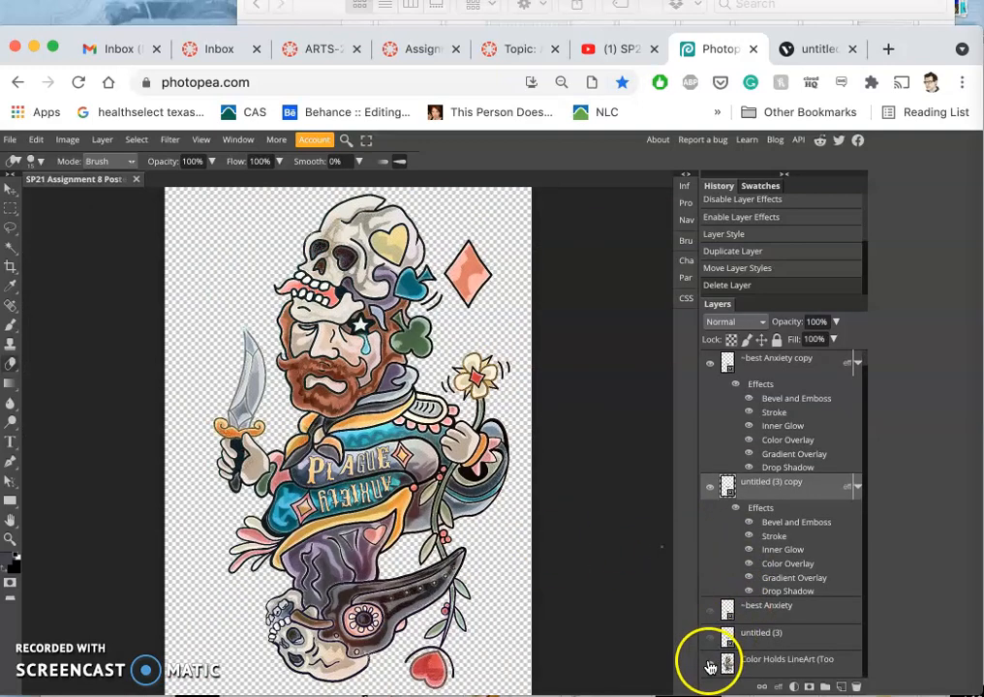
Hide the Color Holds LineArt layer and export the lettering as a JPG
left_click(709, 666)
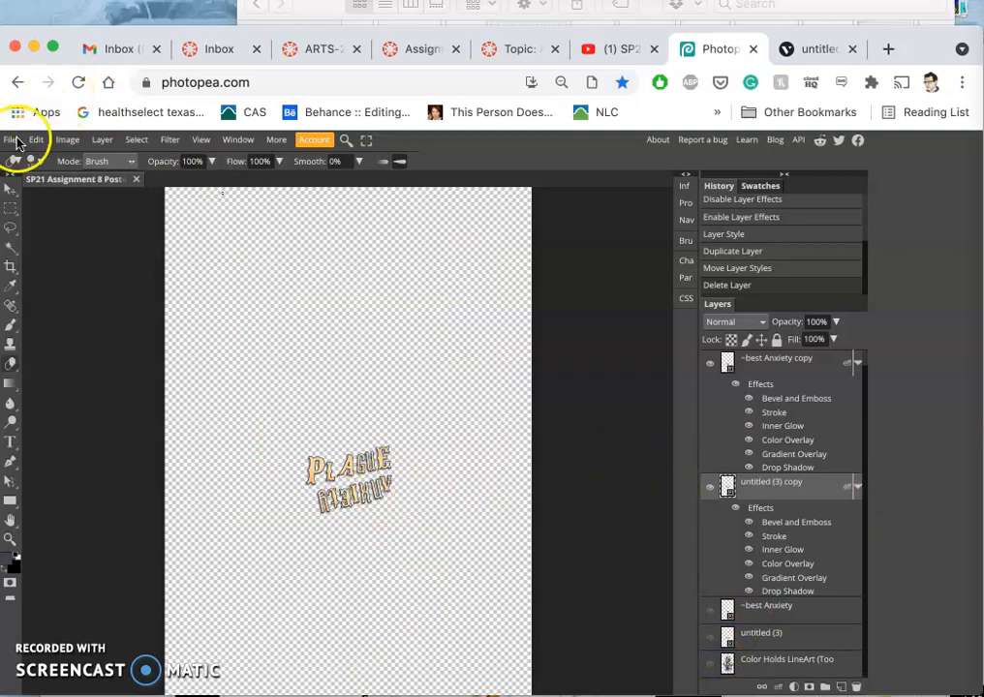
left_click(11, 139)
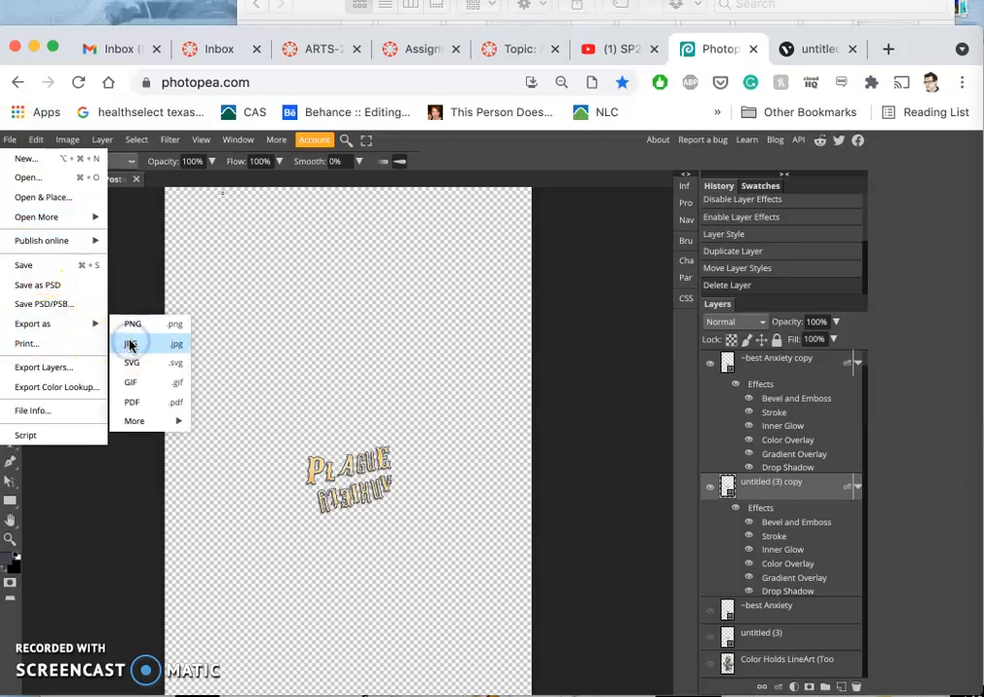
left_click(132, 344)
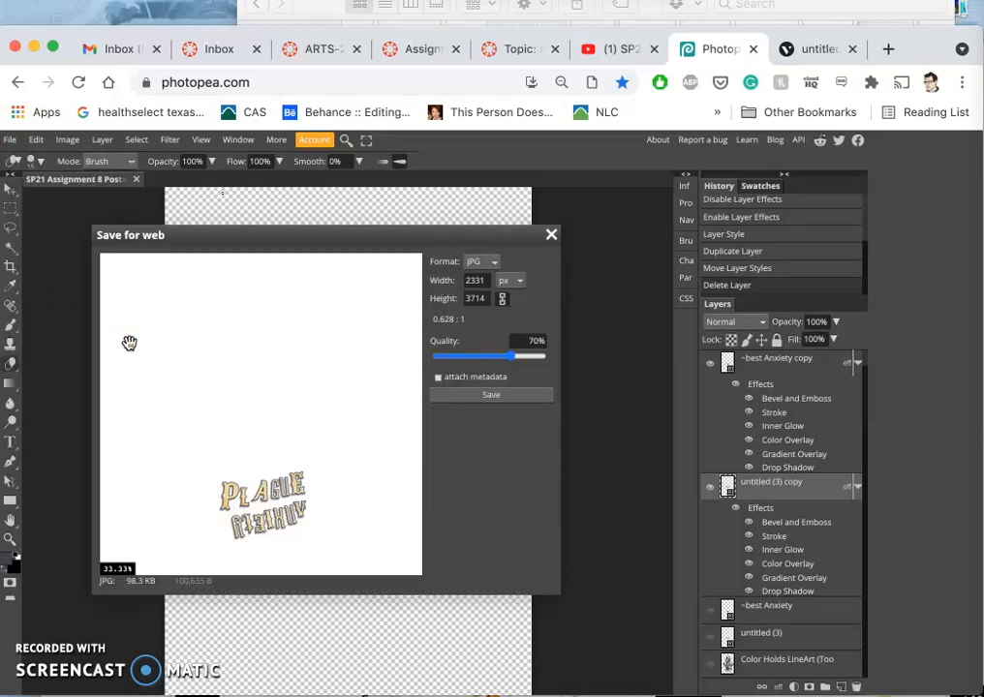
left_click(552, 235)
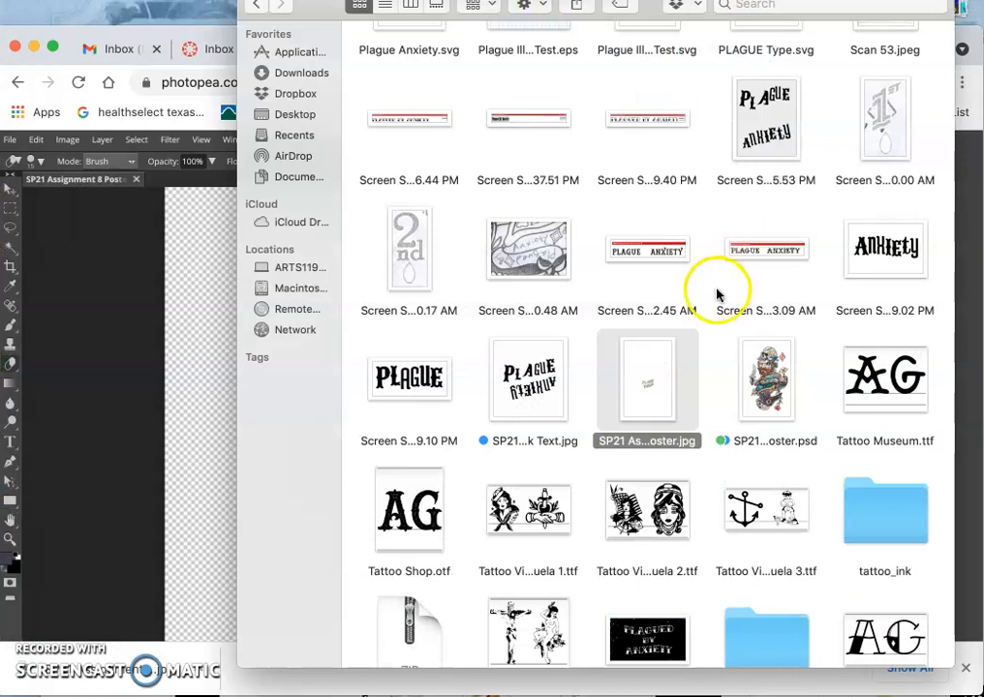
Colour-tag SP21 Assignment 8 Poster.jpg, open it to check, and return to Photopea
right_click(647, 378)
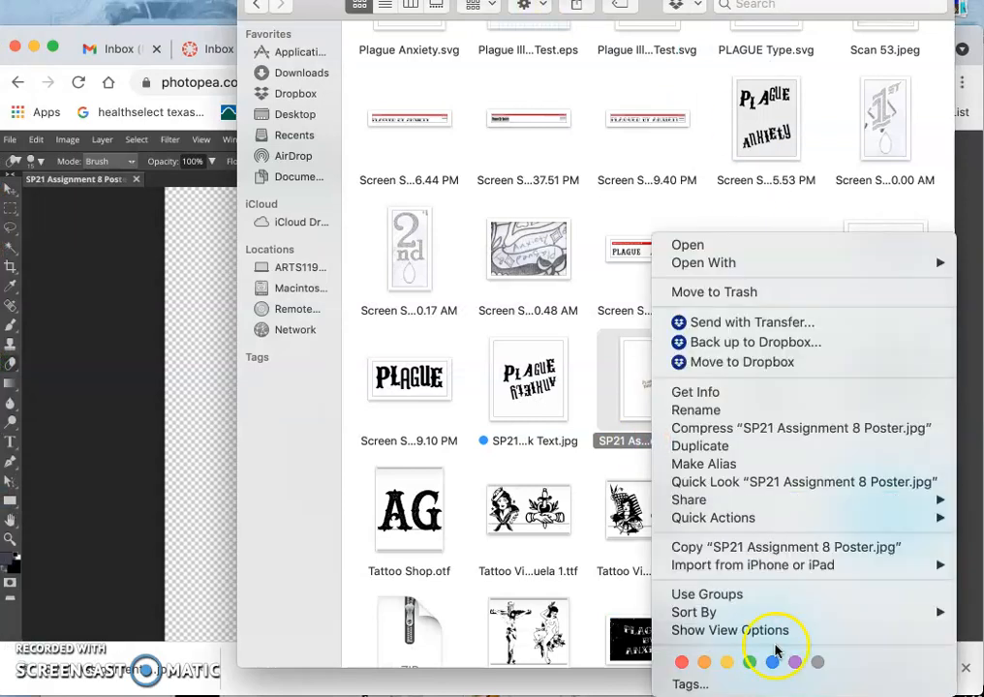
left_click(647, 383)
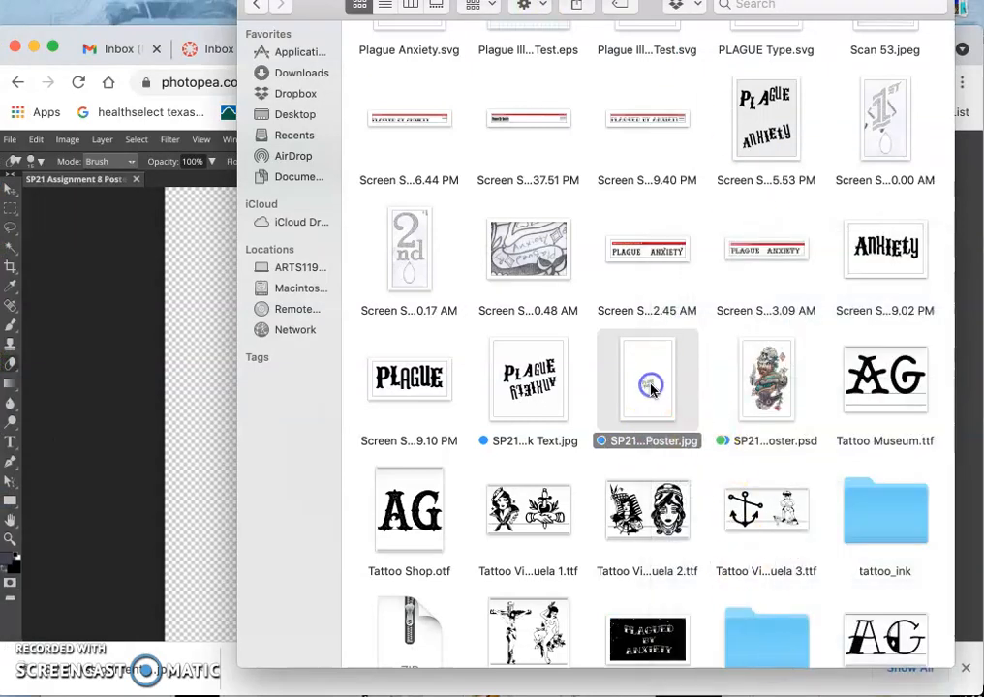
double_click(647, 380)
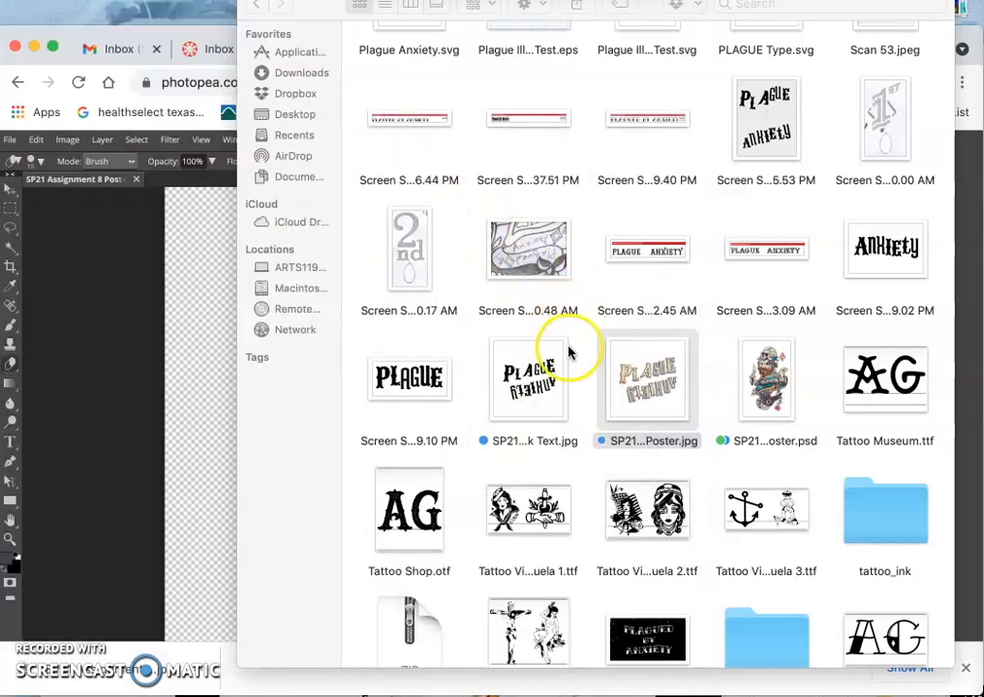
left_click(527, 378)
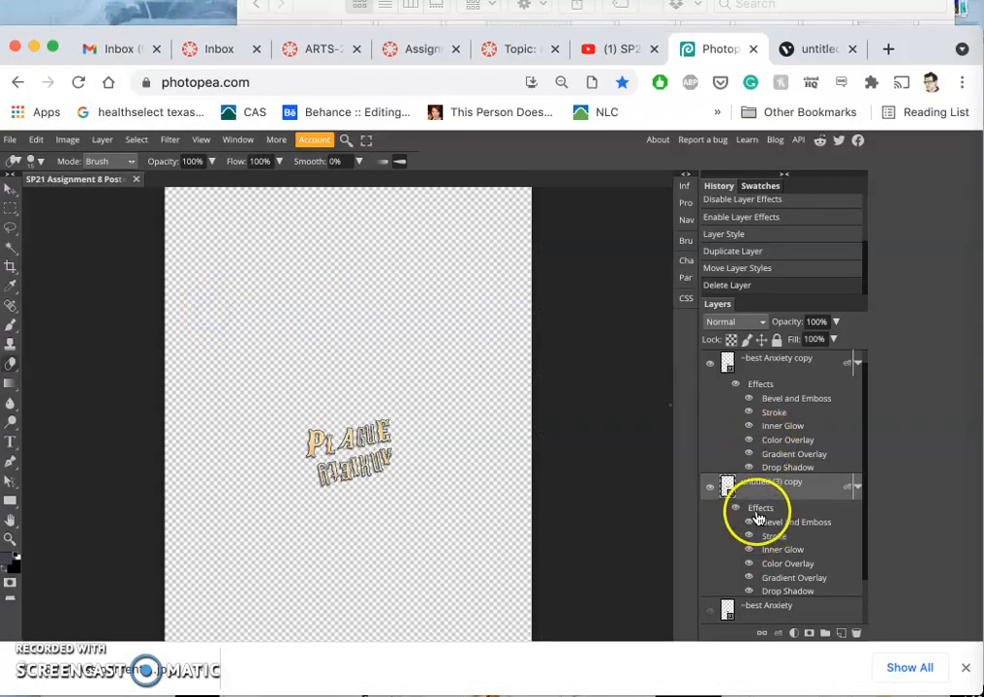
Unhide the artwork and resize the canvas in inches, entering width 12.36
left_click(713, 612)
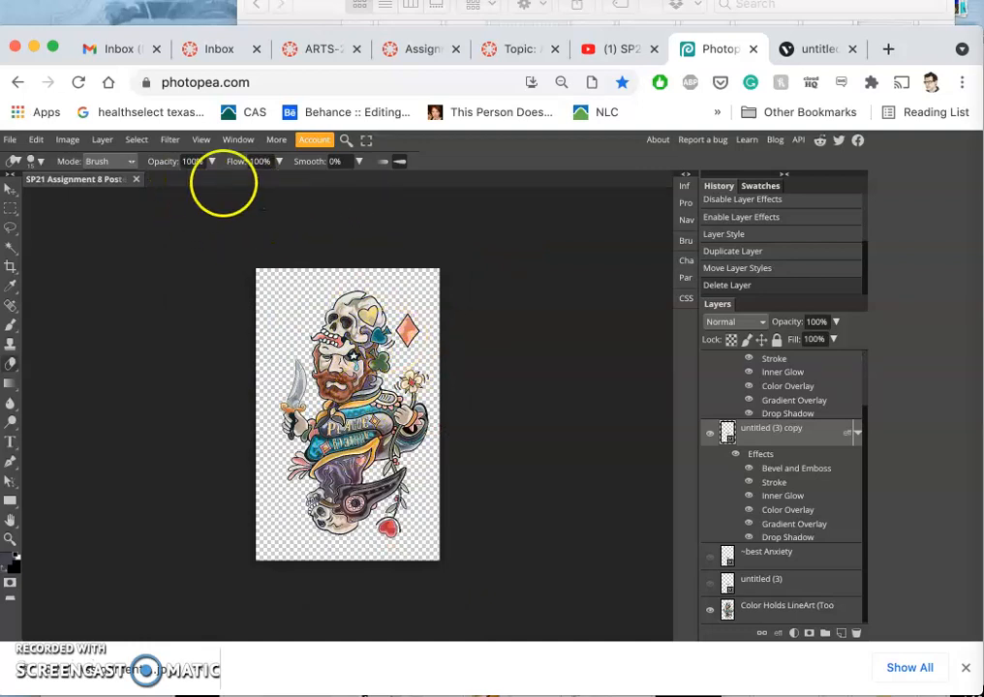
left_click(66, 140)
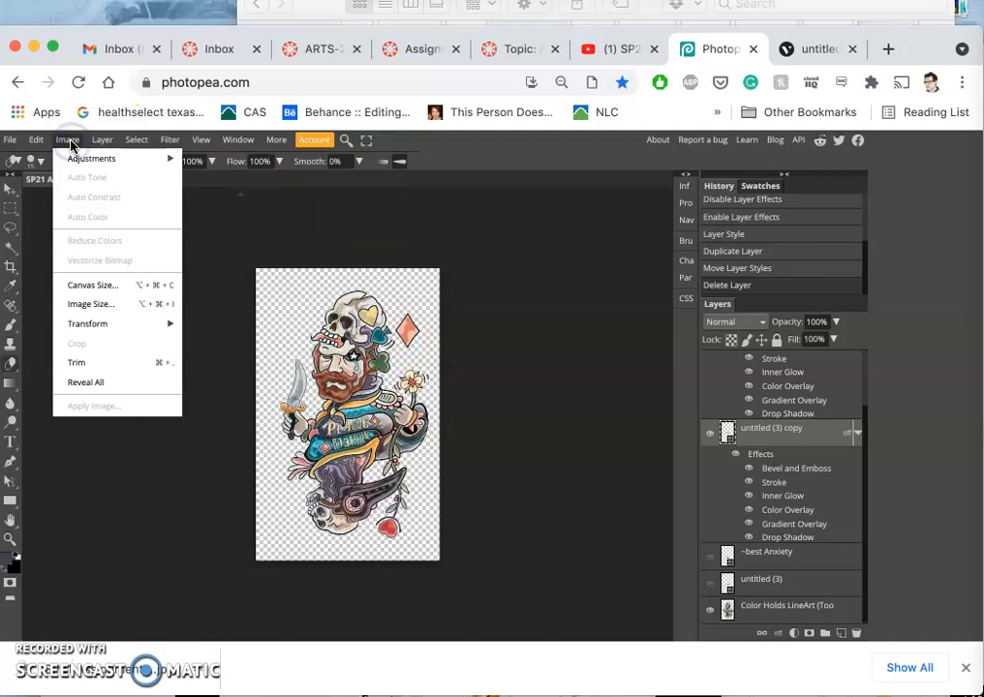
left_click(93, 283)
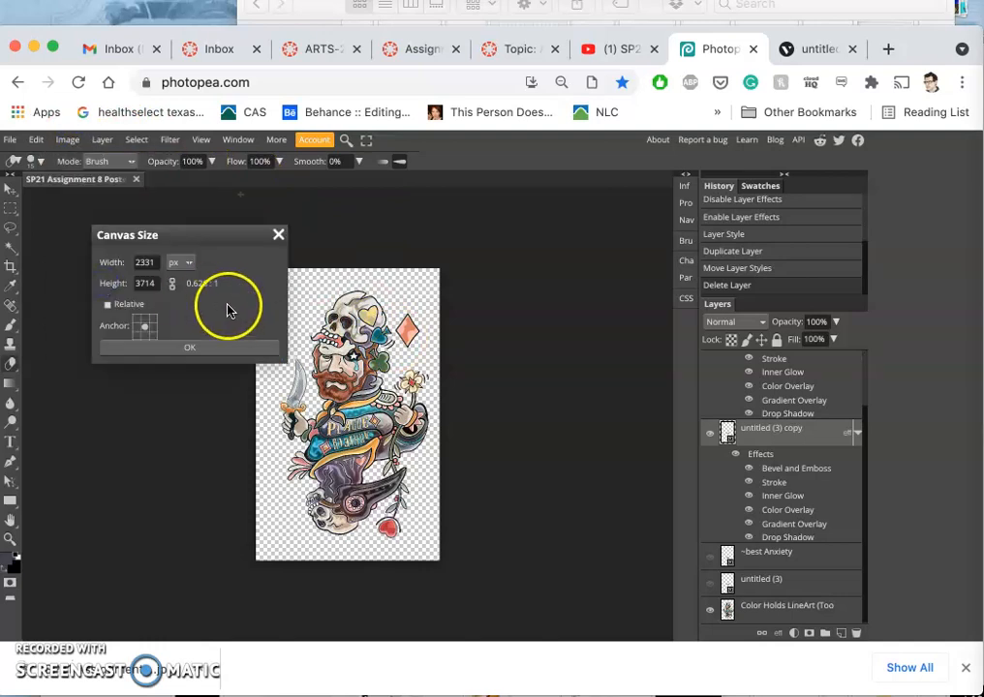
left_click(180, 262)
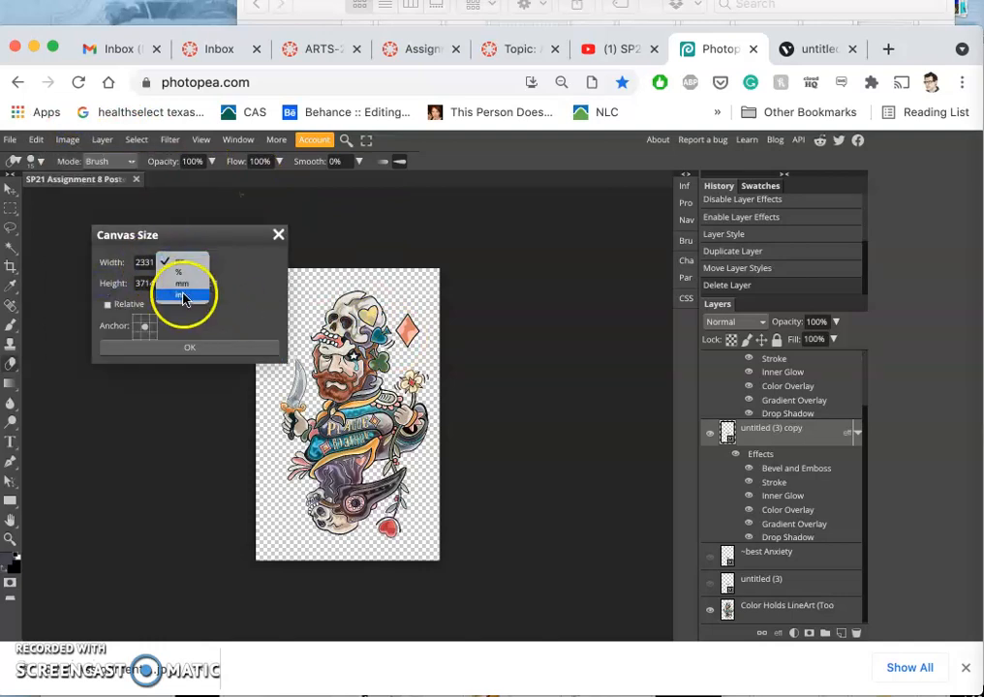
left_click(182, 263)
type("9")
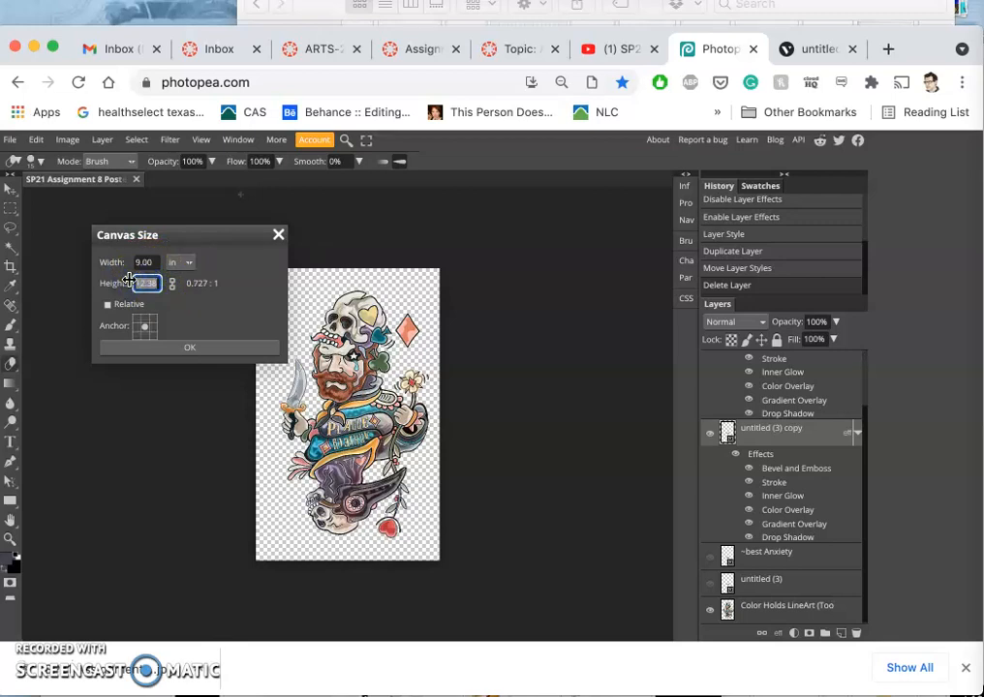
type("12.36")
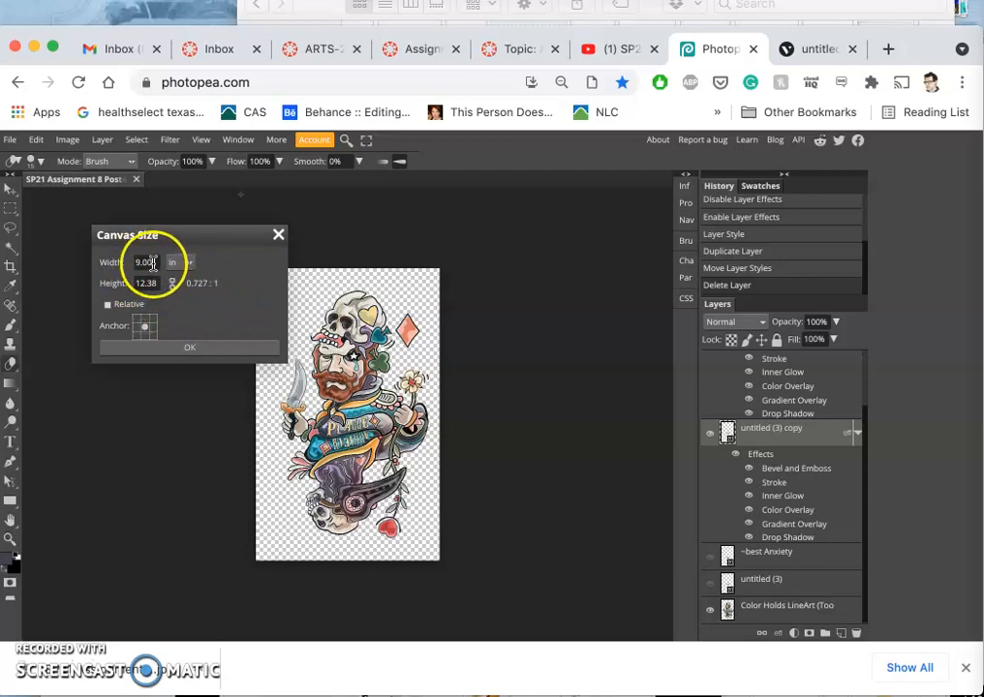
left_click(145, 264)
type("10")
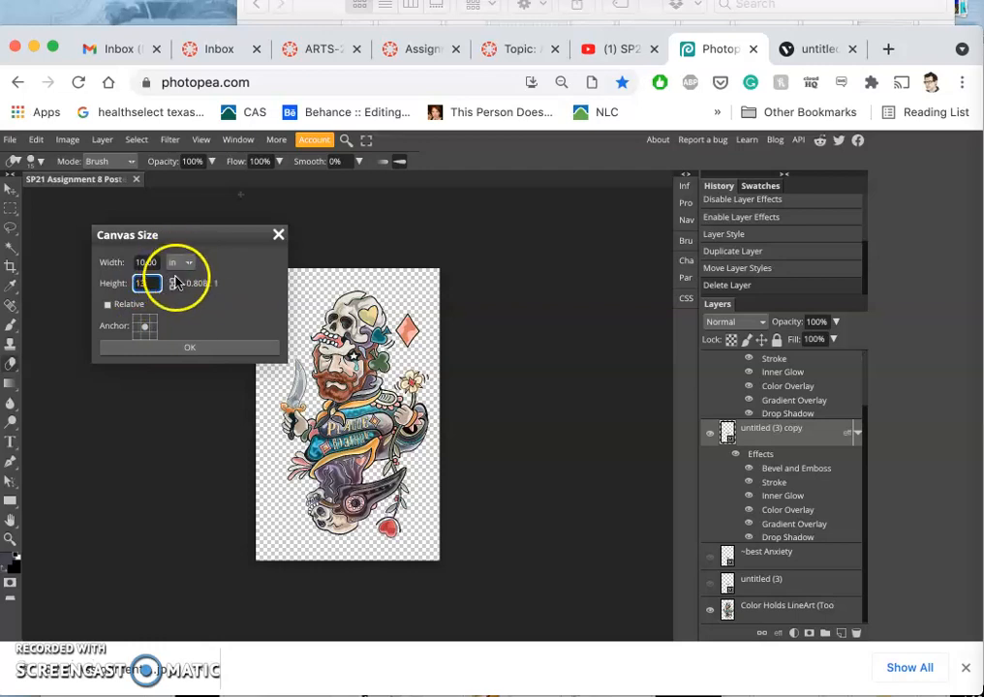
left_click(190, 346)
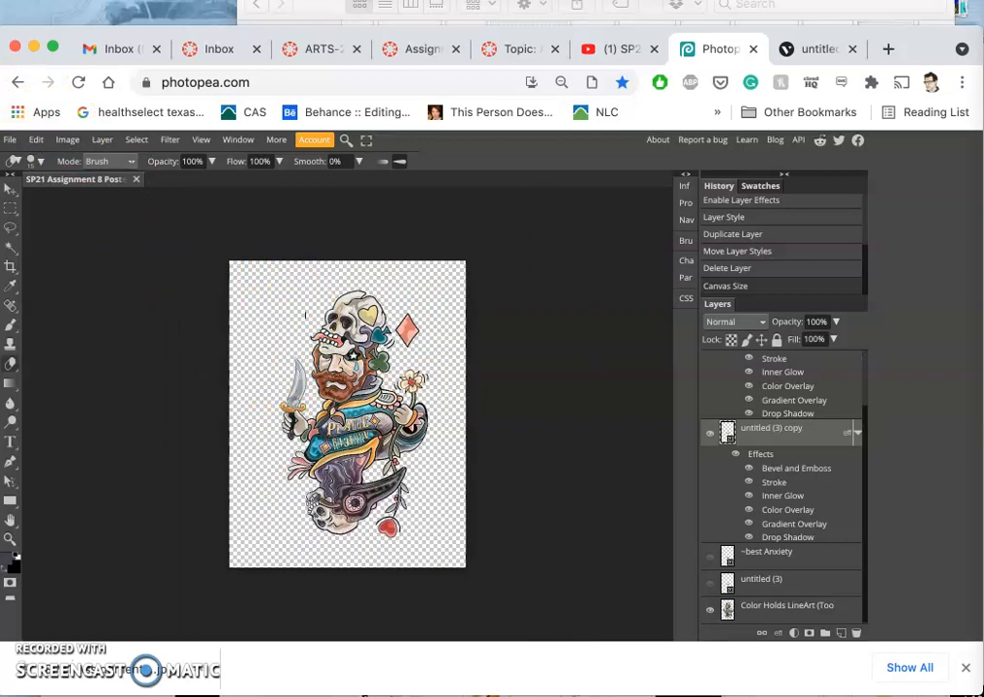
mouse_move(317, 314)
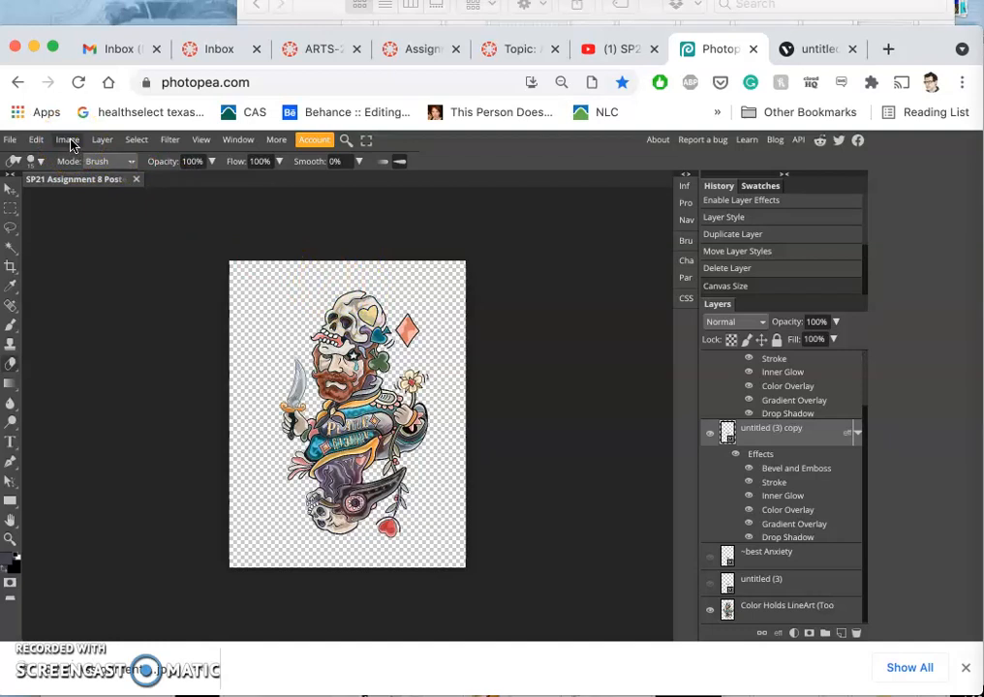
Reopen Canvas Size and adjust the height to reach about 9 by 15 inches
left_click(66, 140)
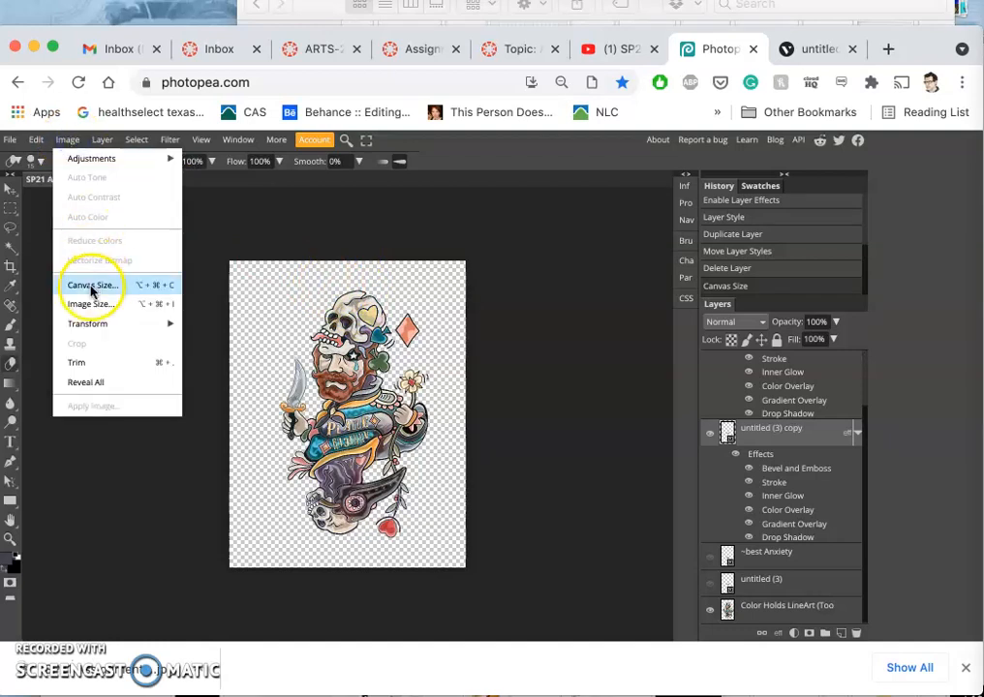
left_click(93, 284)
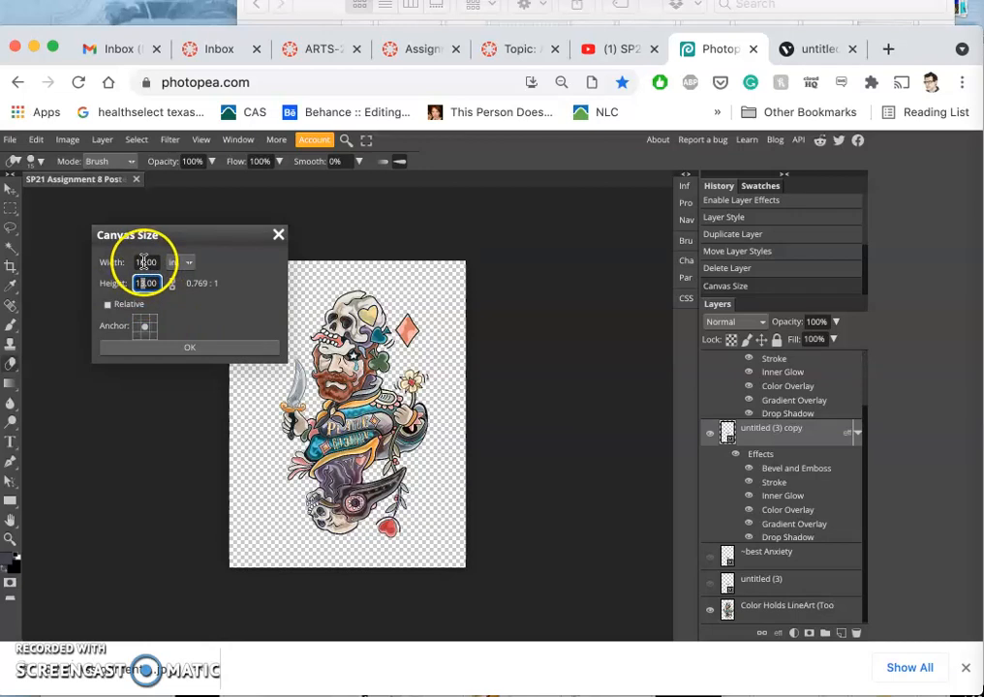
left_click(145, 263)
type("9")
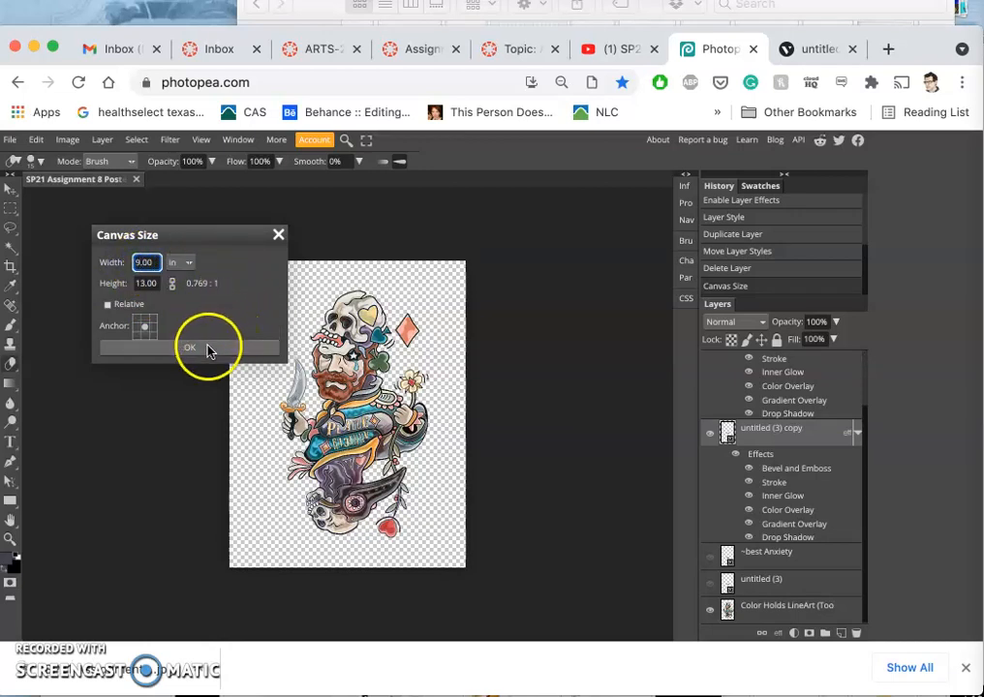
left_click(190, 347)
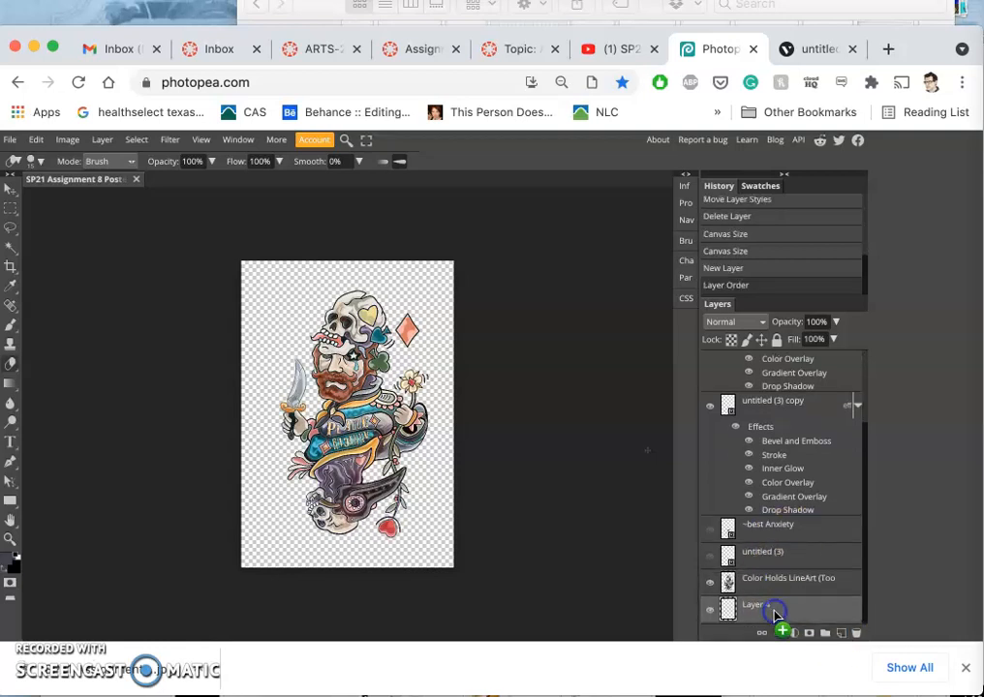
Fill the new bottom layer with solid White via Edit > Fill
left_click(35, 139)
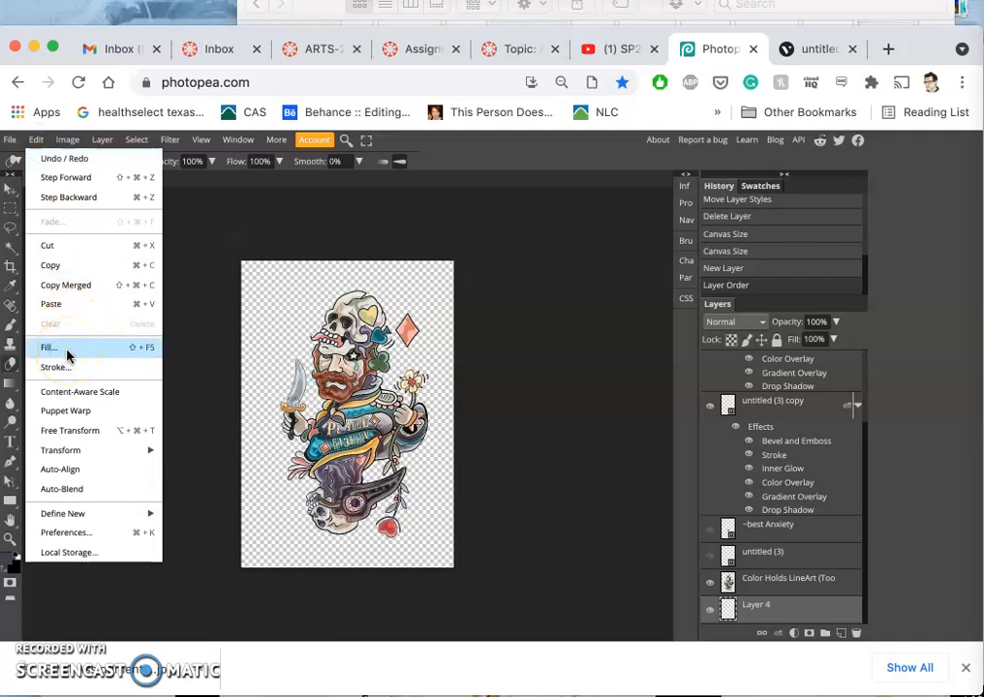
left_click(49, 347)
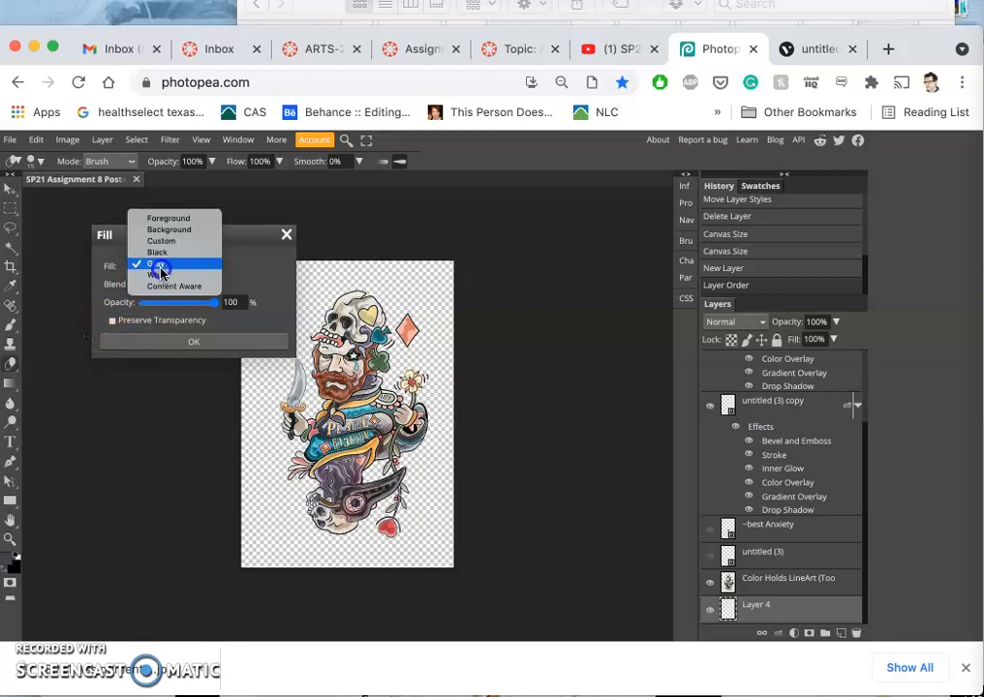
left_click(165, 268)
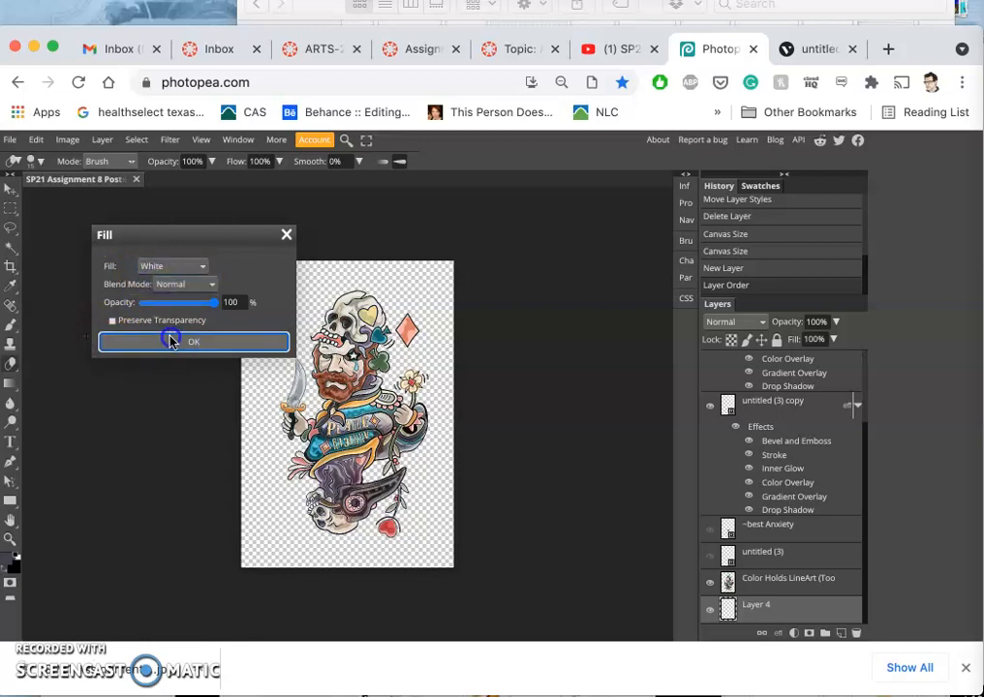
left_click(194, 341)
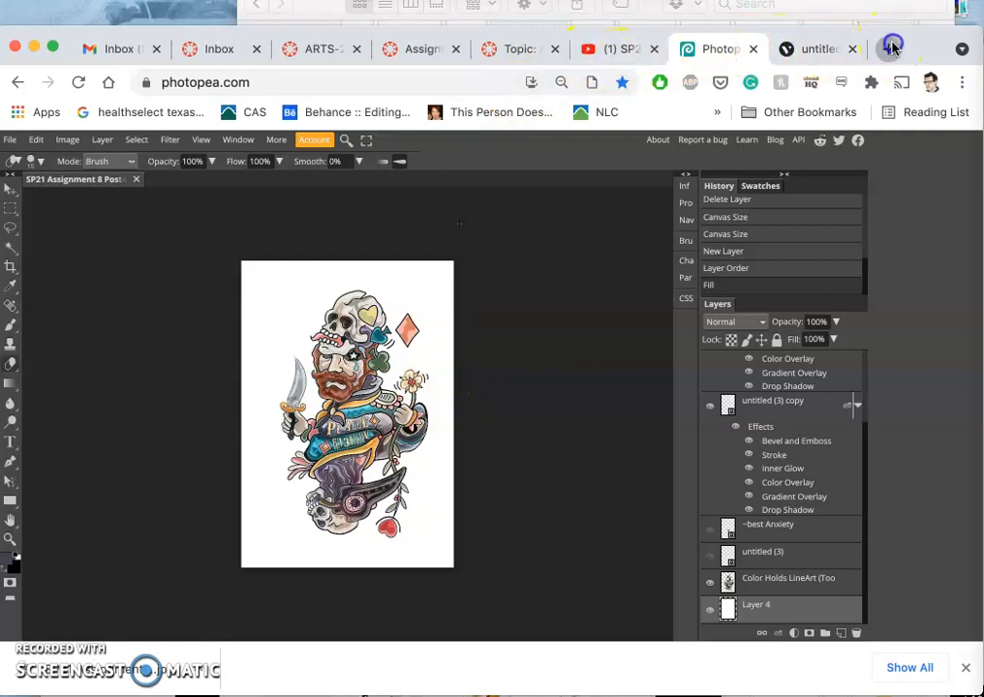
Open a blank Chrome tab, then return to the Photopea project tab
left_click(887, 49)
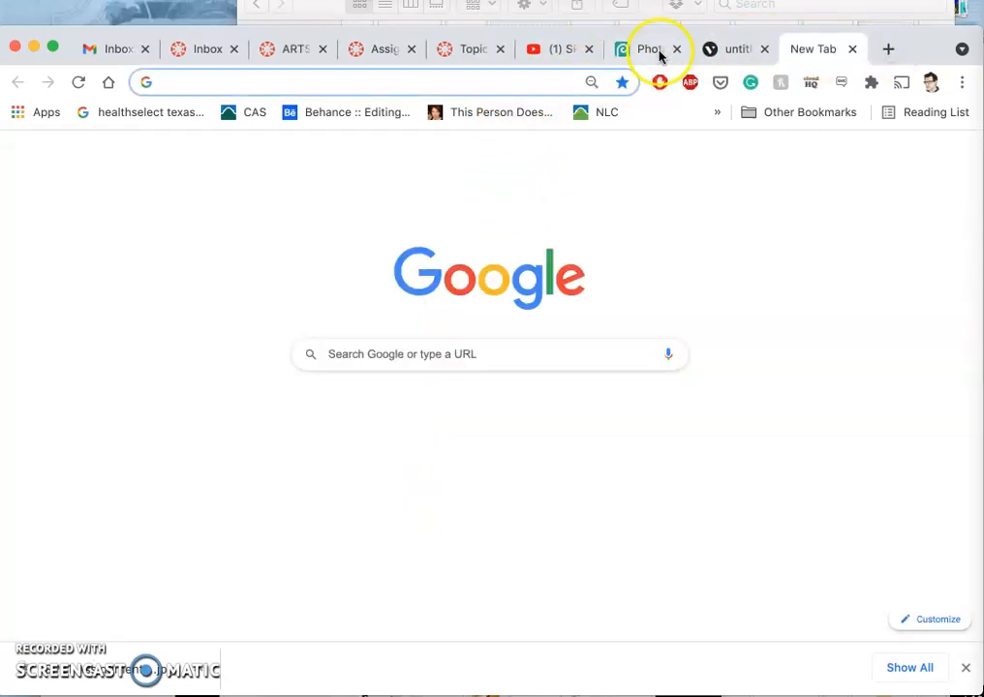
left_click(647, 48)
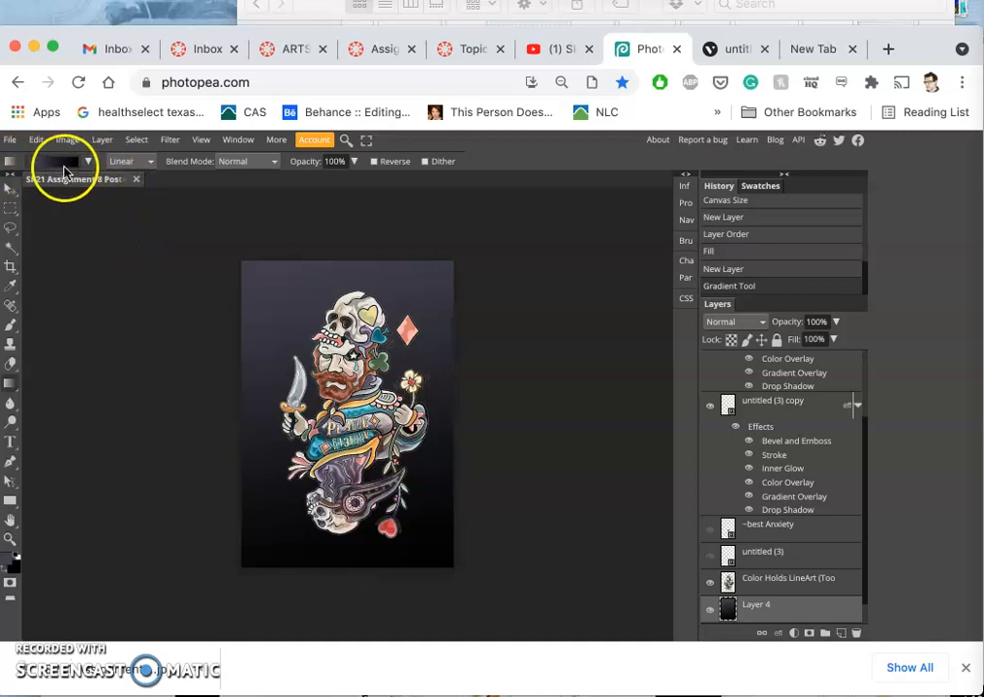
In the gradient editor, recolour the first gradient stop to a dark blue
left_click(87, 160)
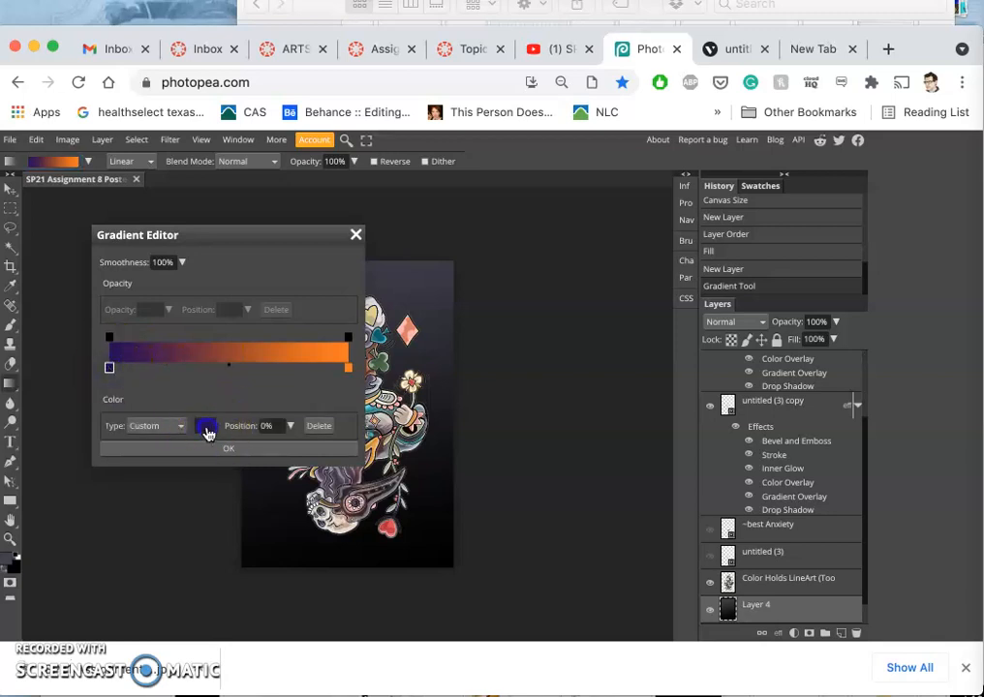
left_click(205, 426)
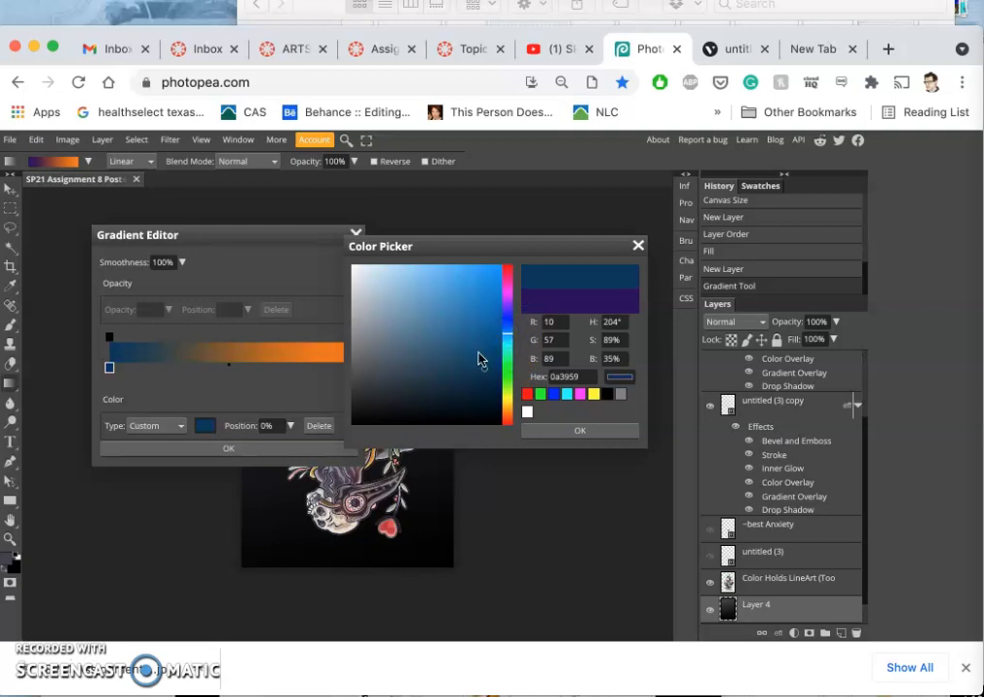
left_click(469, 366)
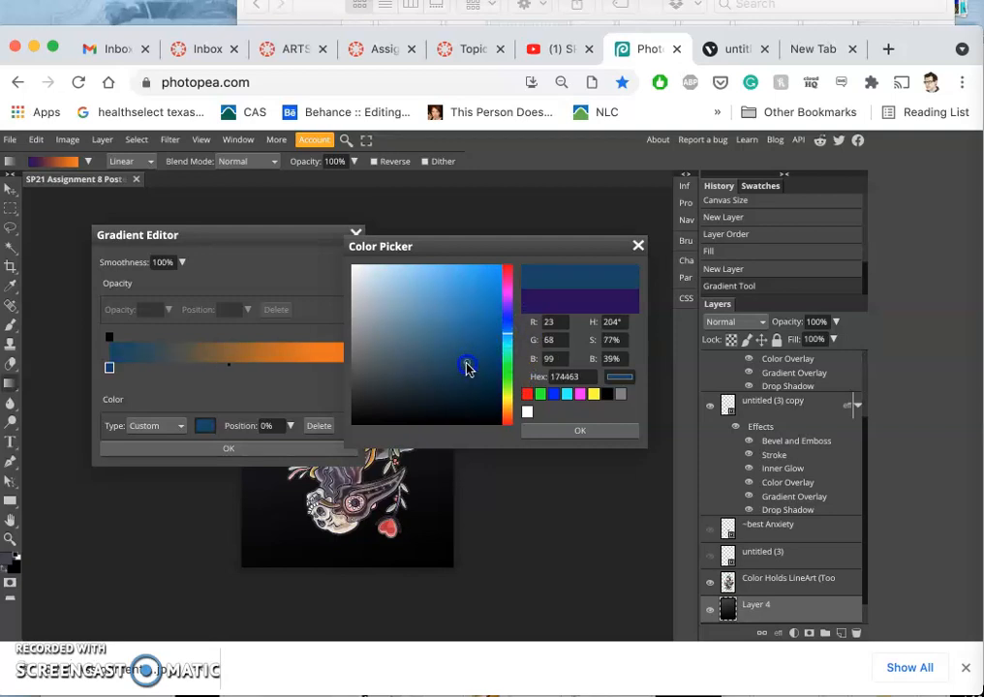
left_click(438, 362)
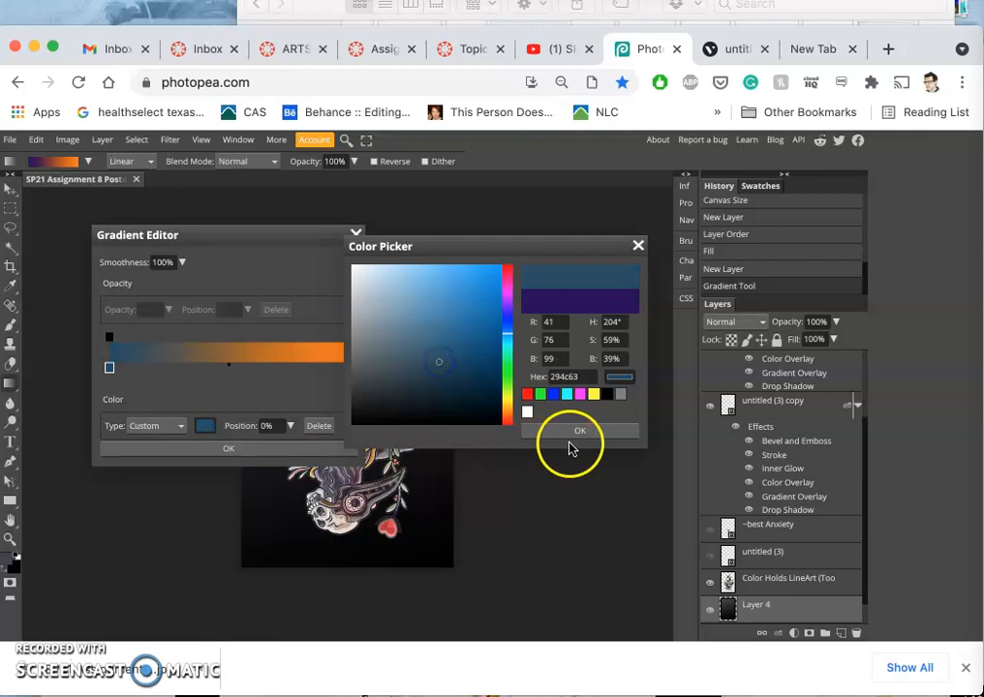
left_click(579, 430)
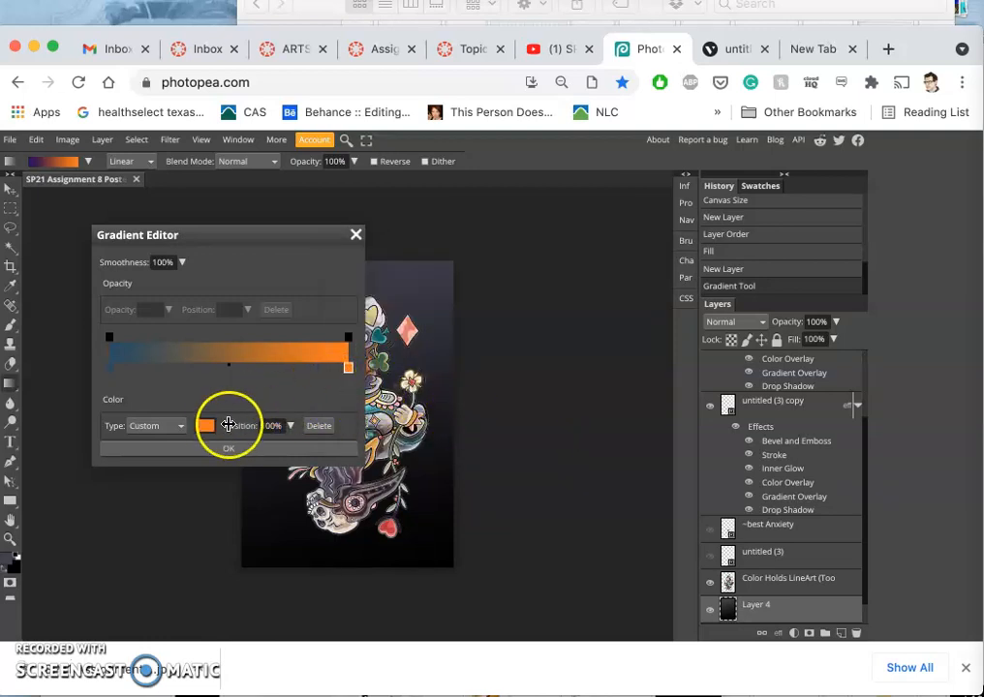
Set the last stop to tan and add a pale green middle stop around 45%
left_click(205, 426)
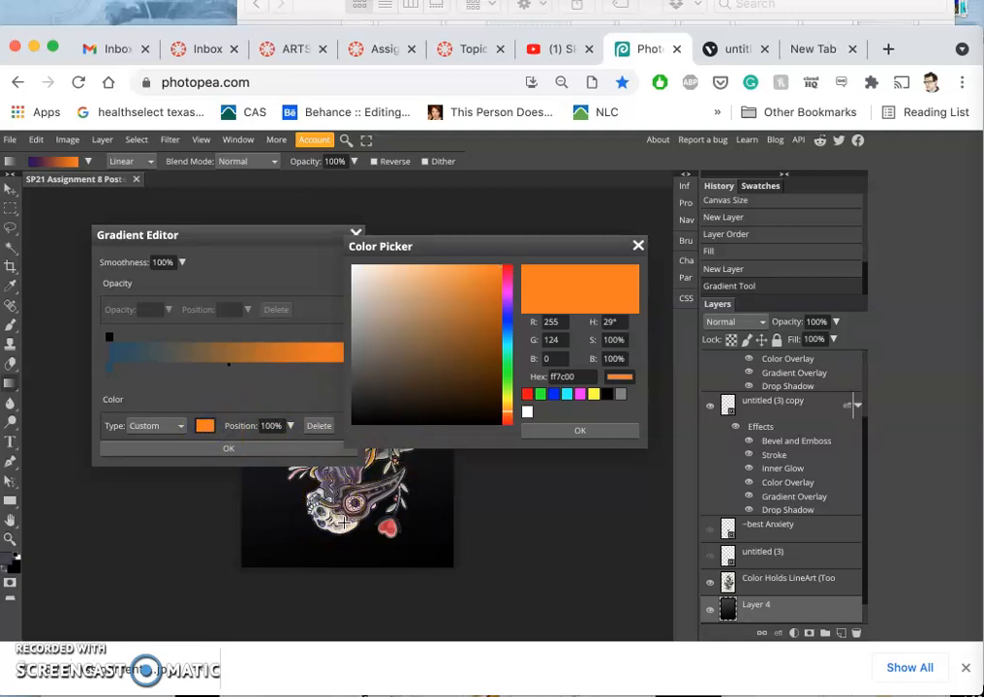
left_click(392, 306)
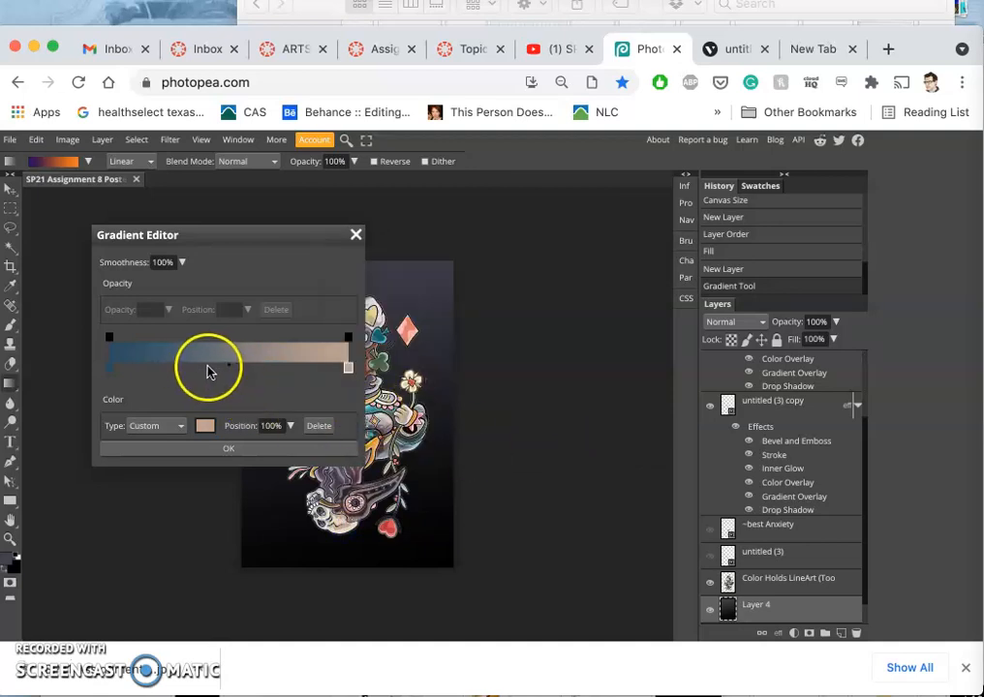
left_click_drag(349, 368, 217, 368)
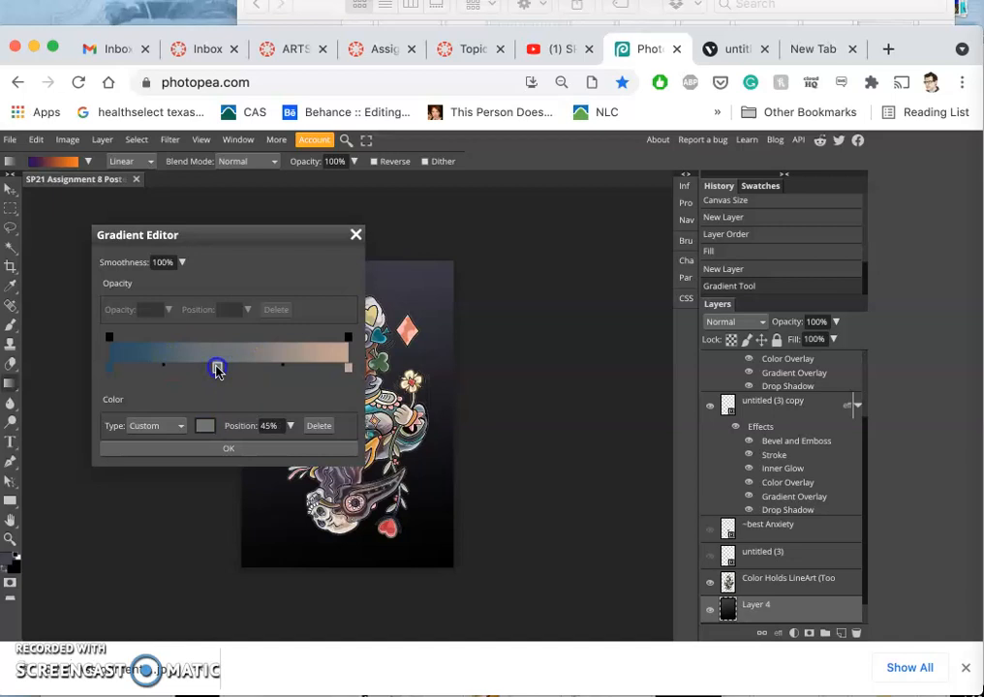
left_click(205, 426)
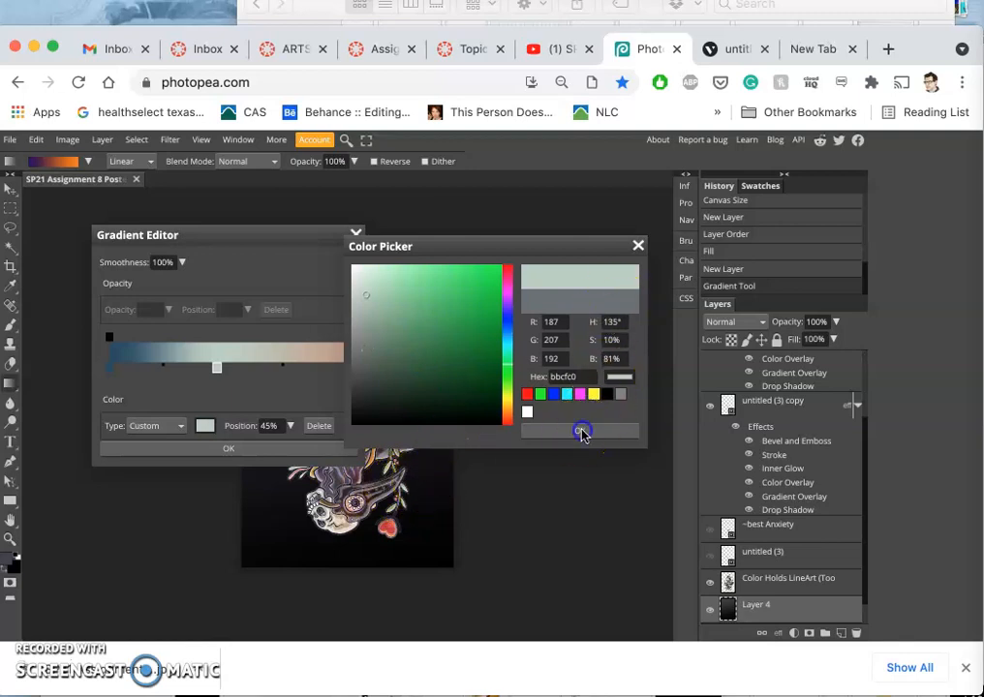
left_click(581, 430)
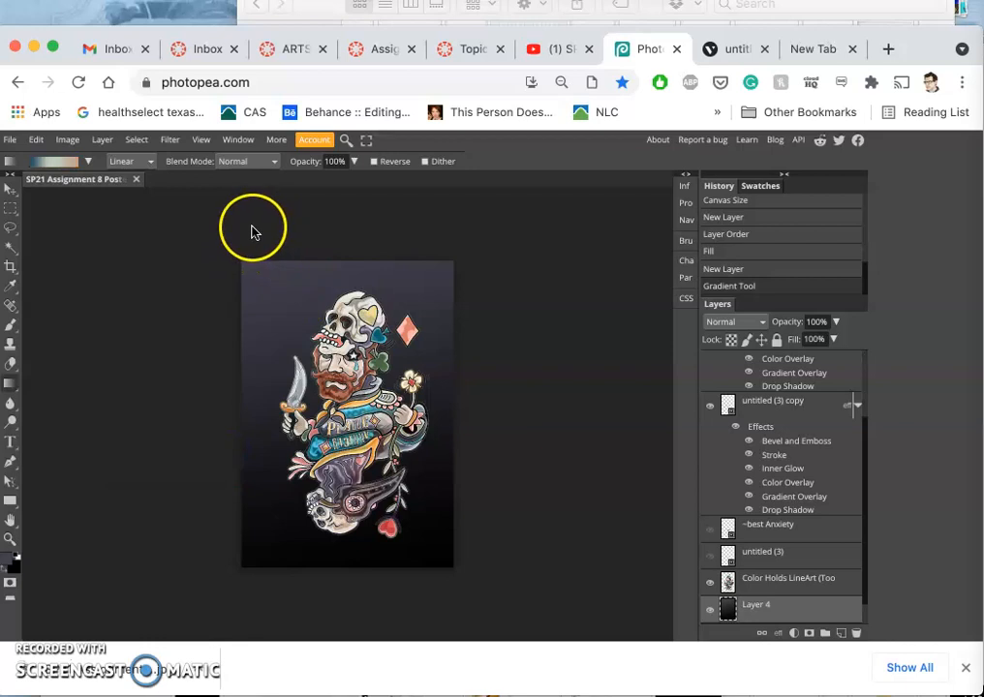
Drag the custom gradient across Layer 4 to give the card a pale blue-to-beige backdrop
left_click_drag(250, 229, 385, 571)
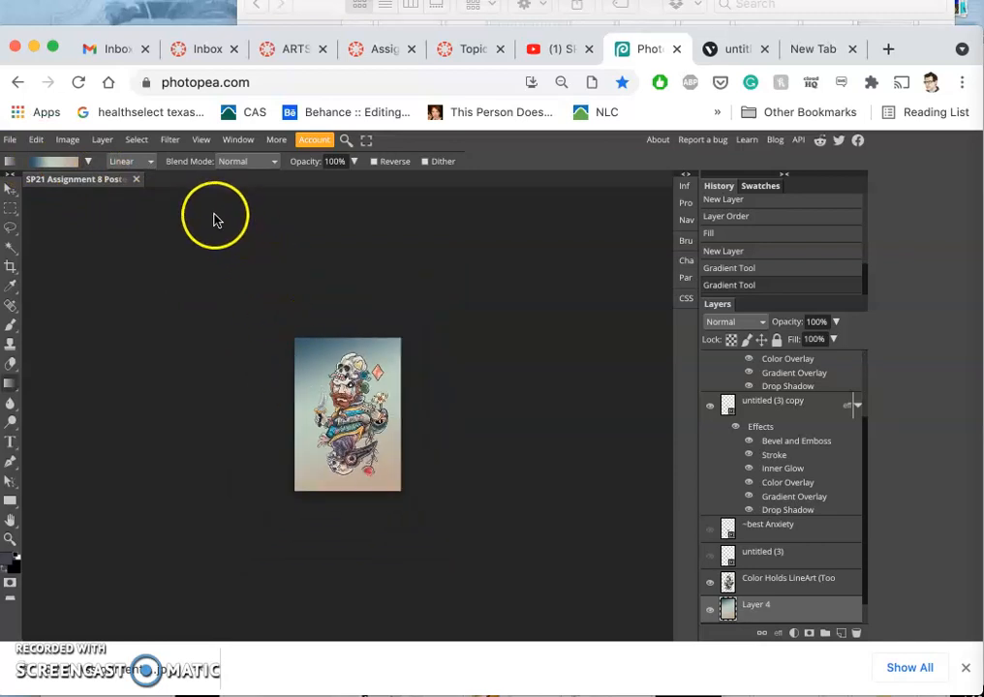
mouse_move(302, 343)
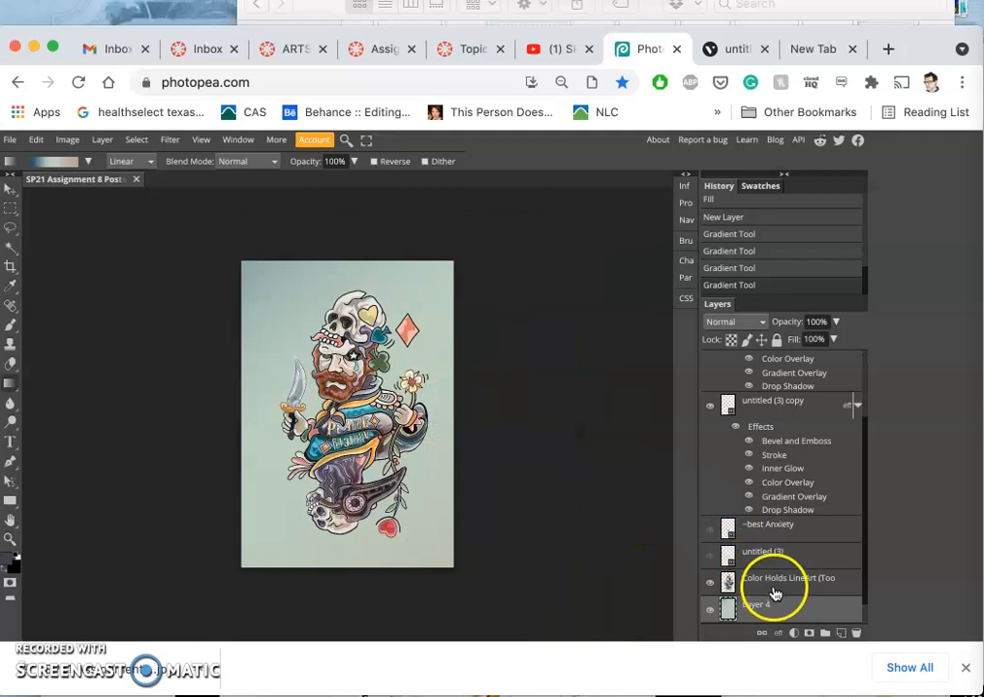
Set the gradient layer to Dissolve blending and nudge its opacity down slightly
left_click(736, 321)
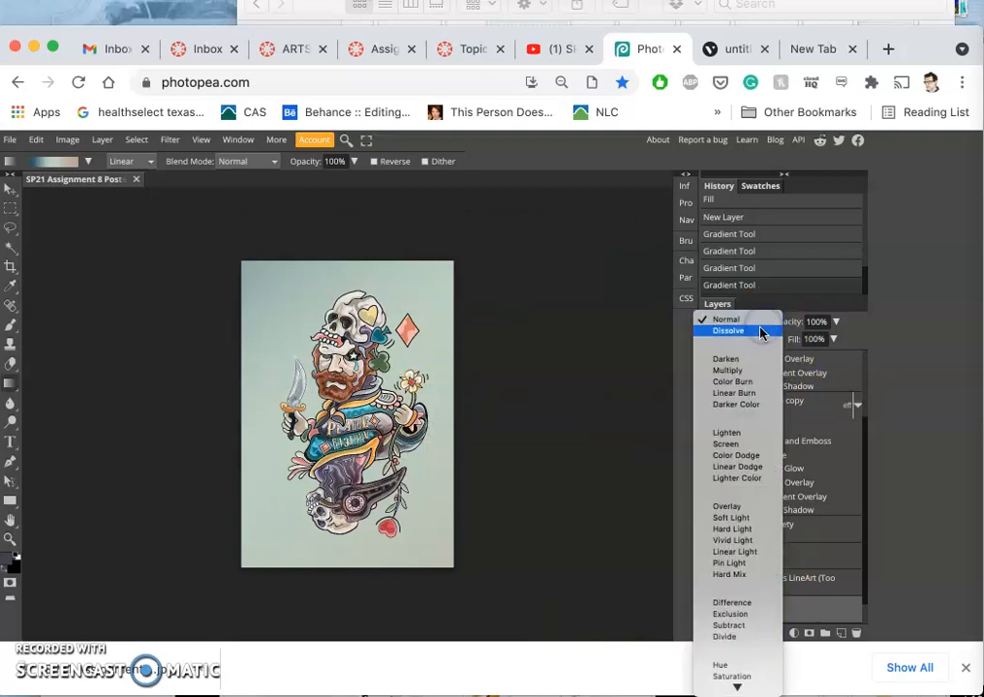
left_click(729, 329)
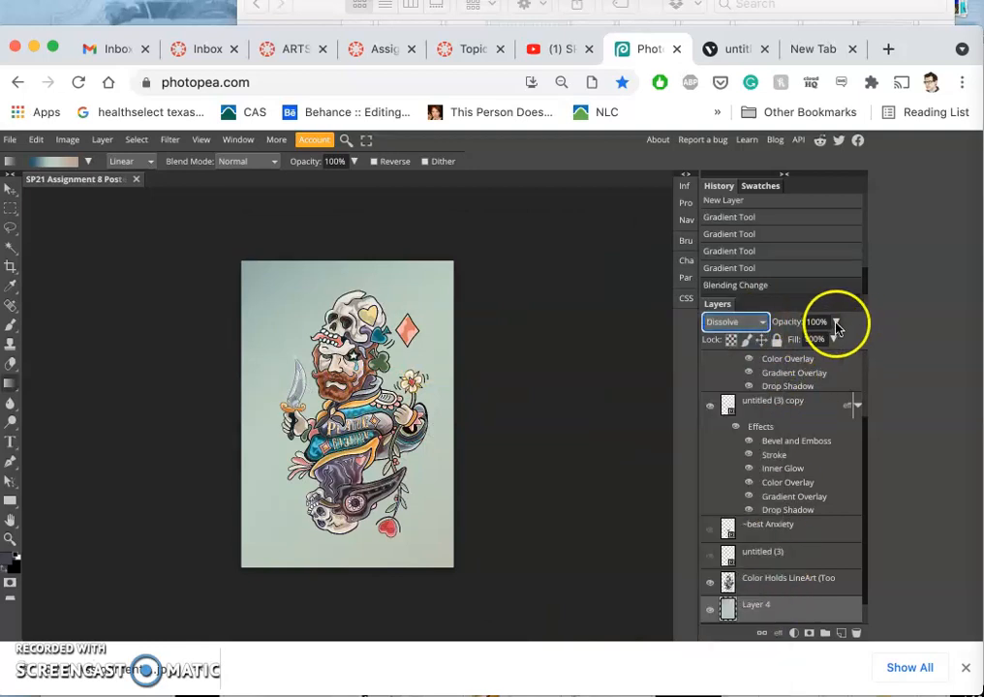
left_click_drag(835, 339, 818, 339)
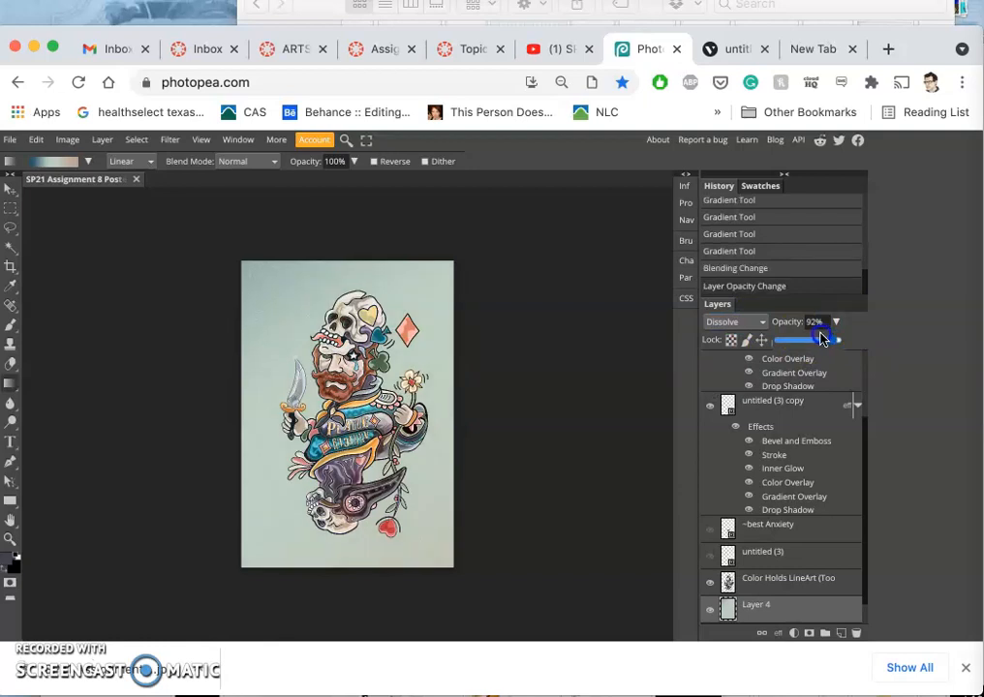
left_click_drag(825, 341, 805, 341)
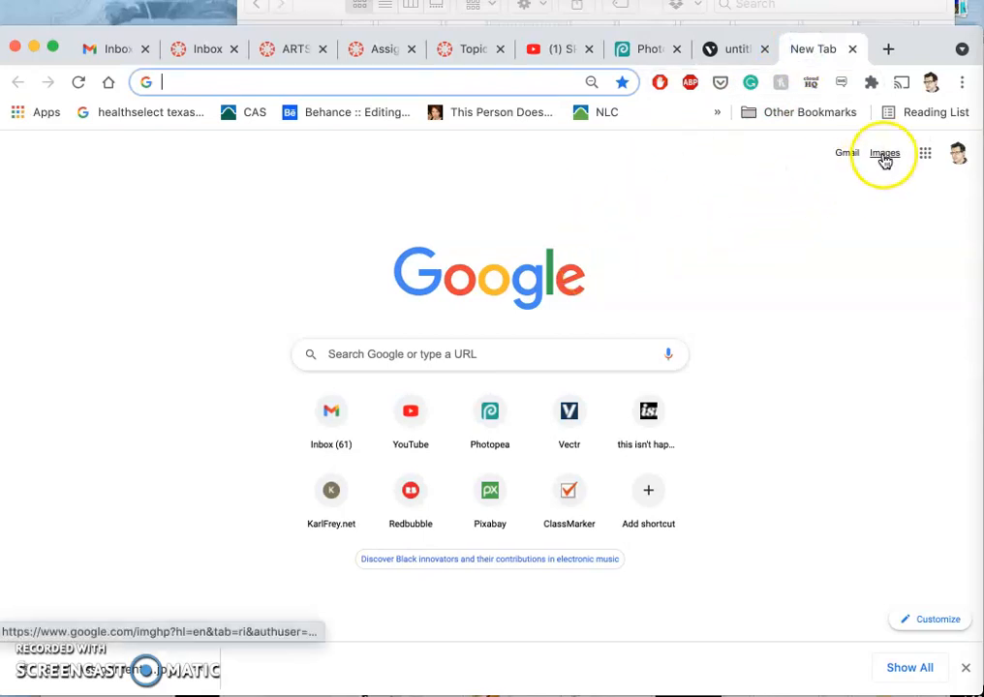
Search Google Images for 'wood grain texture overlay' and filter results to Large size
left_click(884, 153)
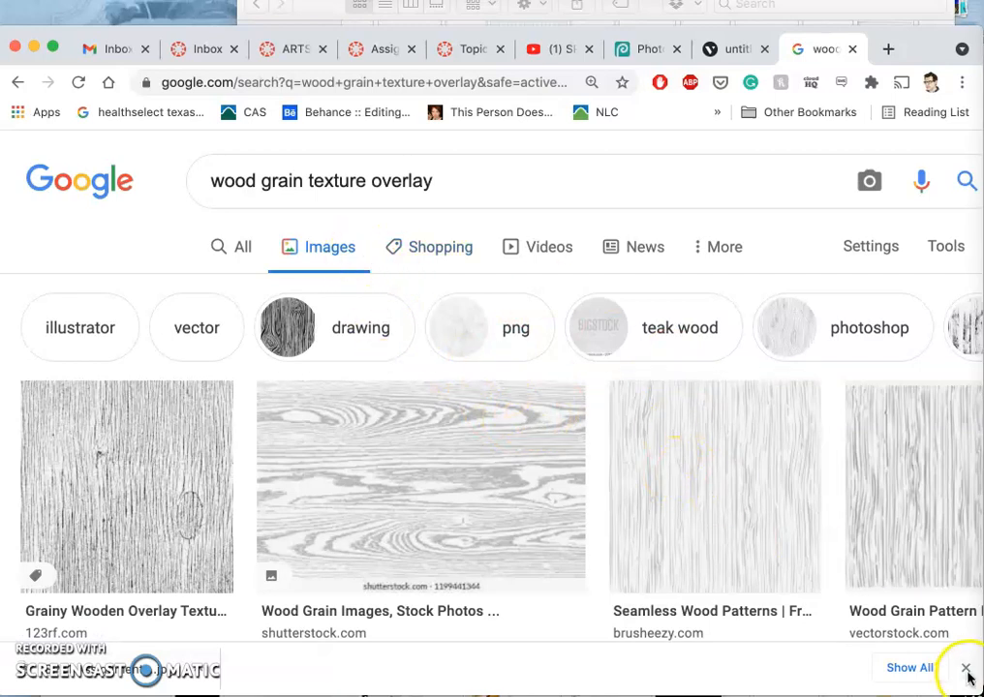
mouse_move(624, 418)
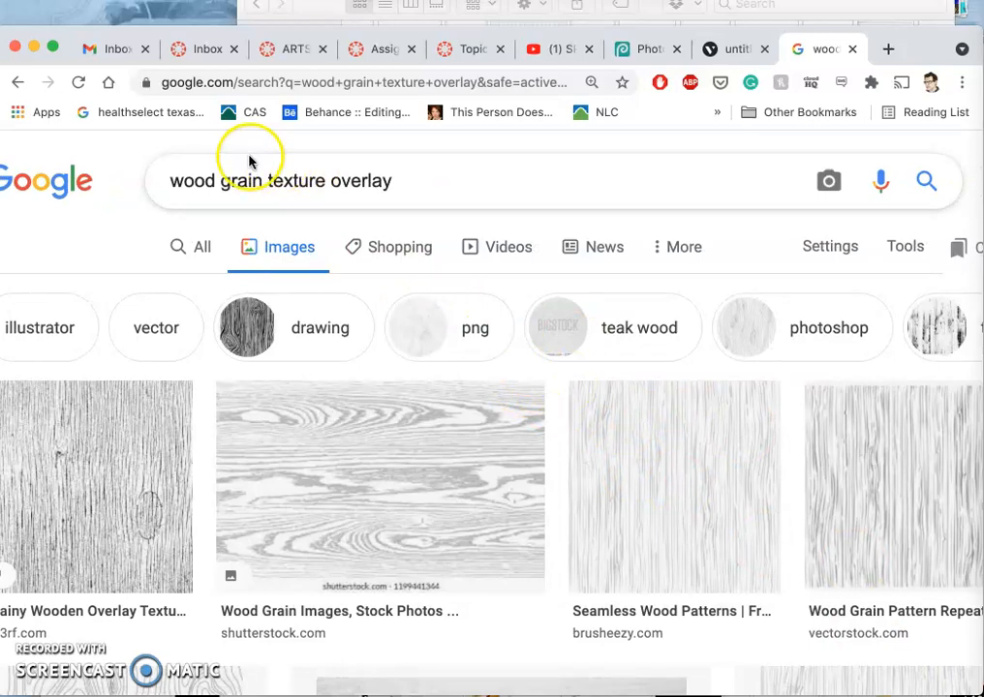
scroll("down", 3)
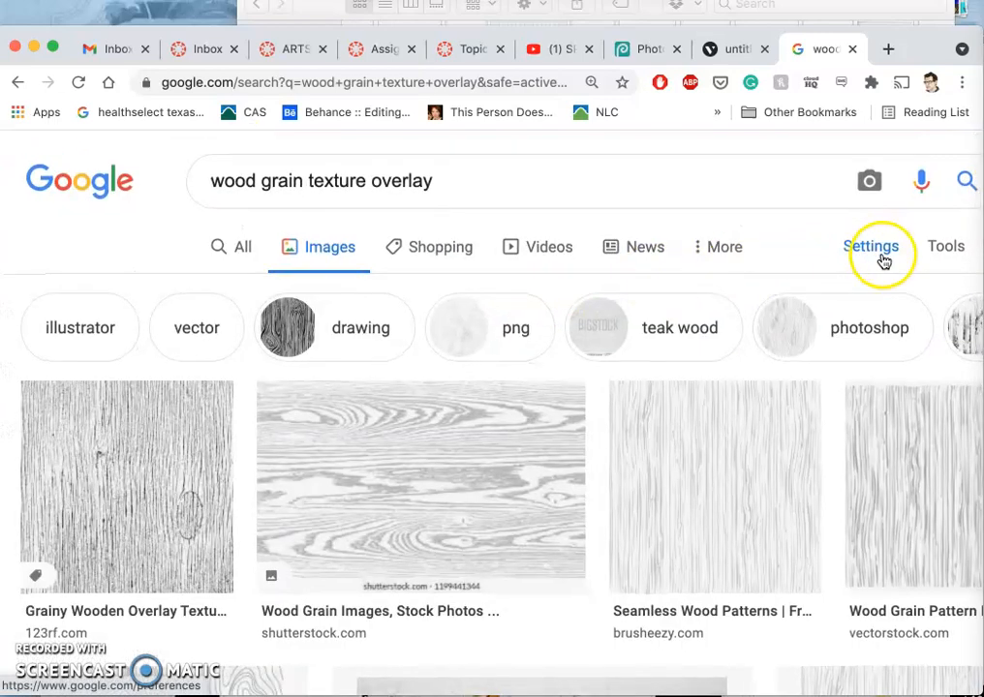
left_click(945, 246)
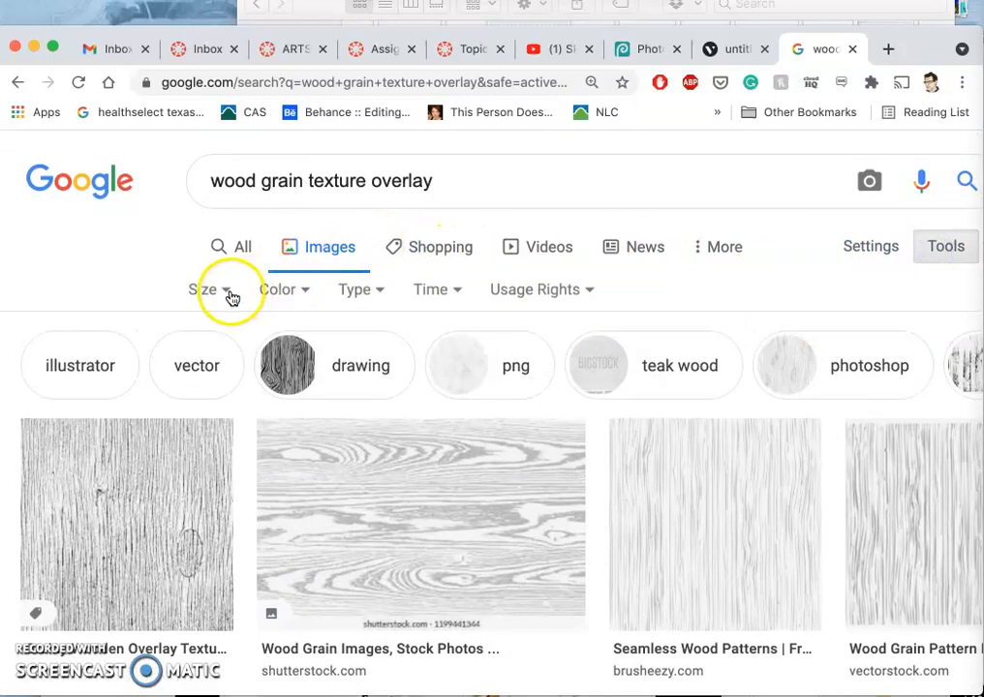
left_click(204, 288)
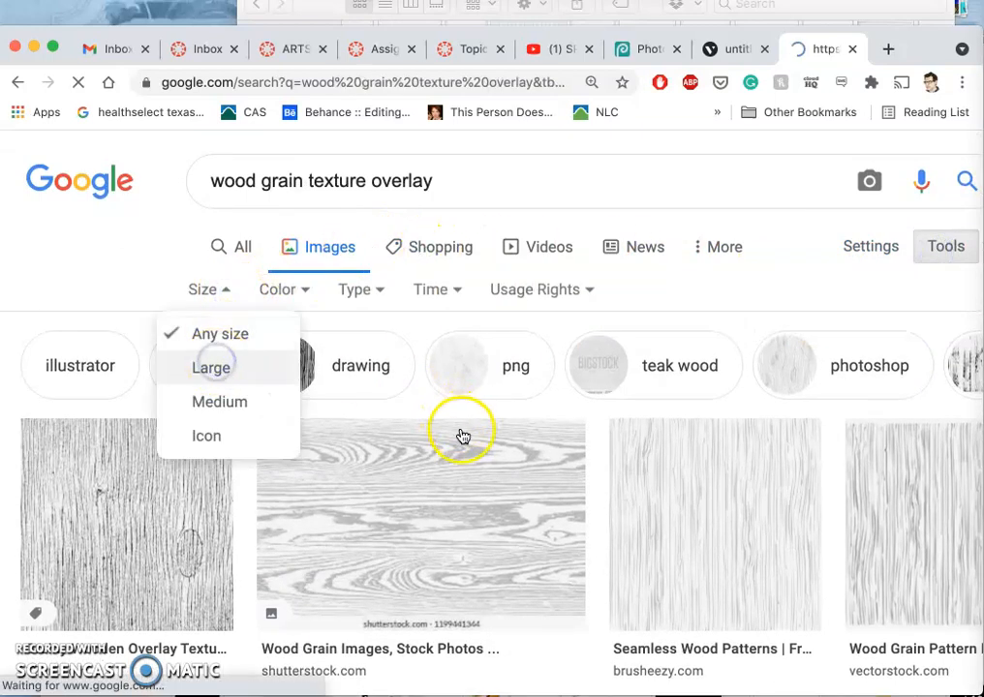
left_click(211, 368)
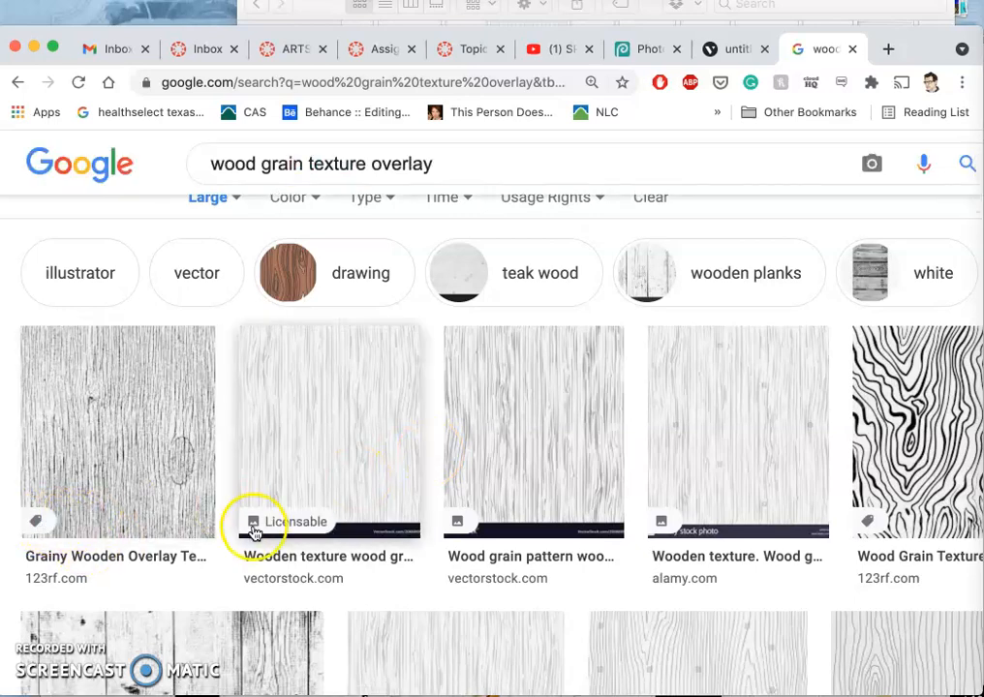
mouse_move(720, 454)
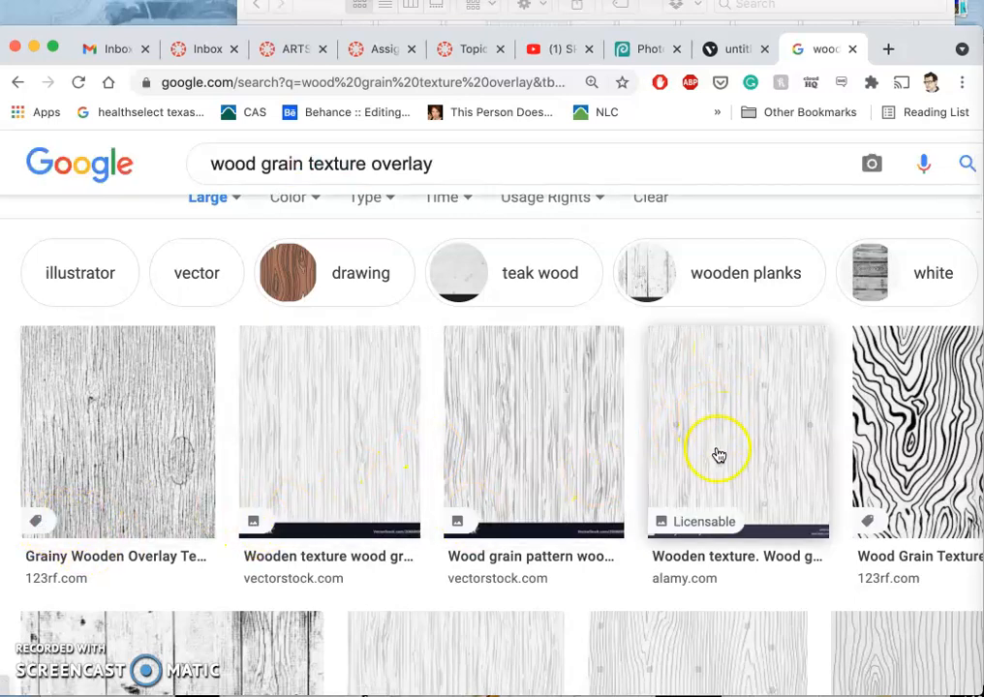
Scroll the results and open the WeGraphics weathered wood texture in a new tab
scroll("down", 3)
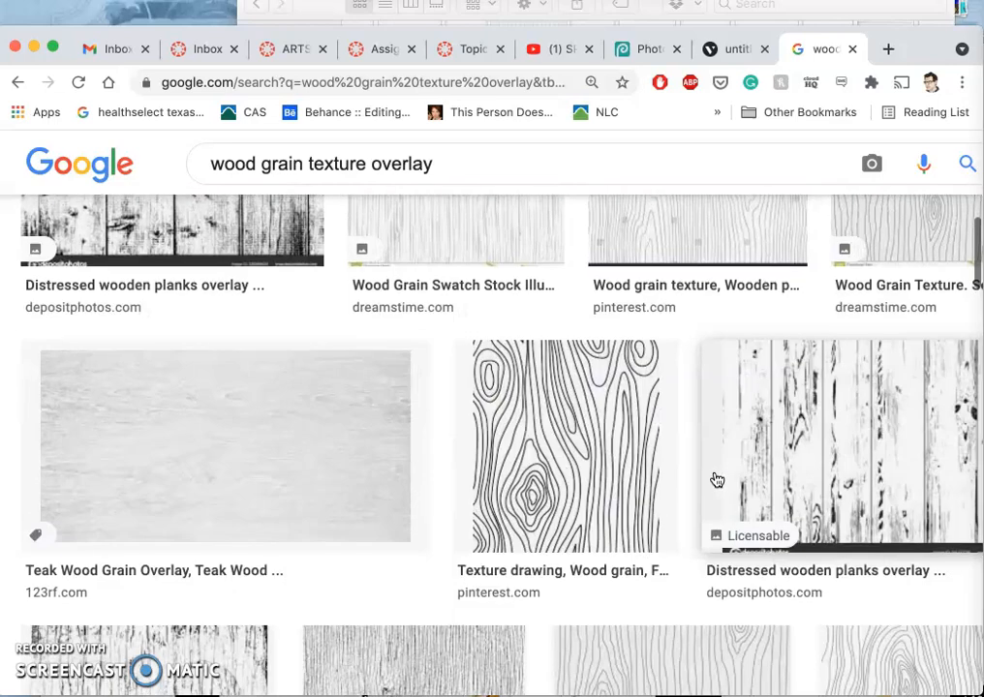
scroll("down", 3)
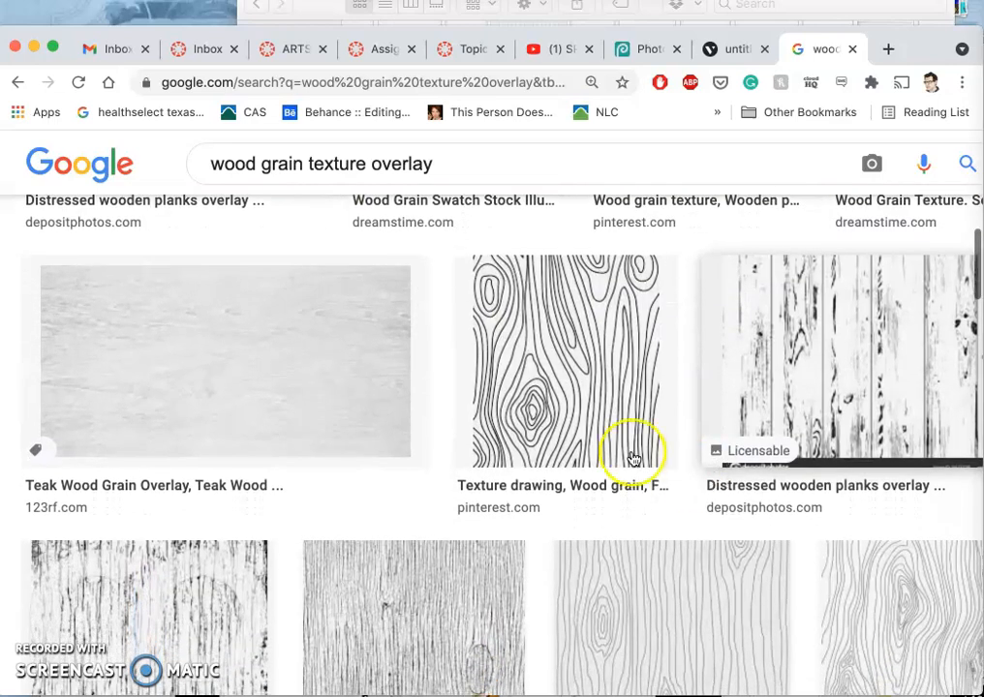
scroll("down", 3)
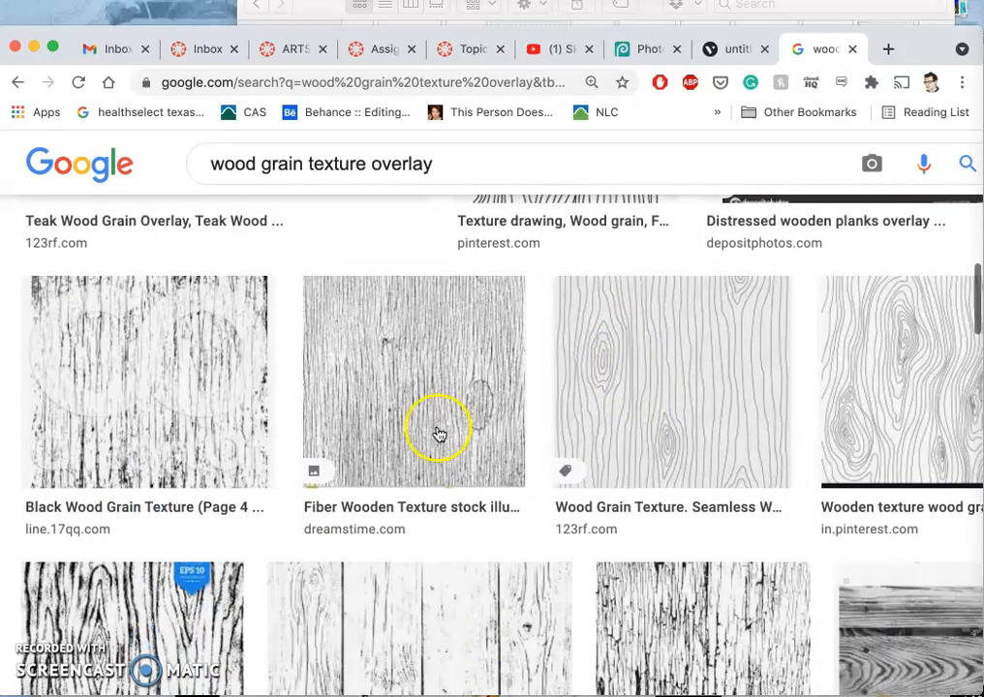
scroll("down", 3)
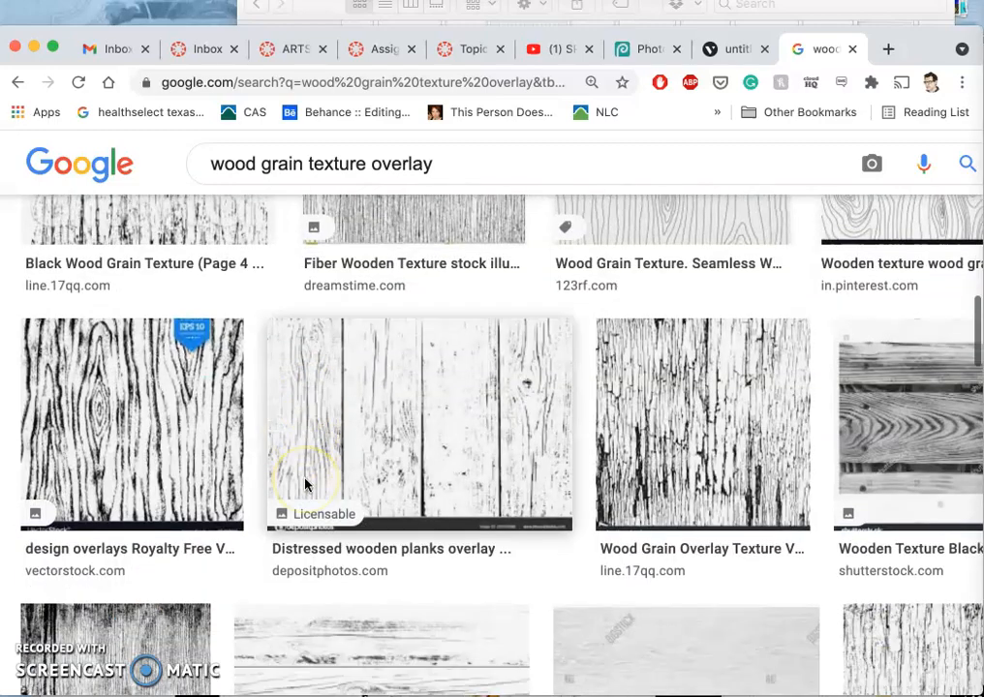
scroll("down", 3)
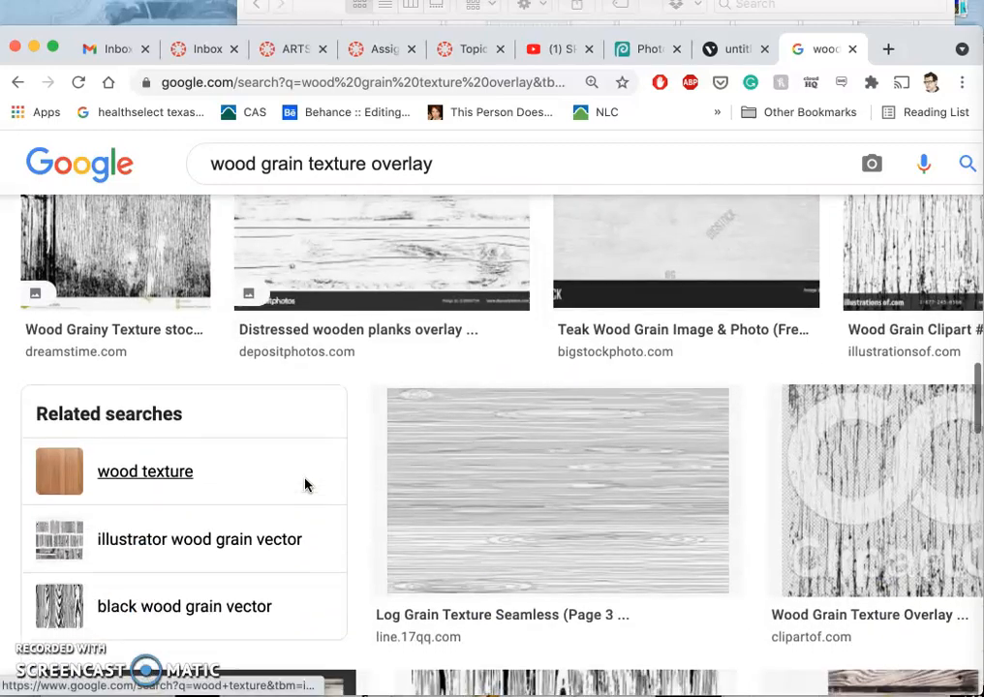
scroll("down", 3)
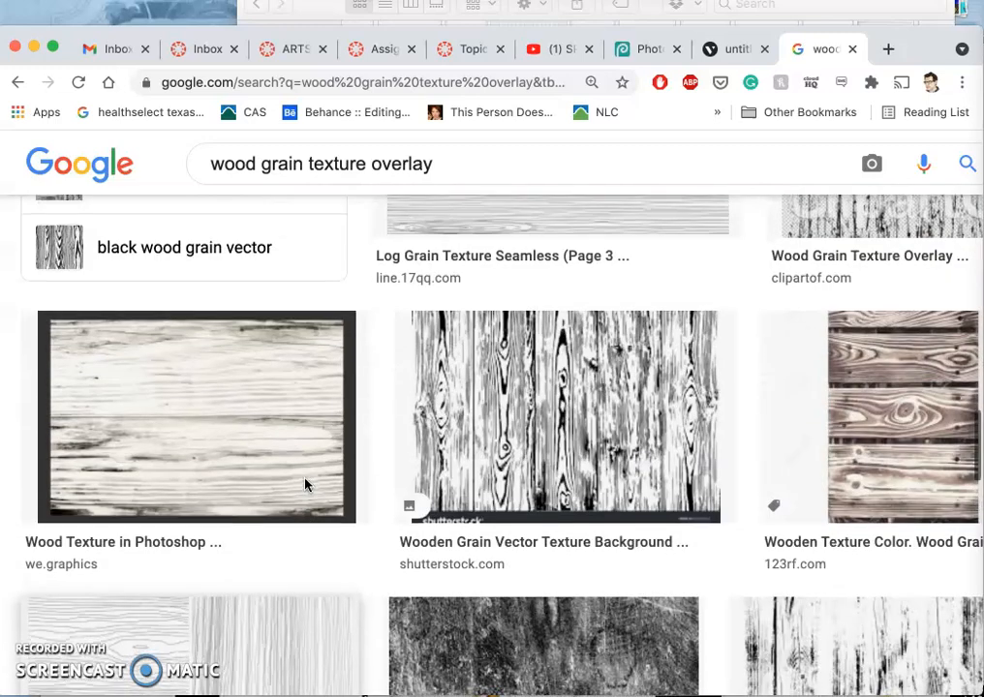
right_click(194, 419)
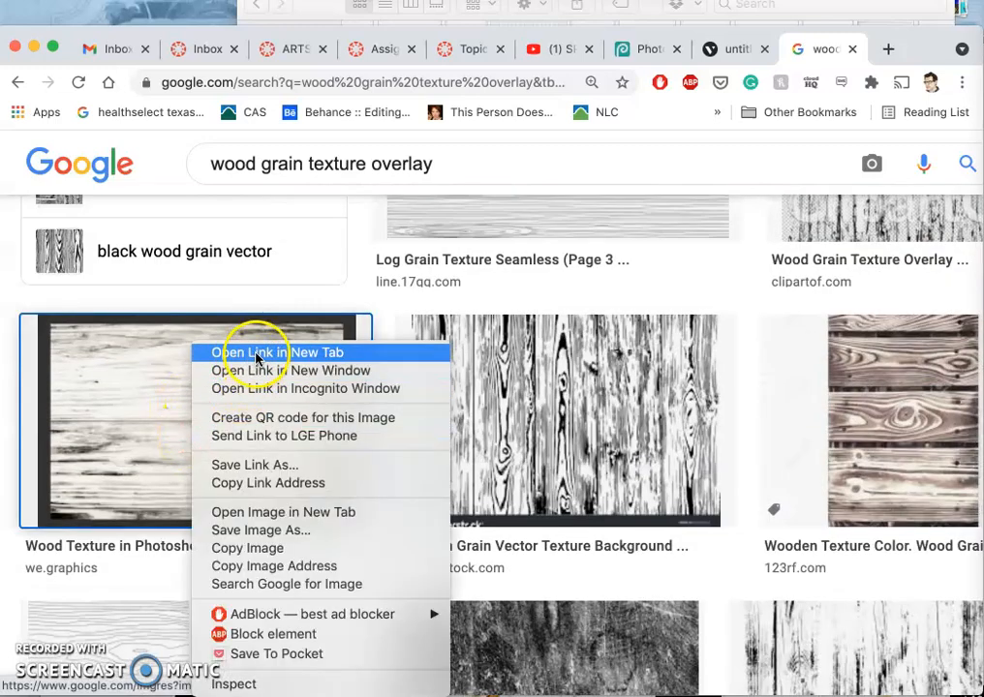
left_click(281, 352)
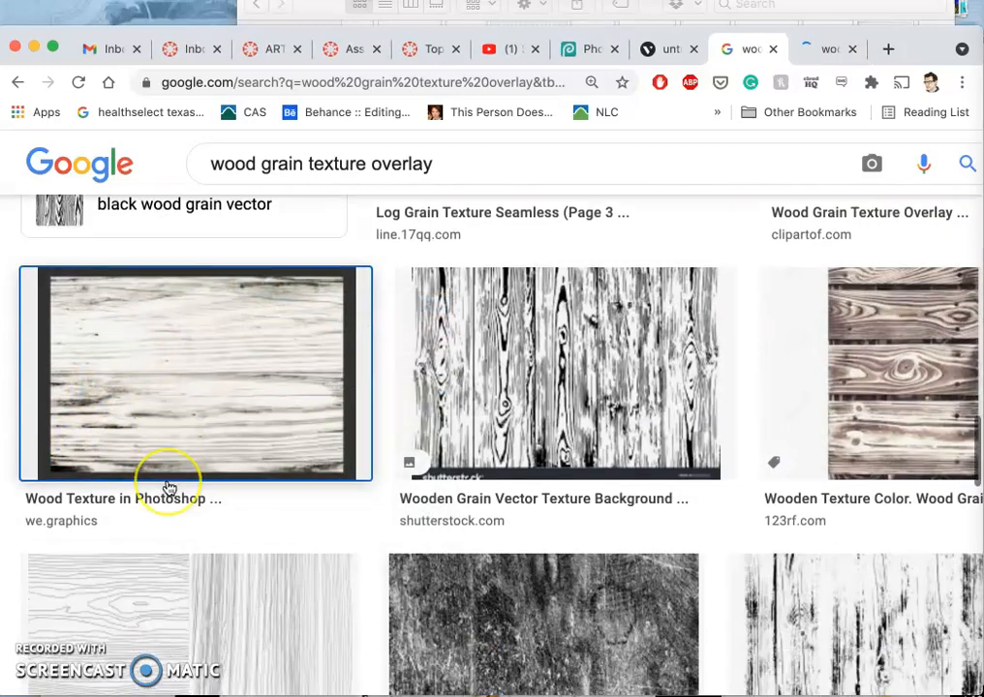
Filter the image results to Creative Commons licences and browse further down
scroll("down", 3)
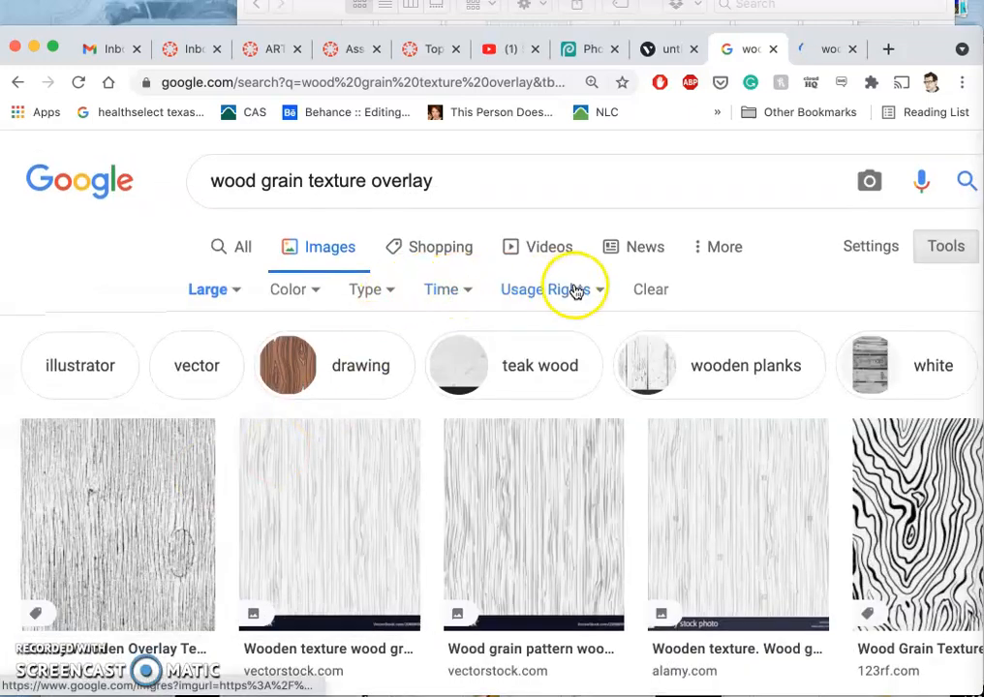
left_click(547, 289)
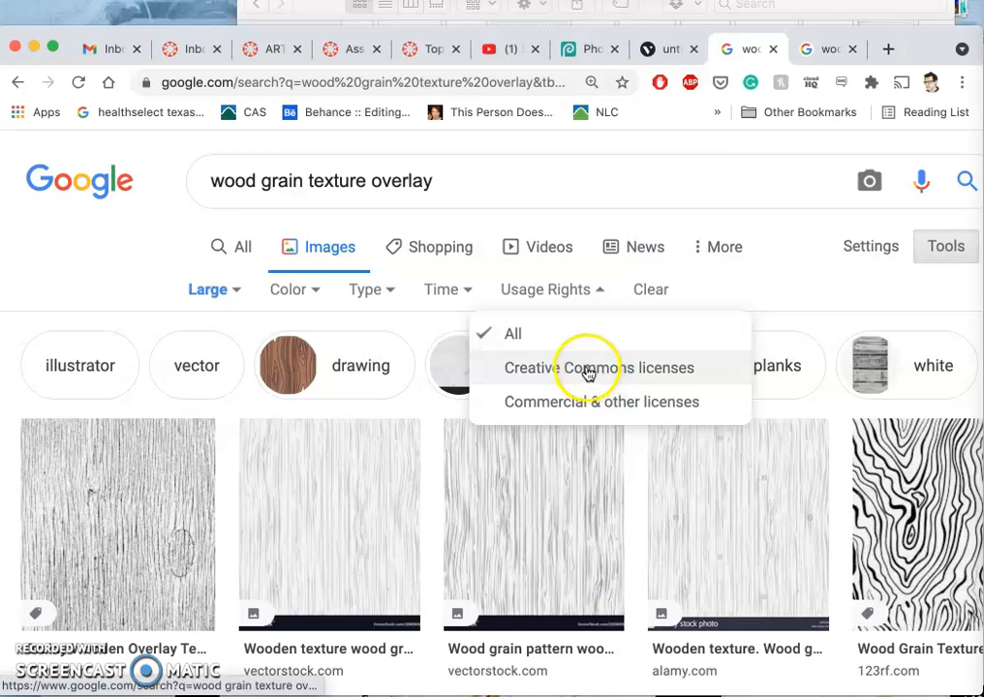
left_click(585, 368)
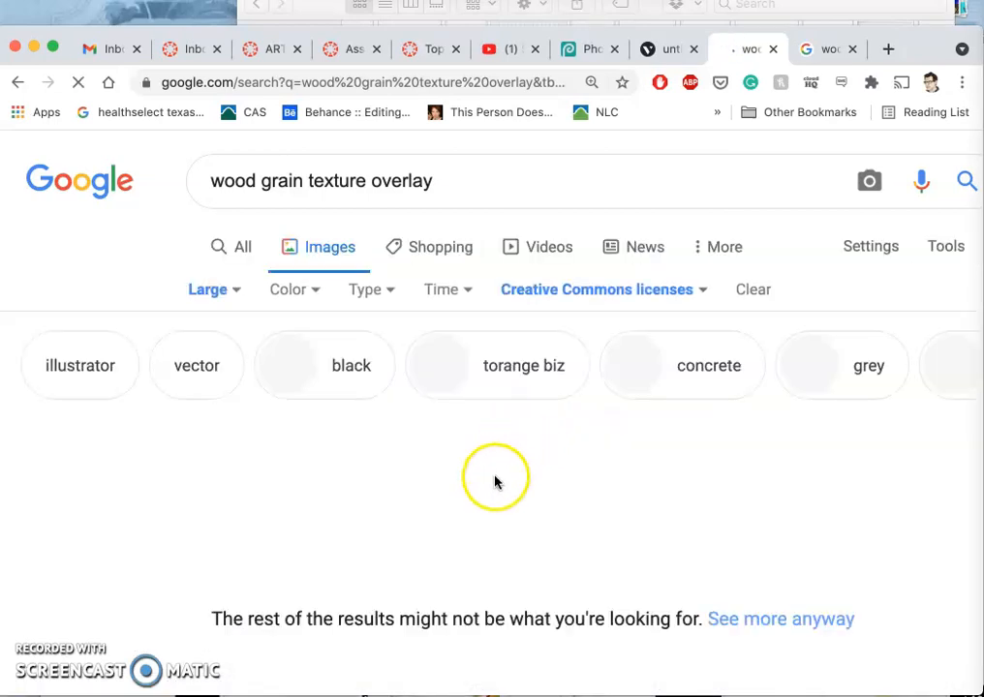
scroll("down", 3)
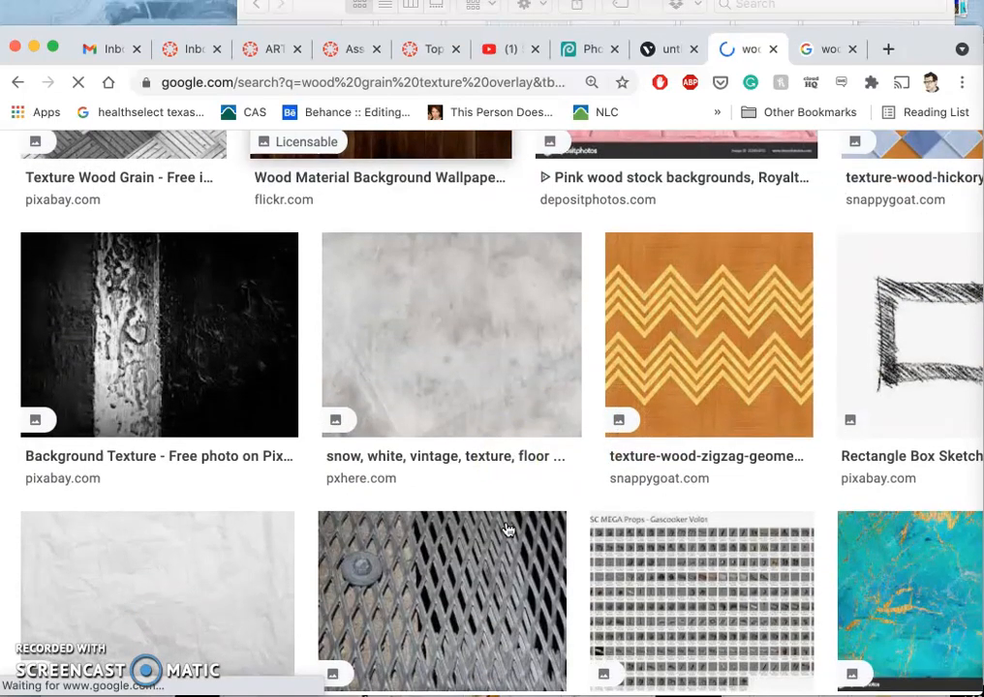
scroll("down", 3)
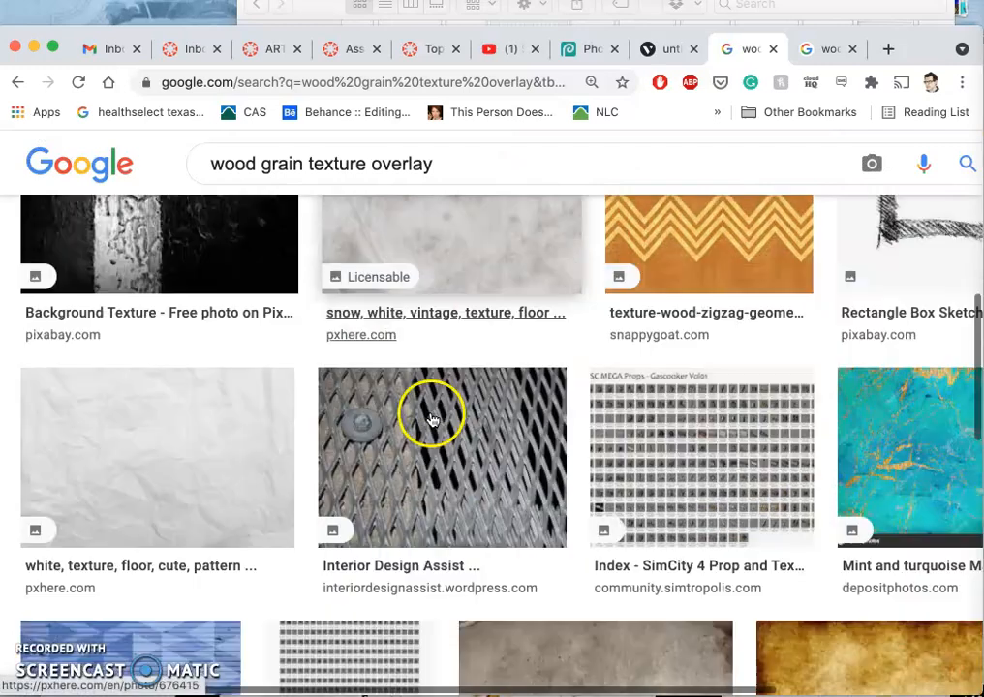
scroll("down", 3)
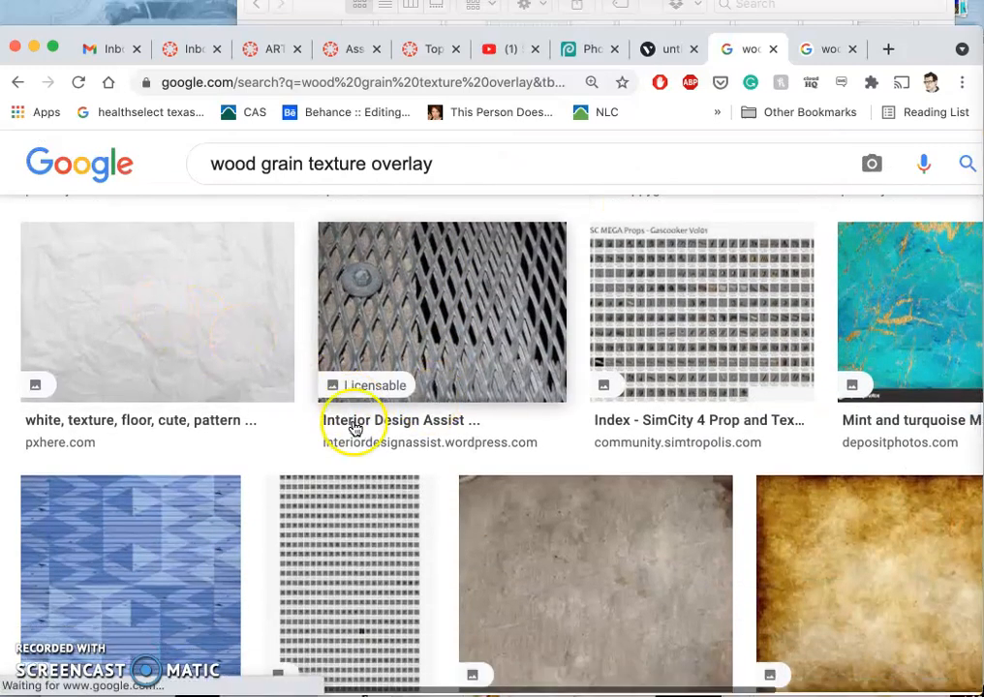
scroll("down", 3)
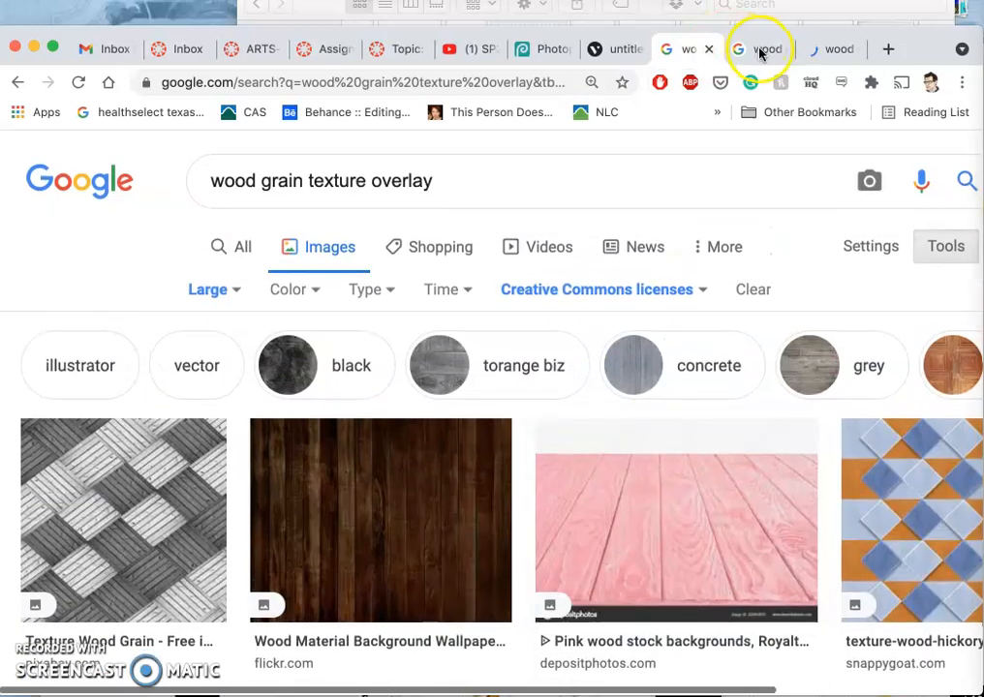
Open the white-washed wood image full-size in its own tab, then return to Photopea
left_click(124, 520)
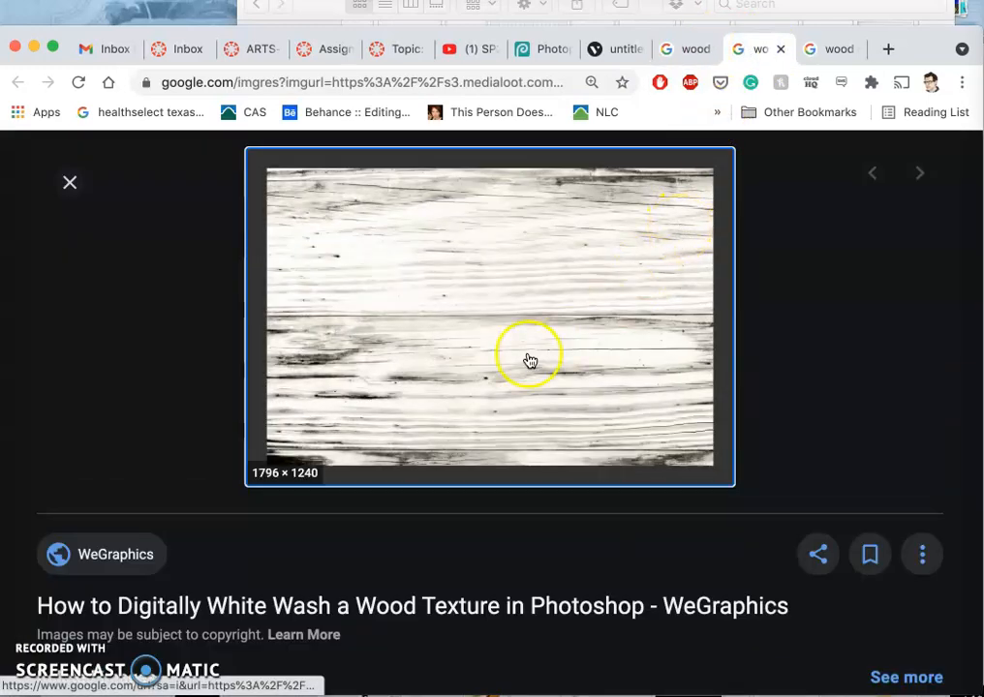
right_click(531, 360)
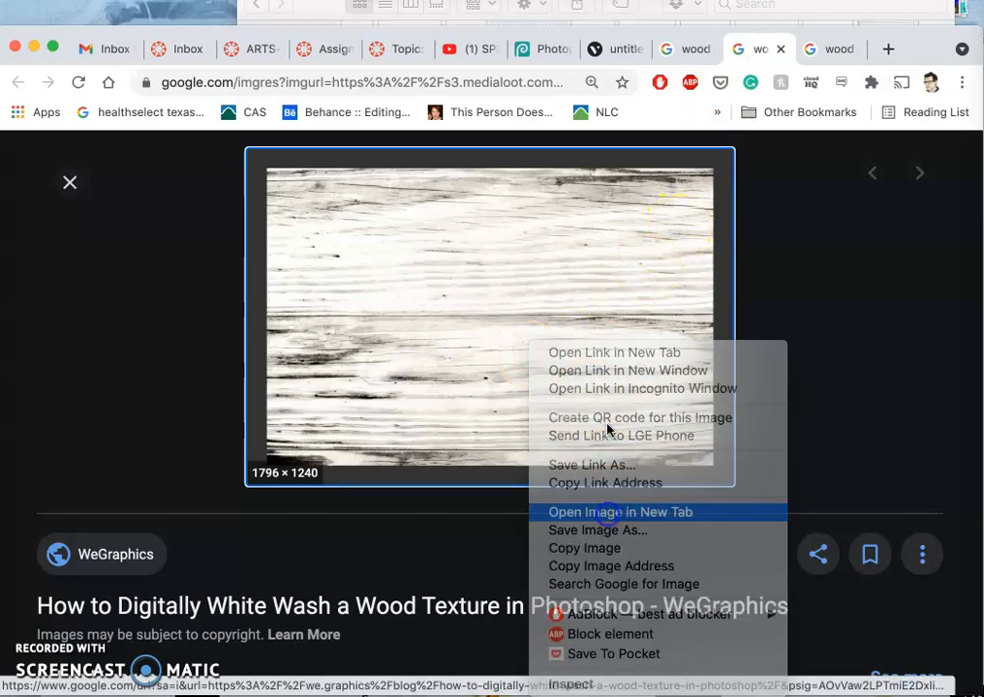
left_click(620, 511)
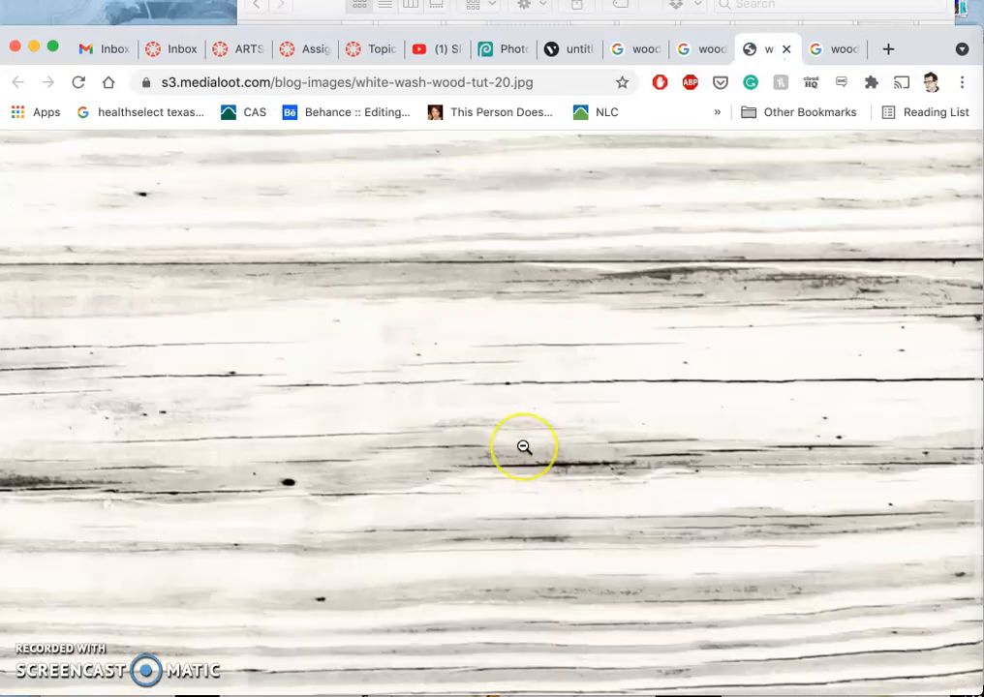
left_click(523, 445)
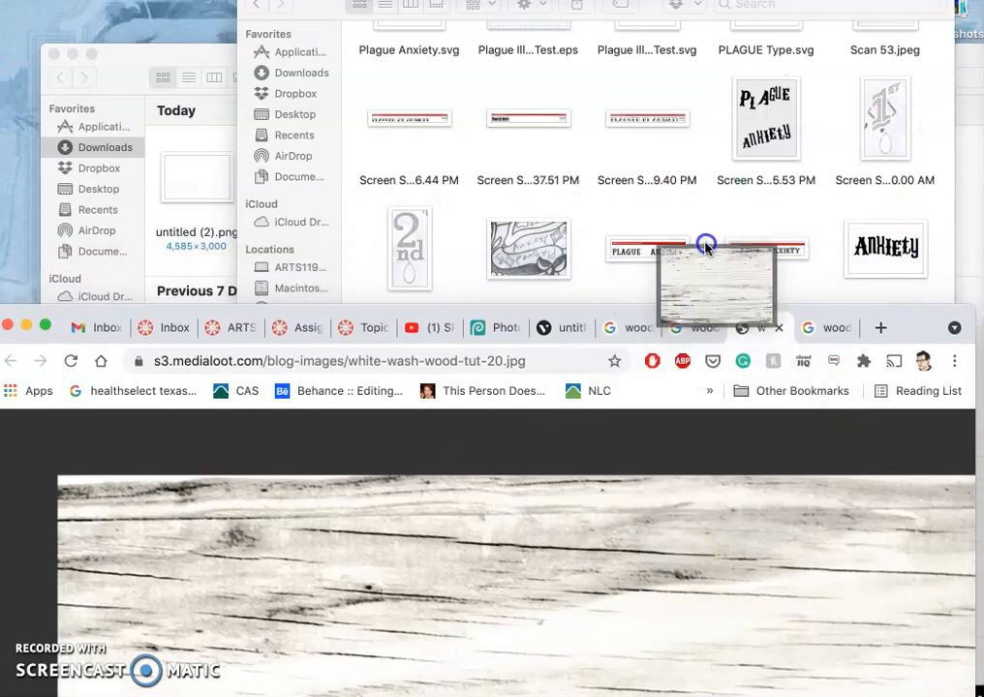
scroll("down", 3)
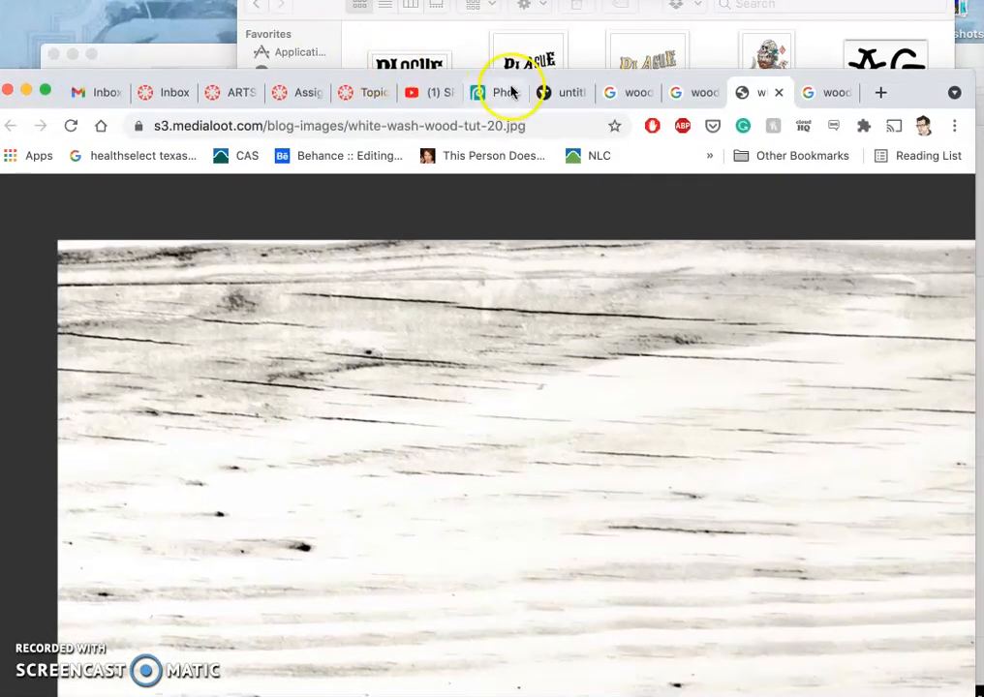
left_click(498, 93)
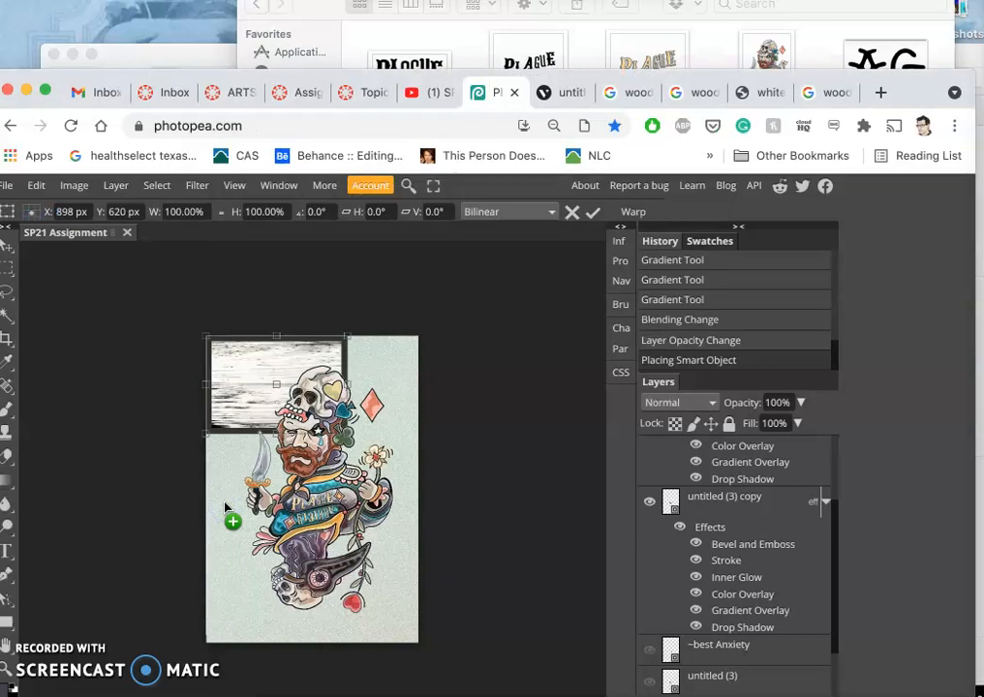
mouse_move(372, 445)
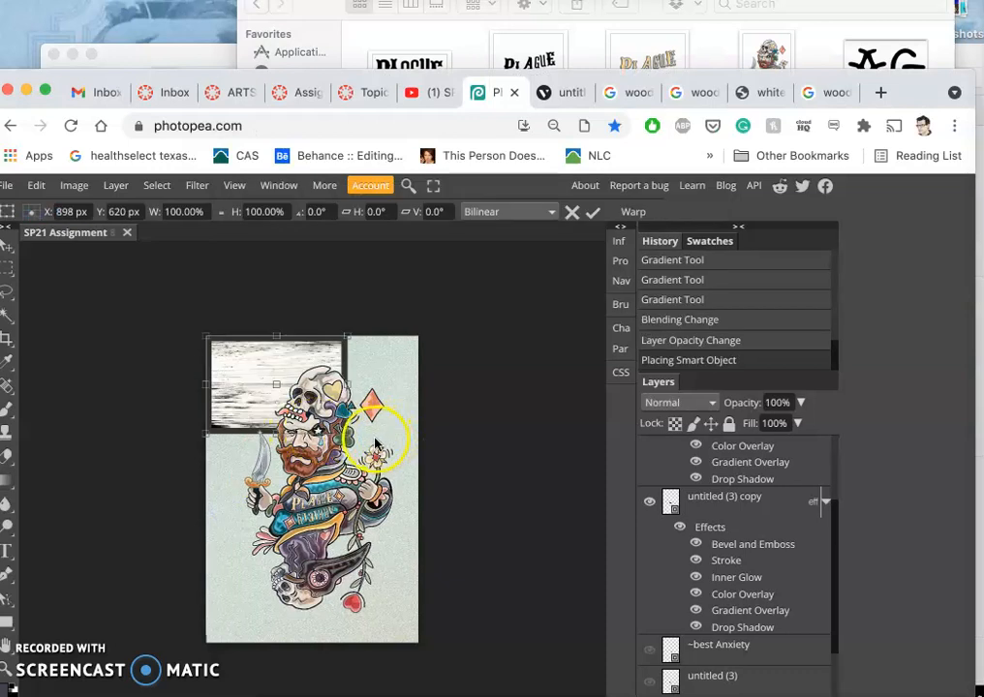
Rotate the placed wood texture a quarter turn and stretch it to cover the whole card
left_click_drag(275, 339, 222, 320)
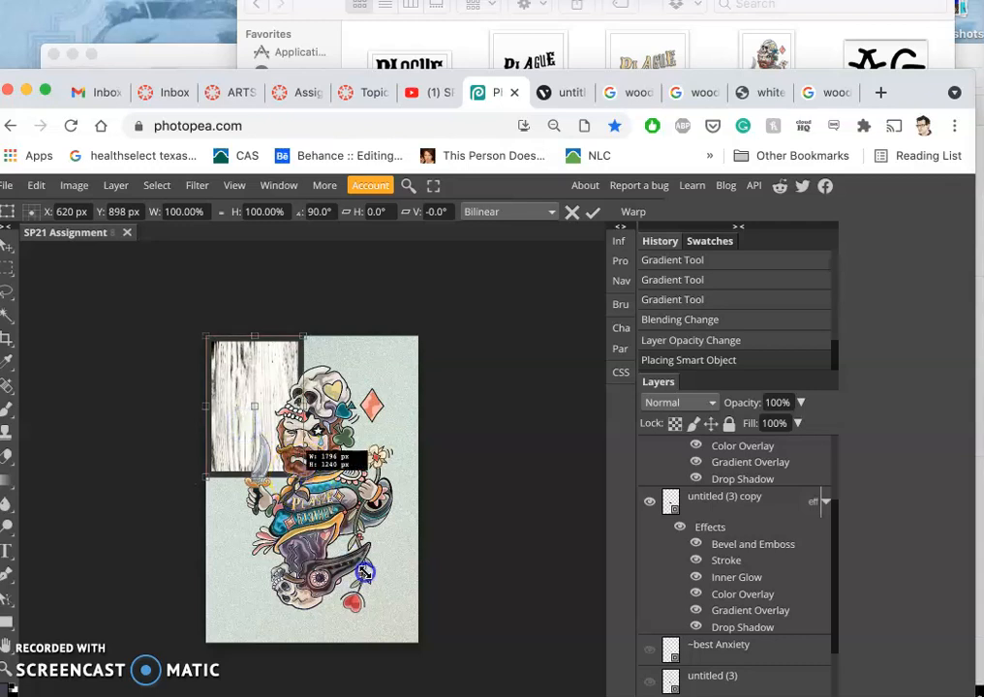
left_click_drag(364, 571, 416, 643)
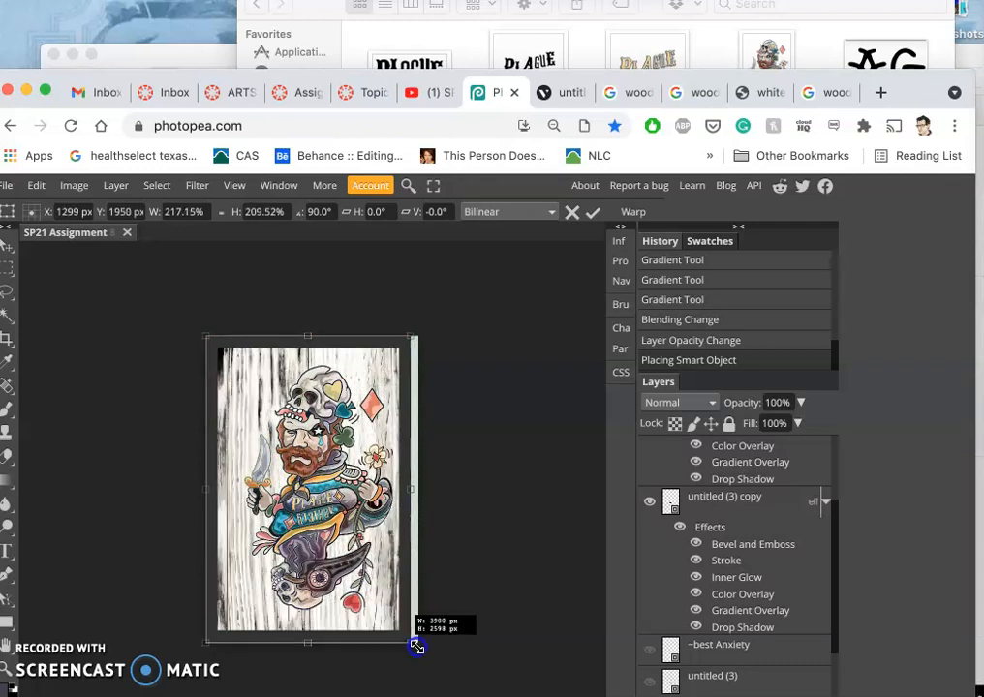
left_click_drag(418, 643, 418, 643)
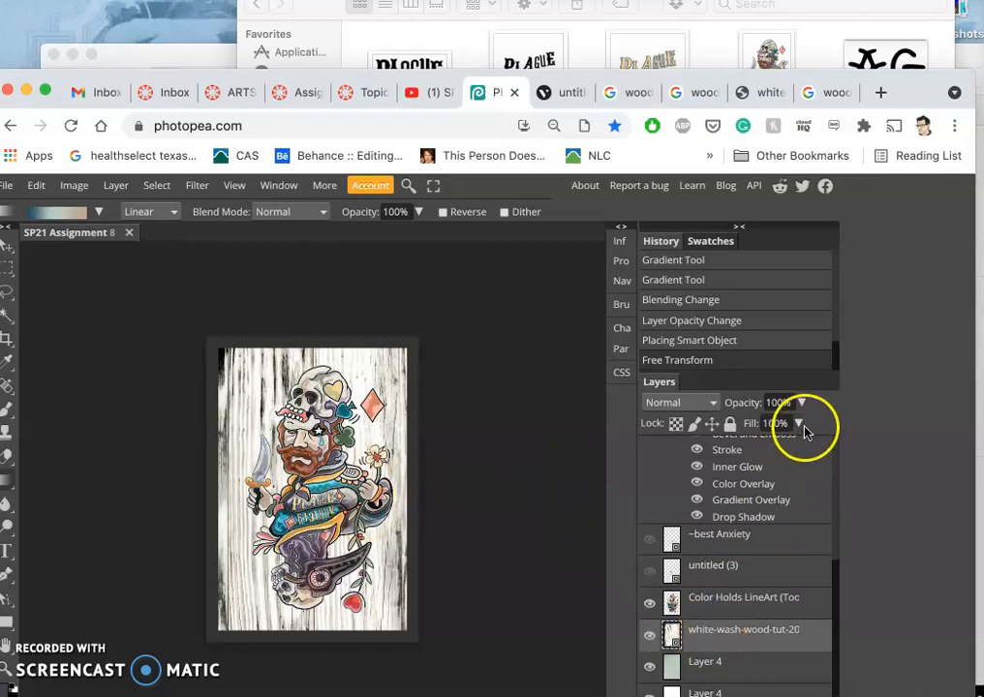
Test the wood layer's opacity around 59%, restore it, and try Pin Light blending
left_click(802, 423)
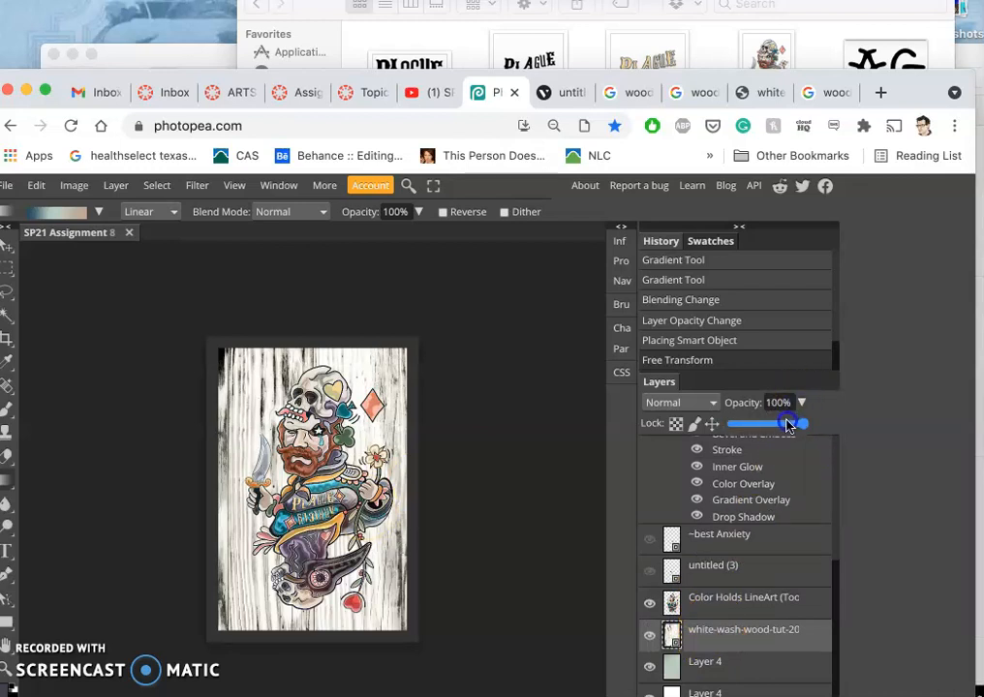
left_click_drag(802, 425, 771, 424)
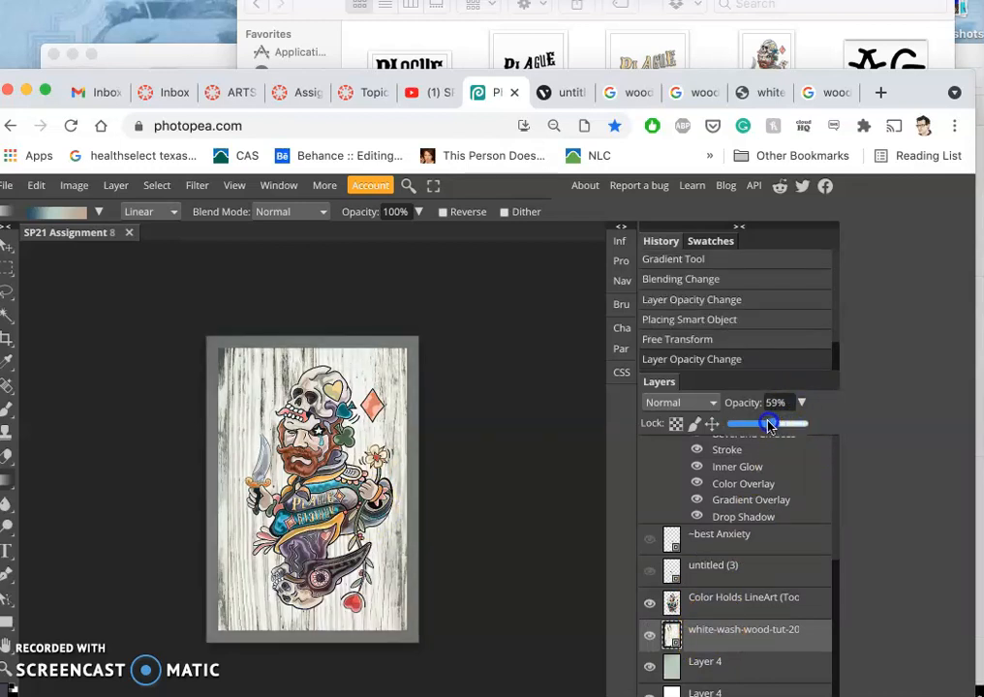
left_click_drag(771, 422, 818, 422)
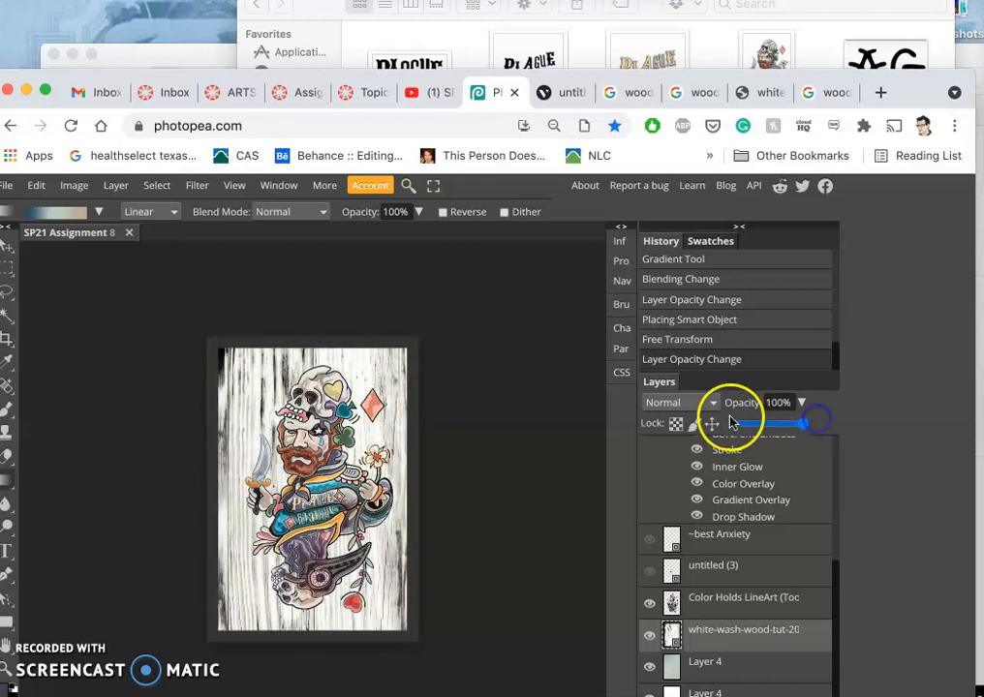
left_click(674, 401)
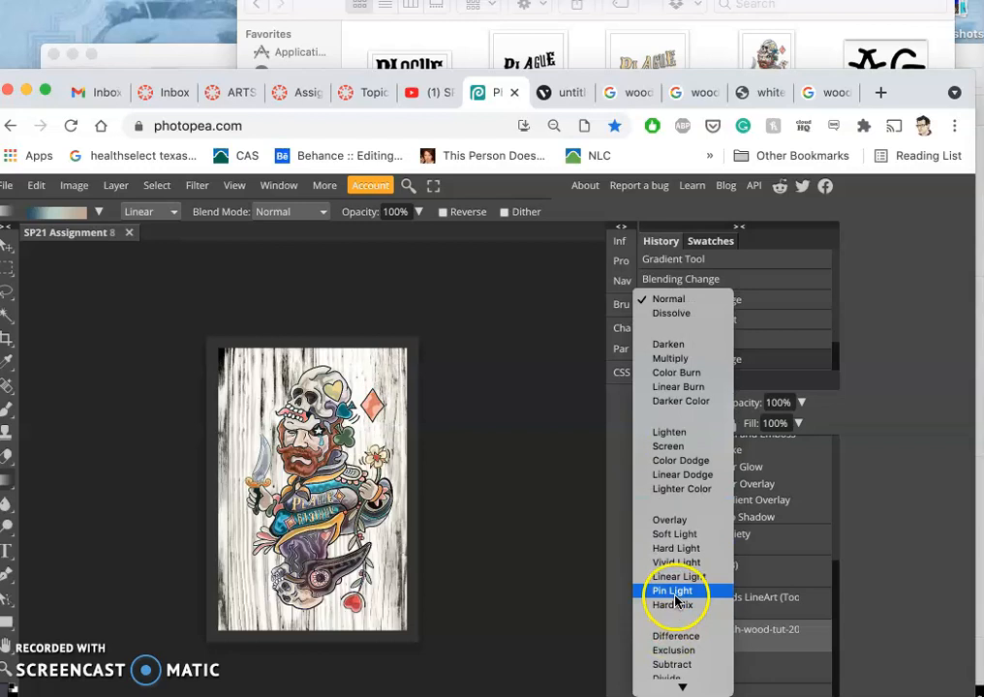
left_click(674, 591)
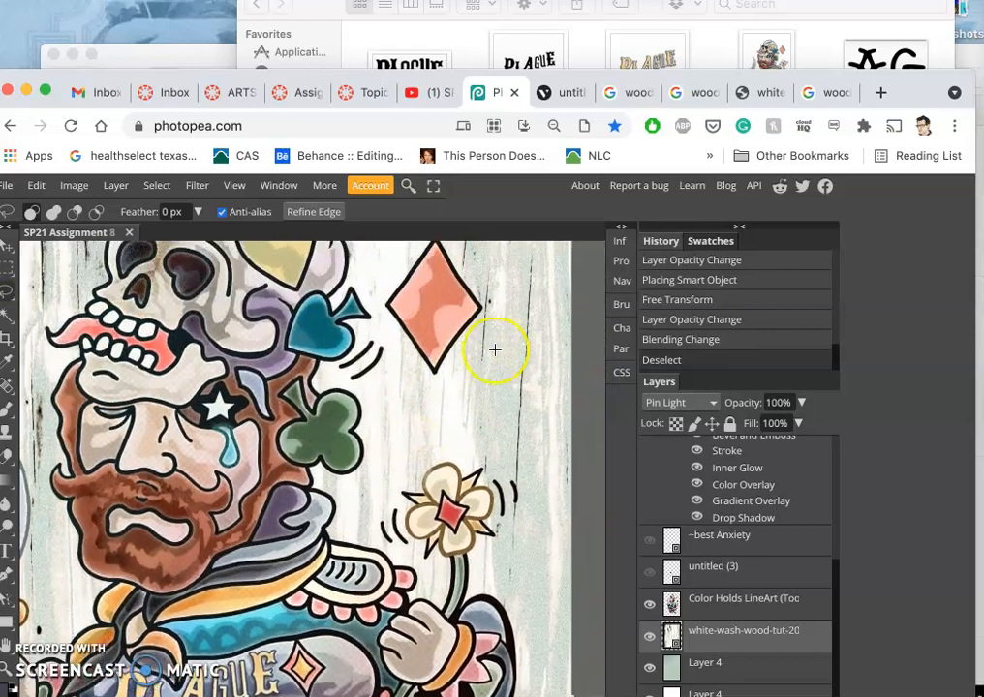
Try further blend modes and settle the wood texture layer on Overlay
left_click(651, 639)
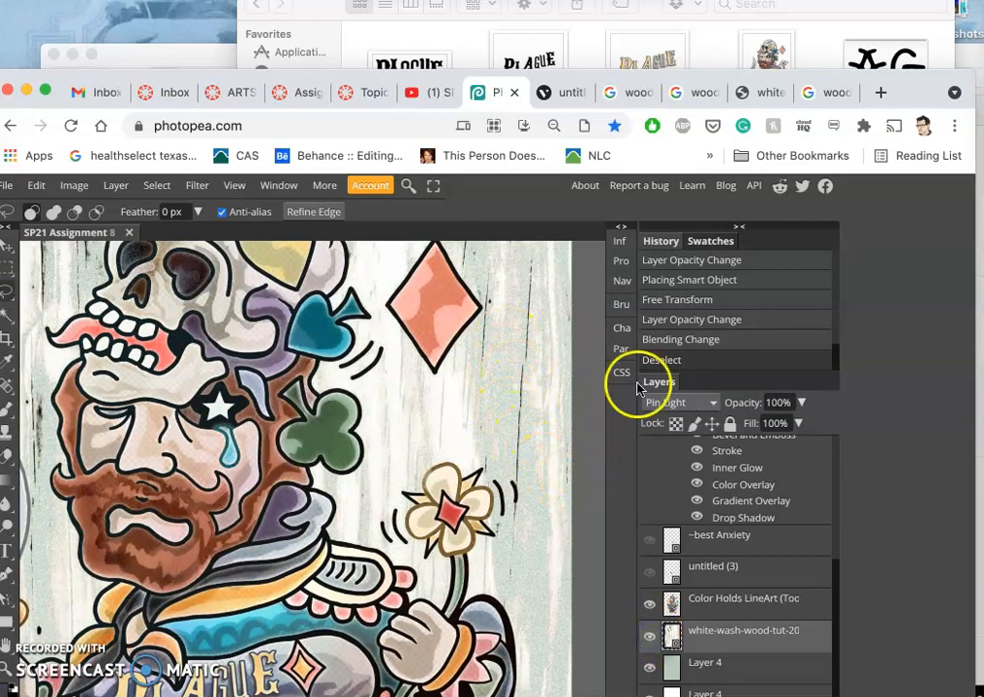
left_click(674, 401)
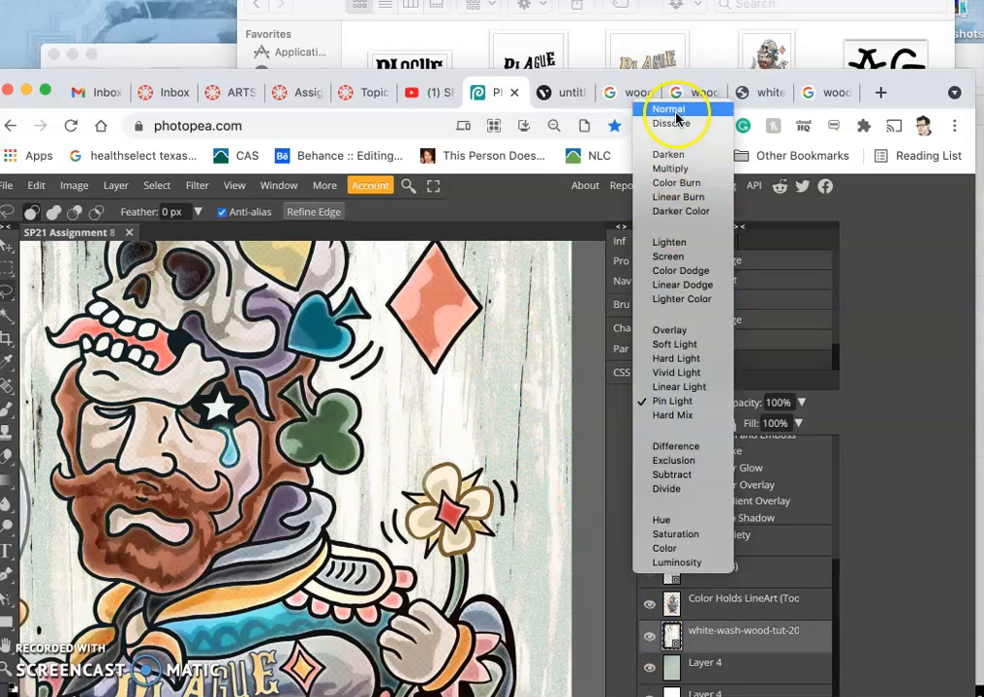
left_click(670, 109)
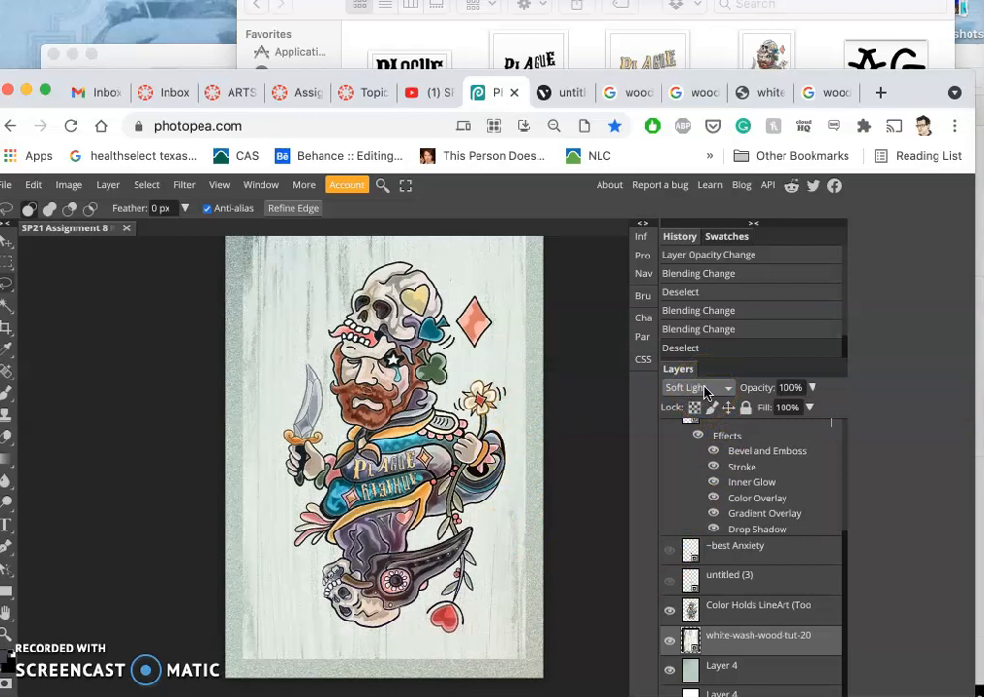
left_click(694, 388)
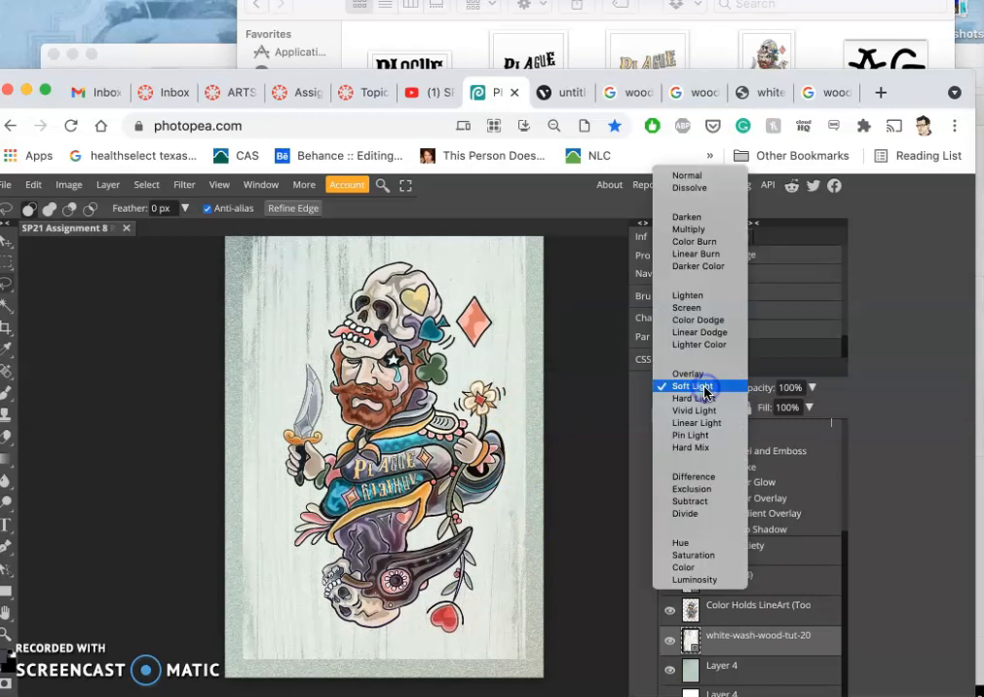
mouse_move(687, 374)
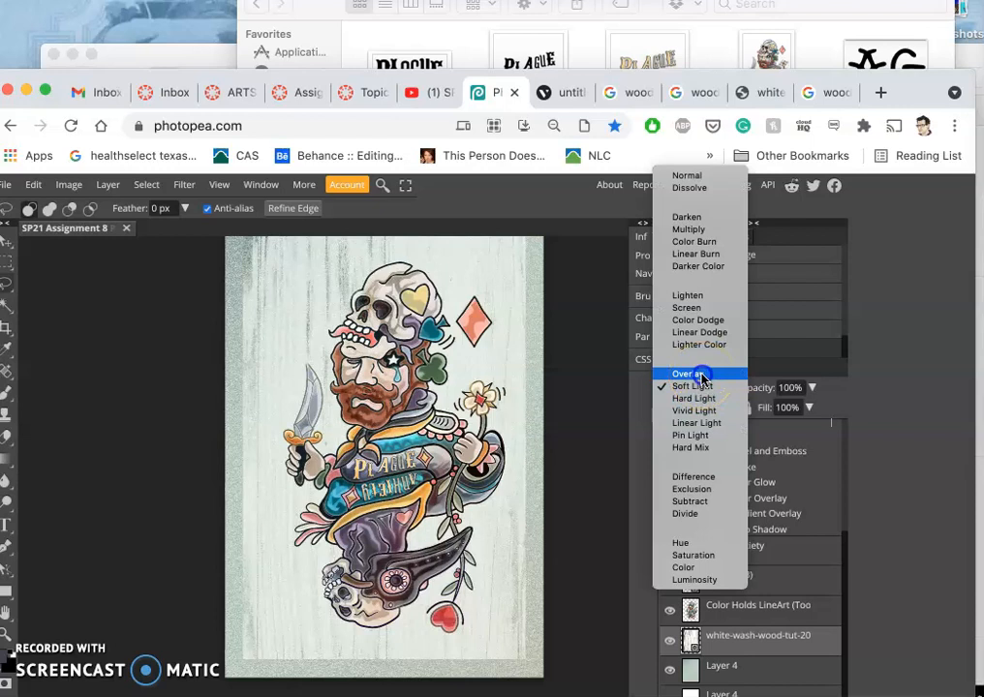
left_click(687, 374)
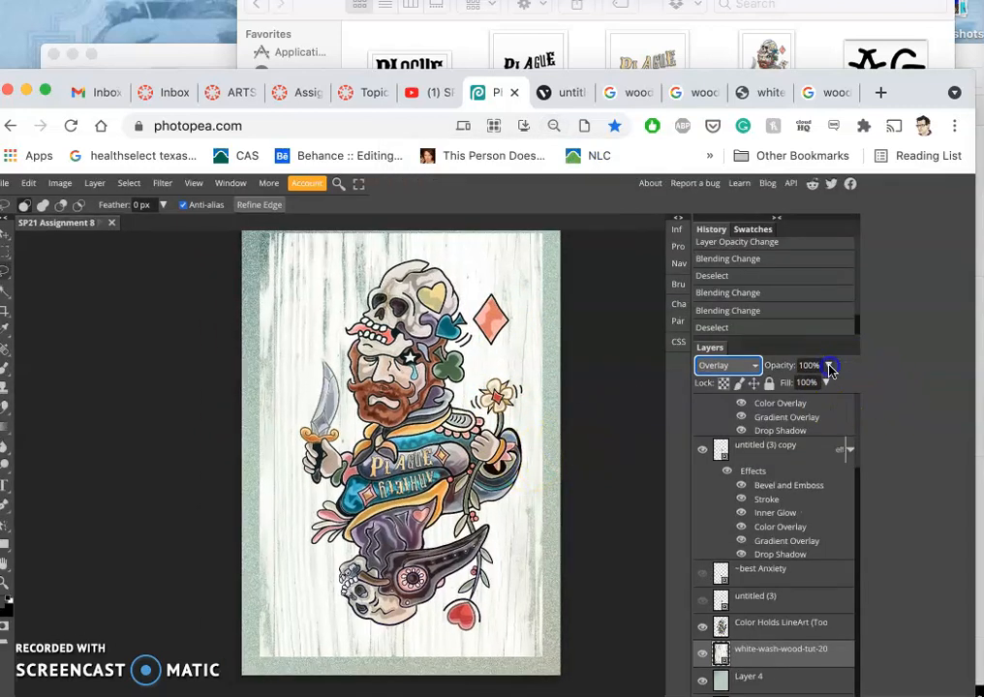
Lower the Overlay wood texture layer's opacity to 90%
left_click_drag(829, 383, 804, 383)
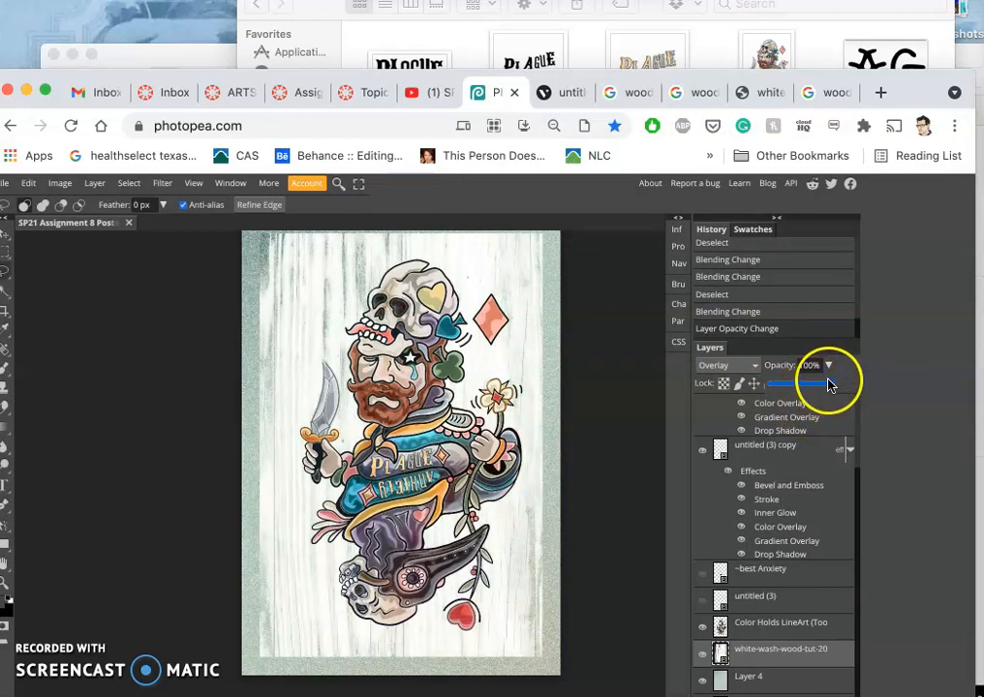
left_click_drag(823, 384, 829, 383)
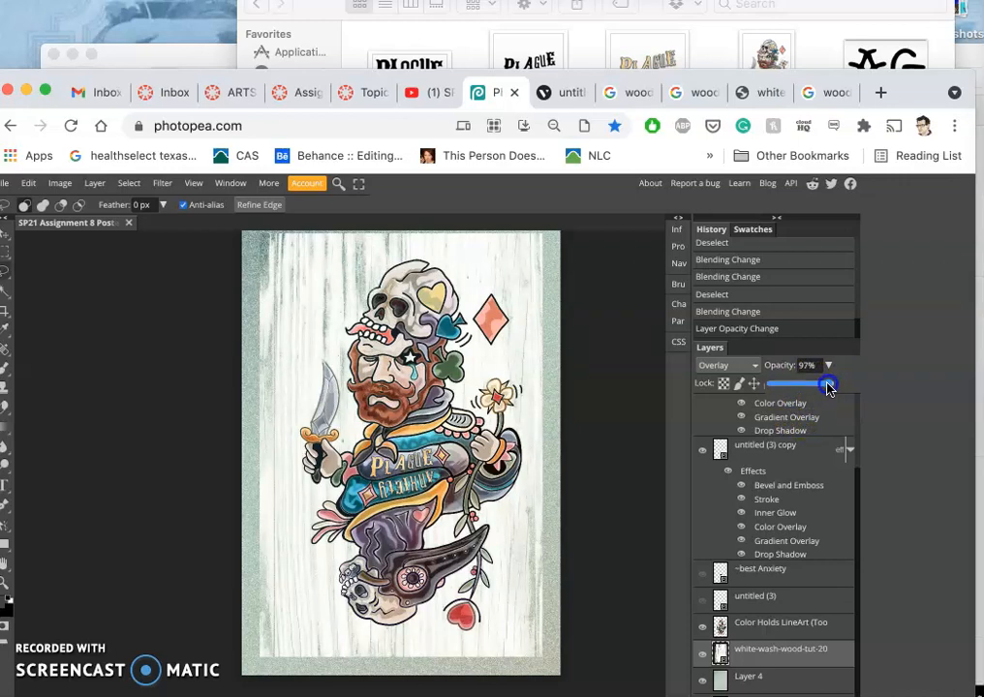
left_click_drag(829, 383, 825, 383)
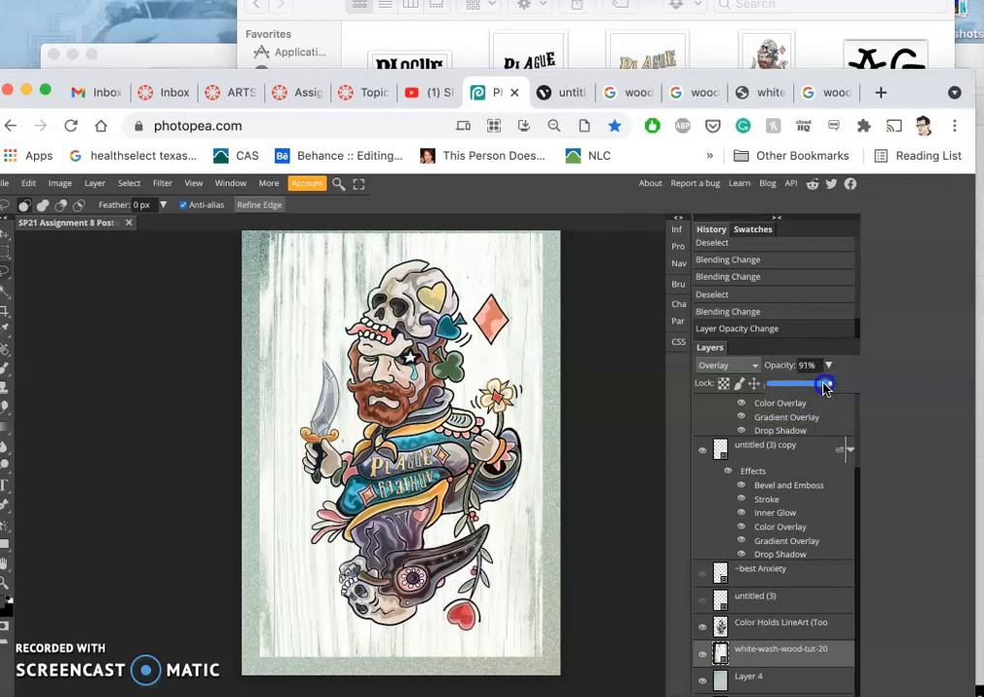
left_click_drag(826, 384, 817, 384)
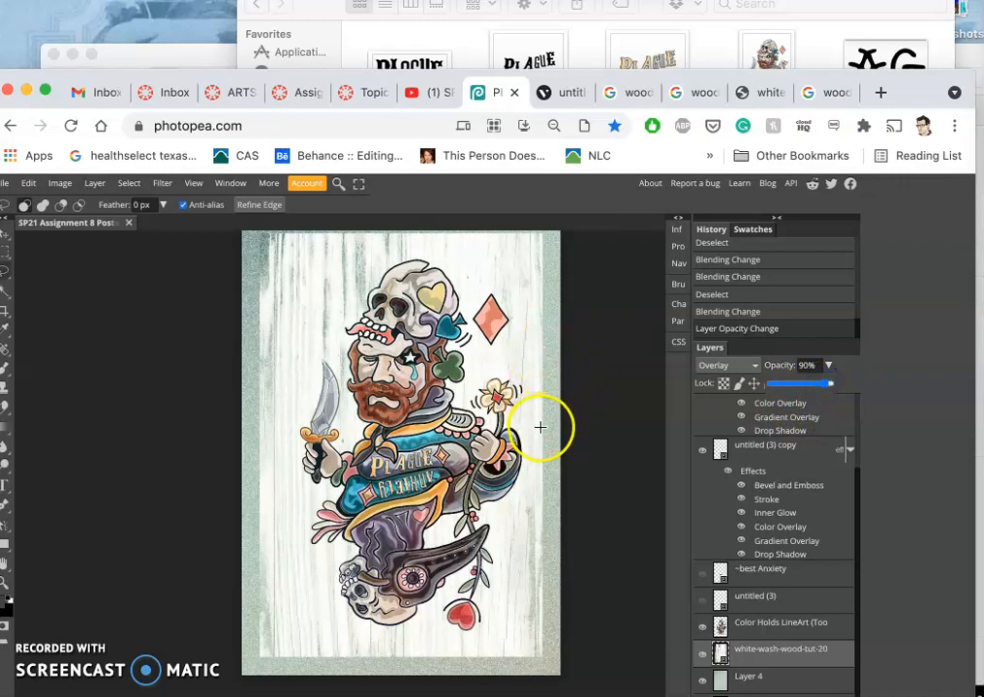
mouse_move(527, 434)
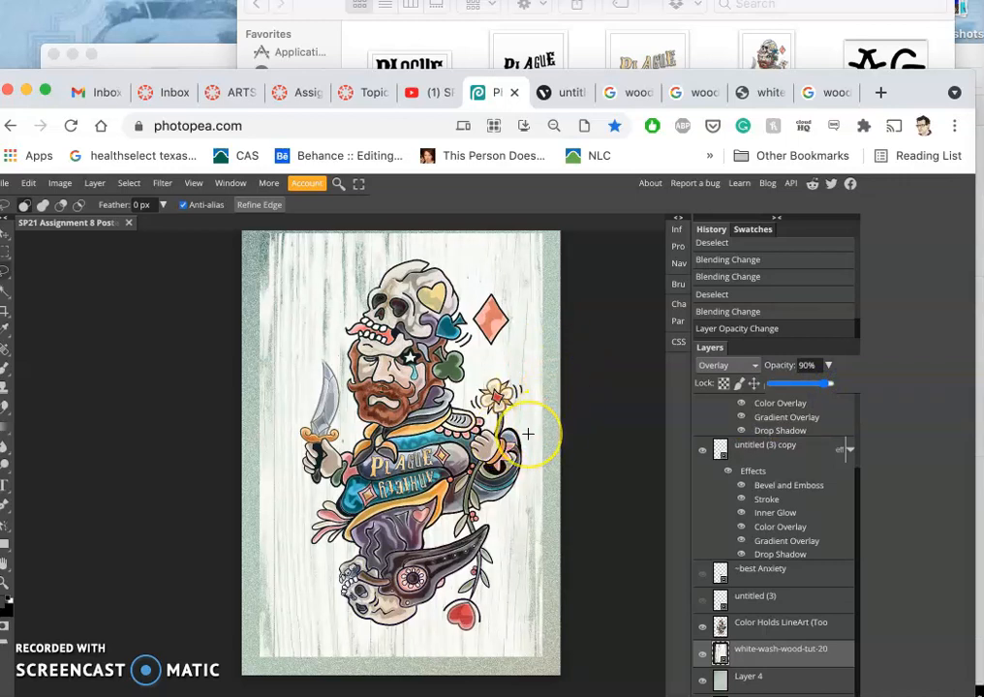
left_click(554, 126)
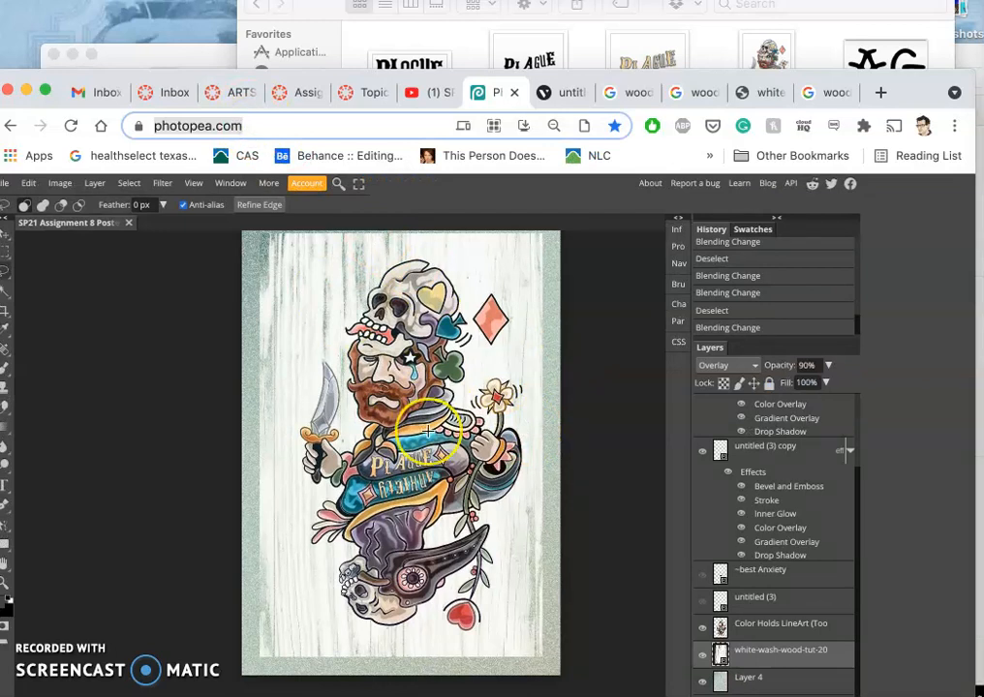
left_click(554, 126)
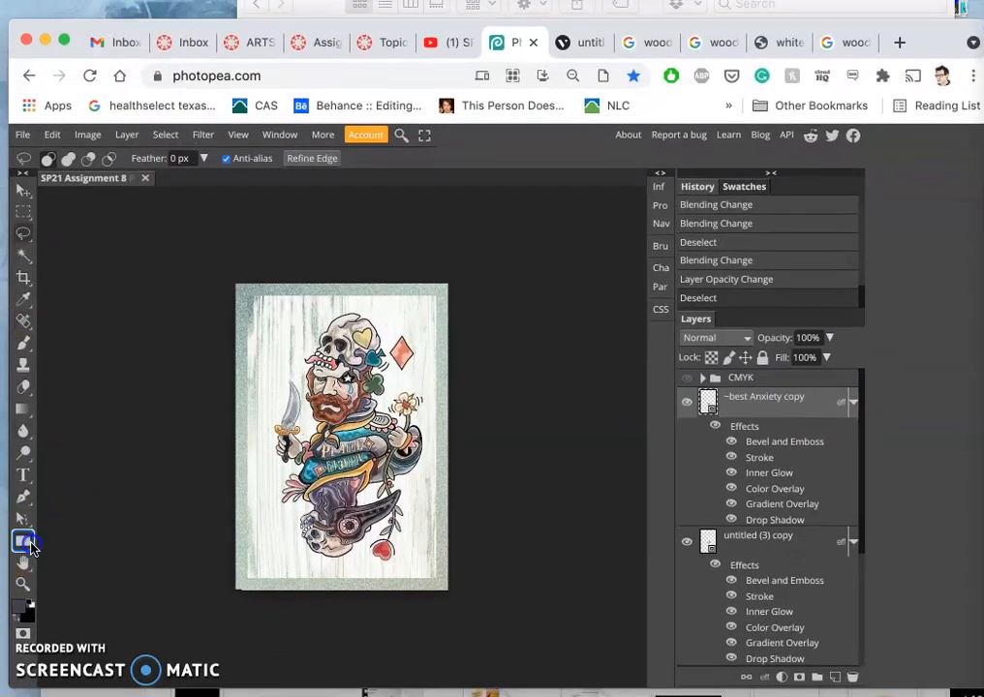
Draw a red-filled rectangle over the card, leaving a thin textured margin around it
left_click(24, 540)
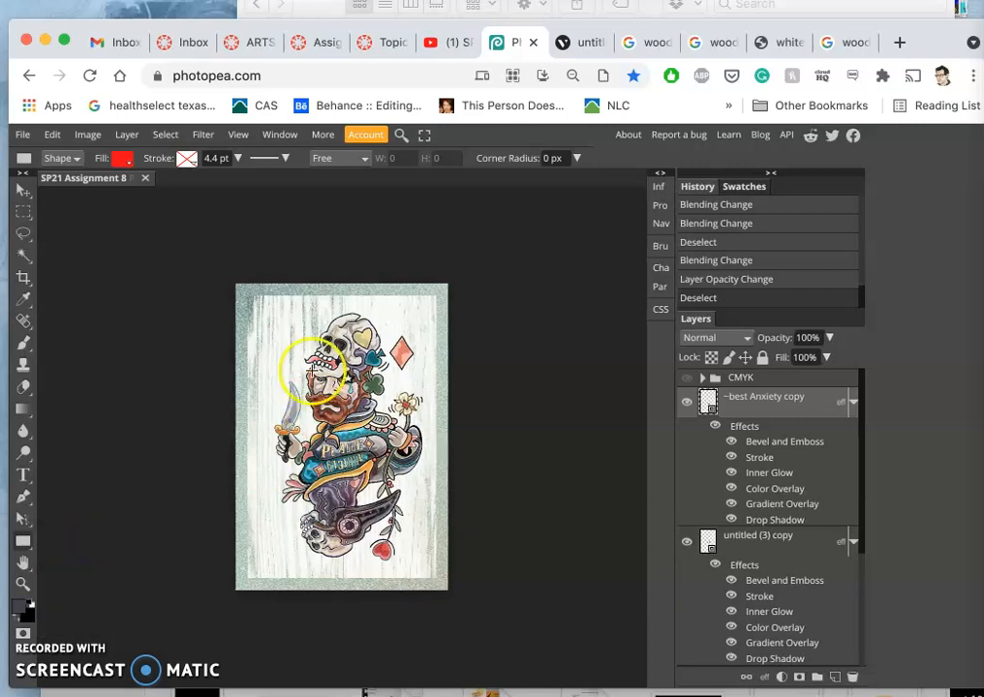
mouse_move(248, 295)
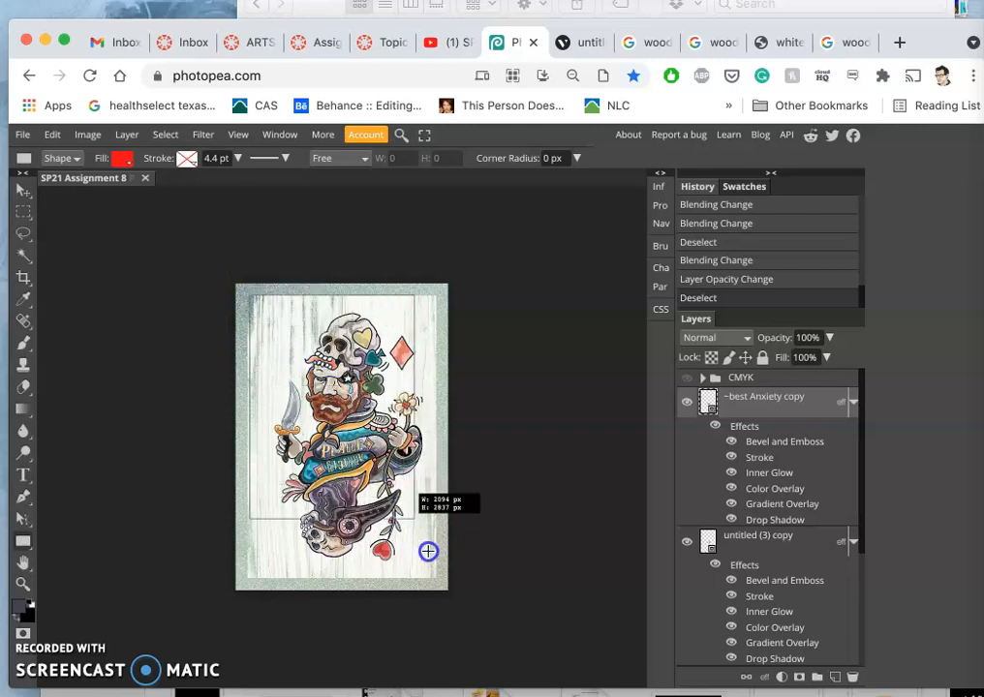
left_click_drag(428, 552, 434, 579)
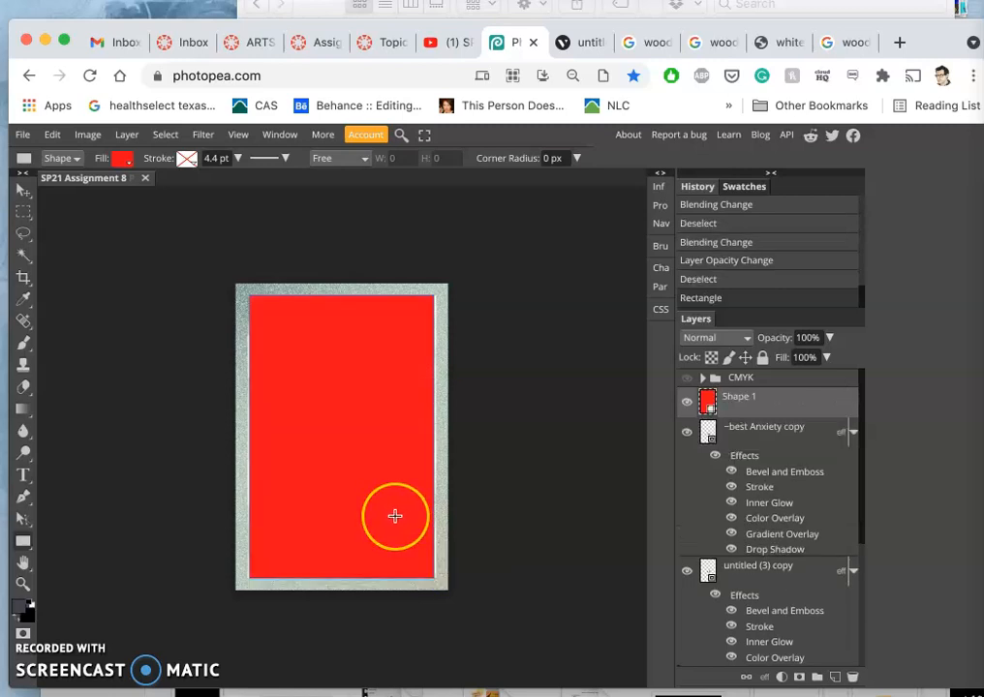
mouse_move(423, 457)
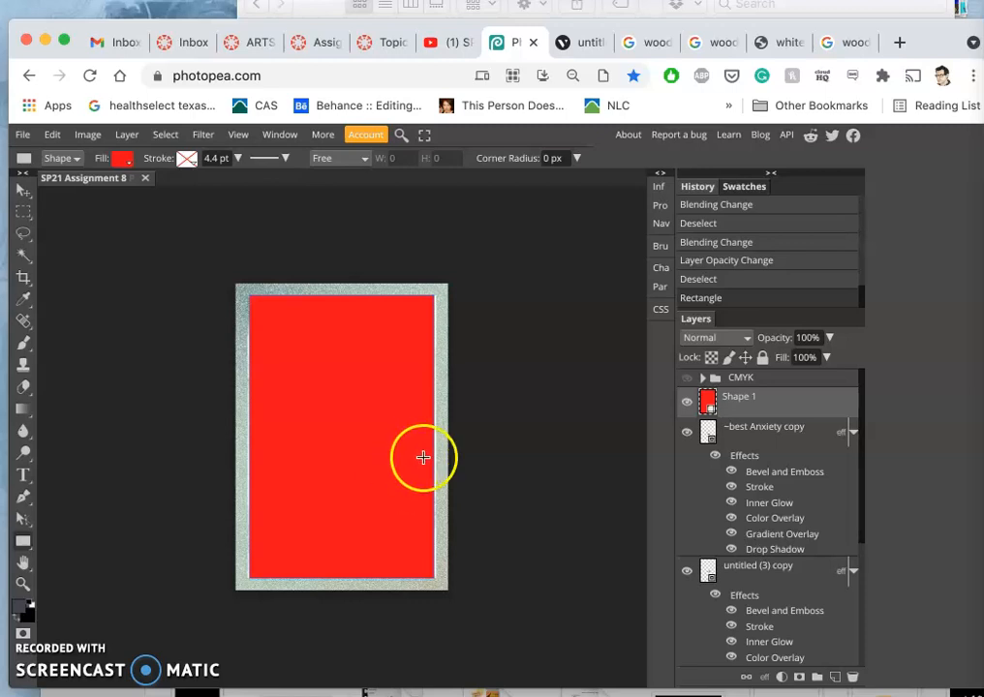
mouse_move(45, 259)
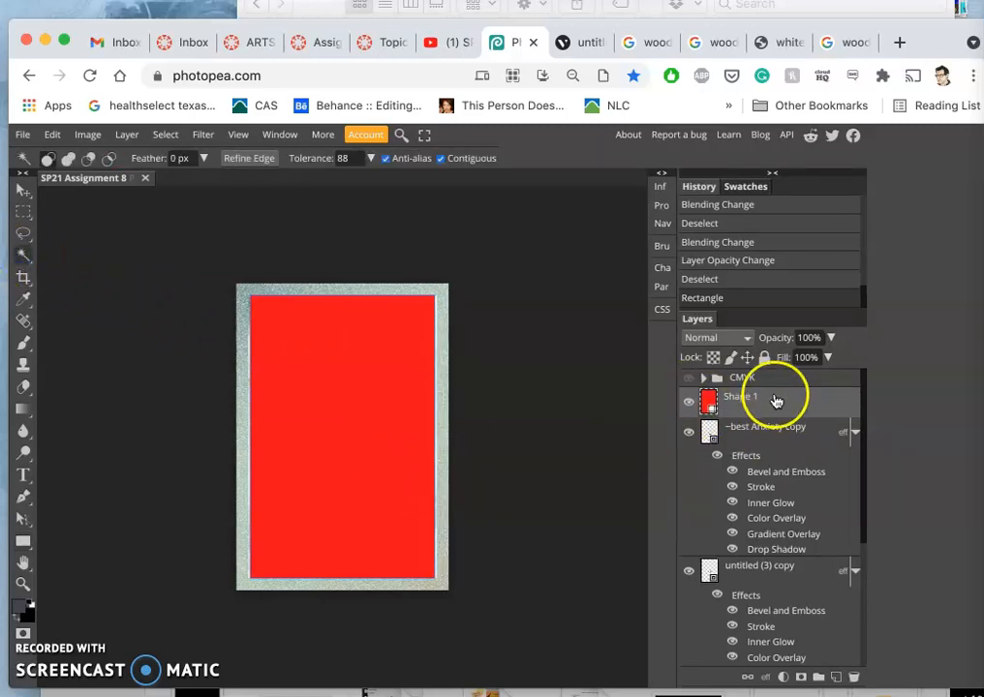
Rasterize Shape 1, Magic Wand the margin around the red panel, and fill it with White
right_click(765, 395)
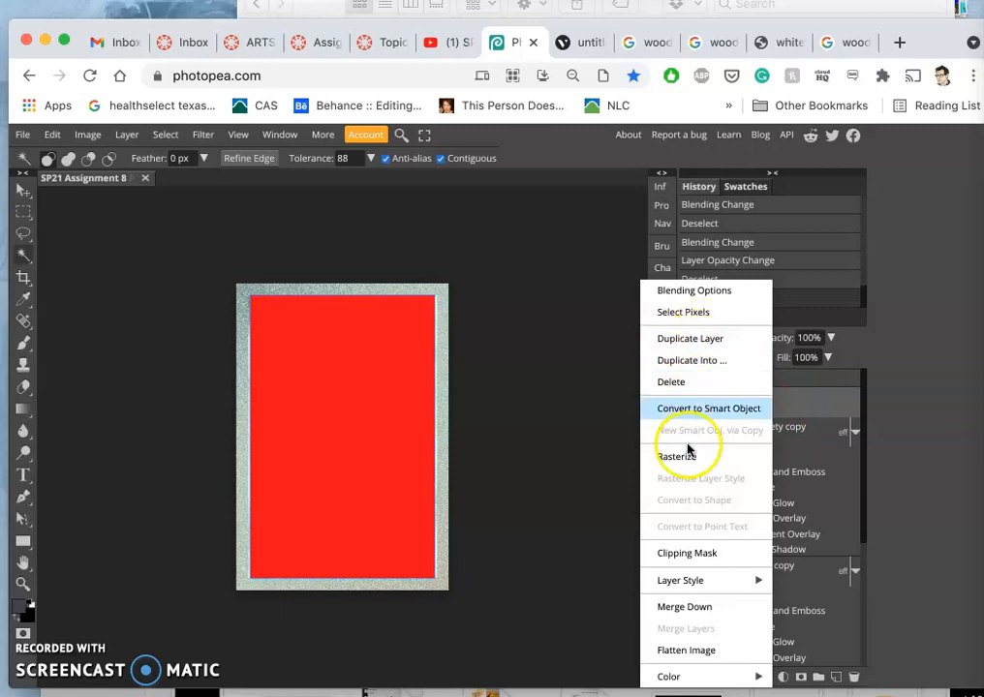
left_click(678, 457)
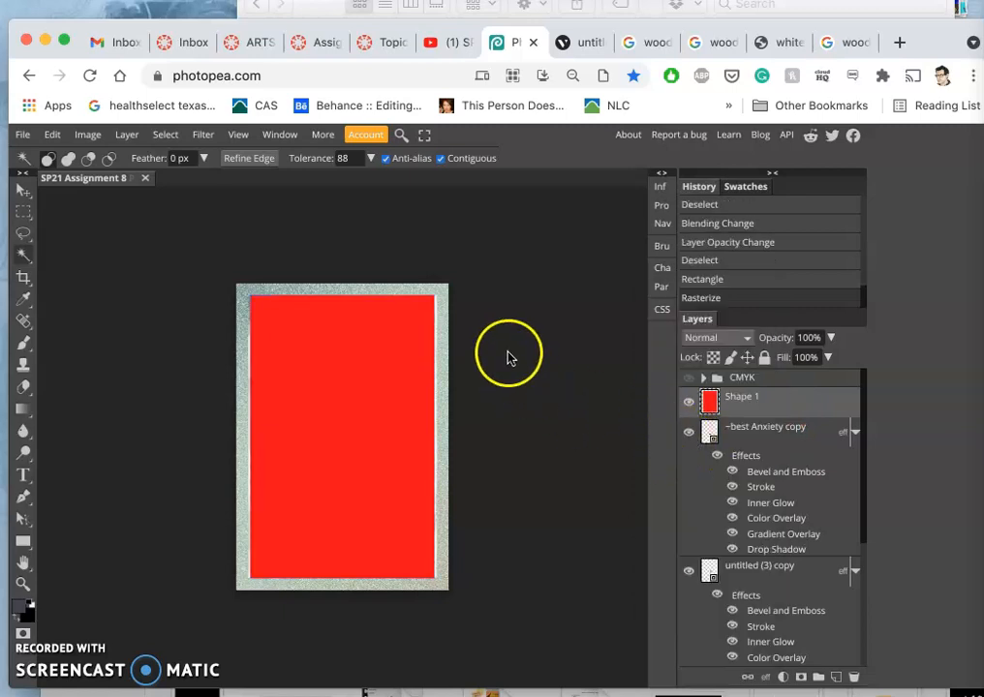
mouse_move(397, 345)
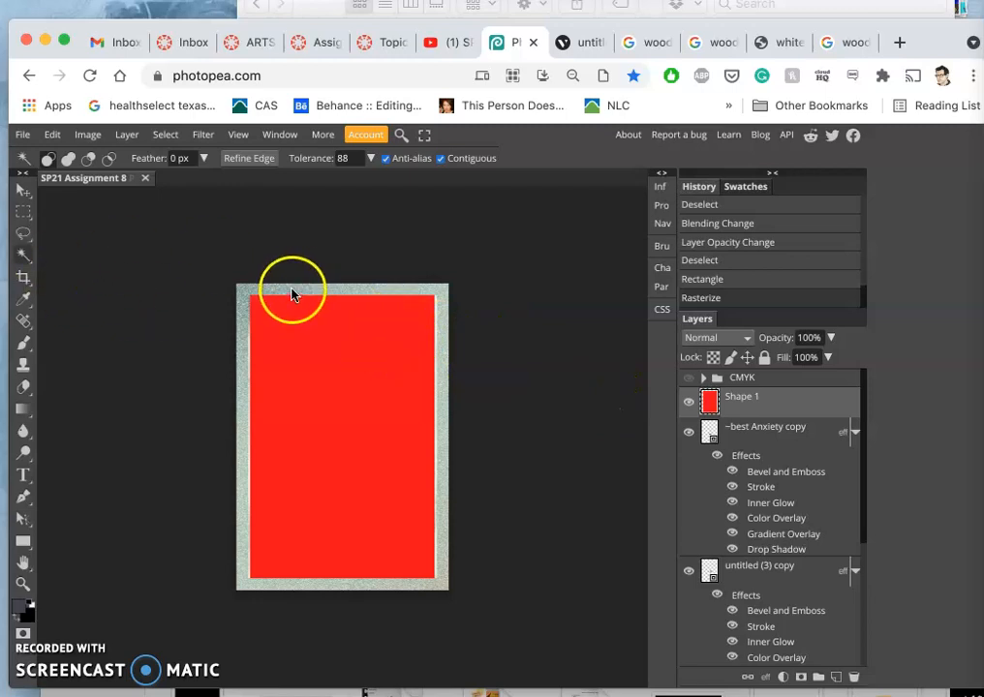
left_click(292, 291)
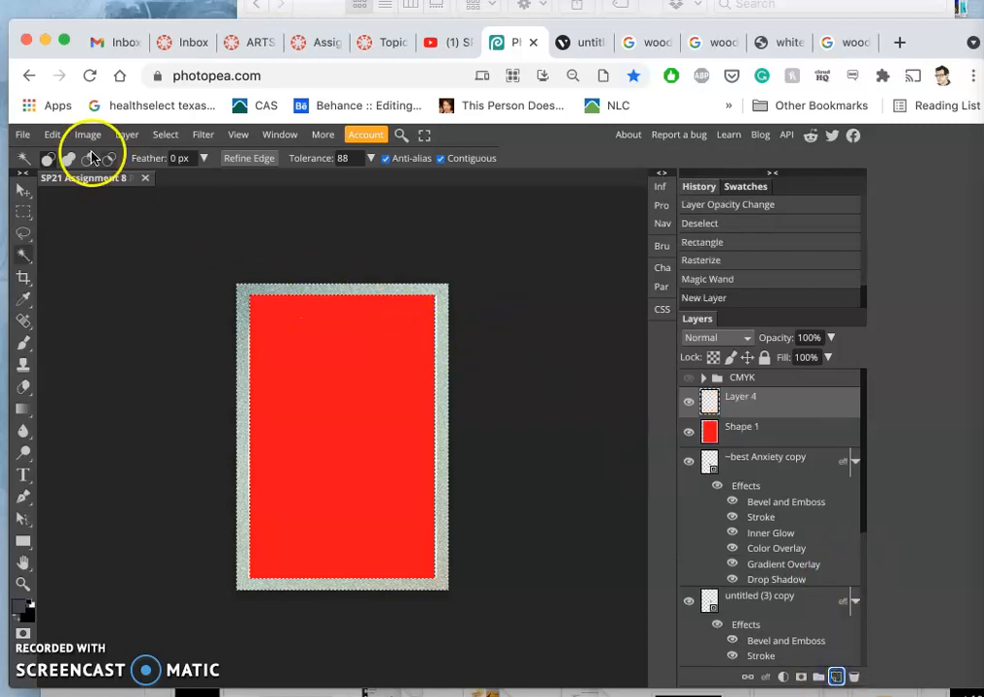
left_click(51, 134)
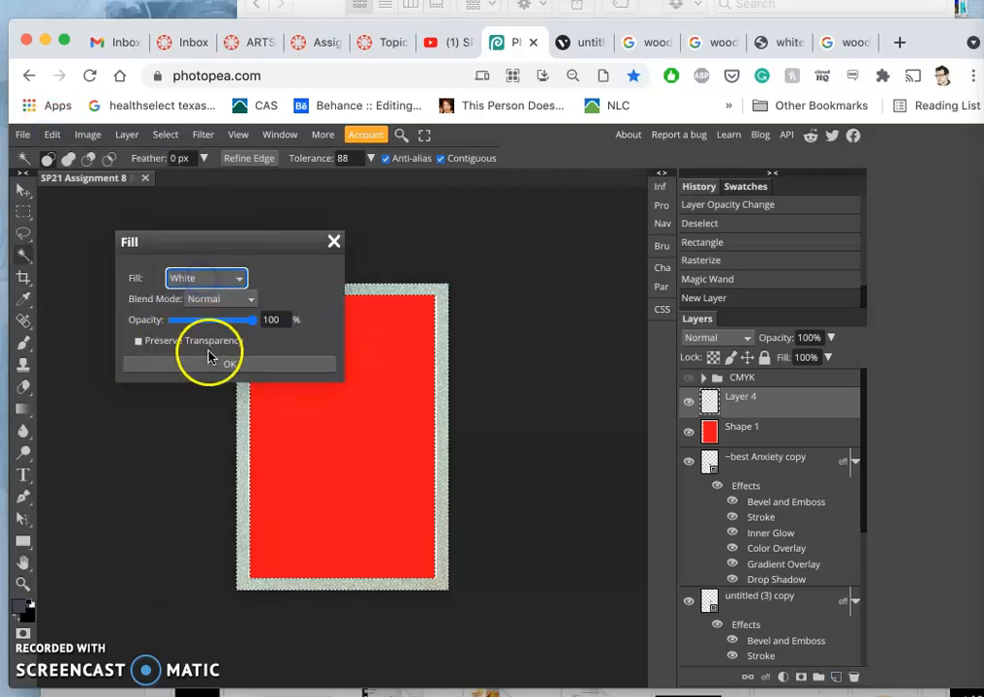
left_click(228, 364)
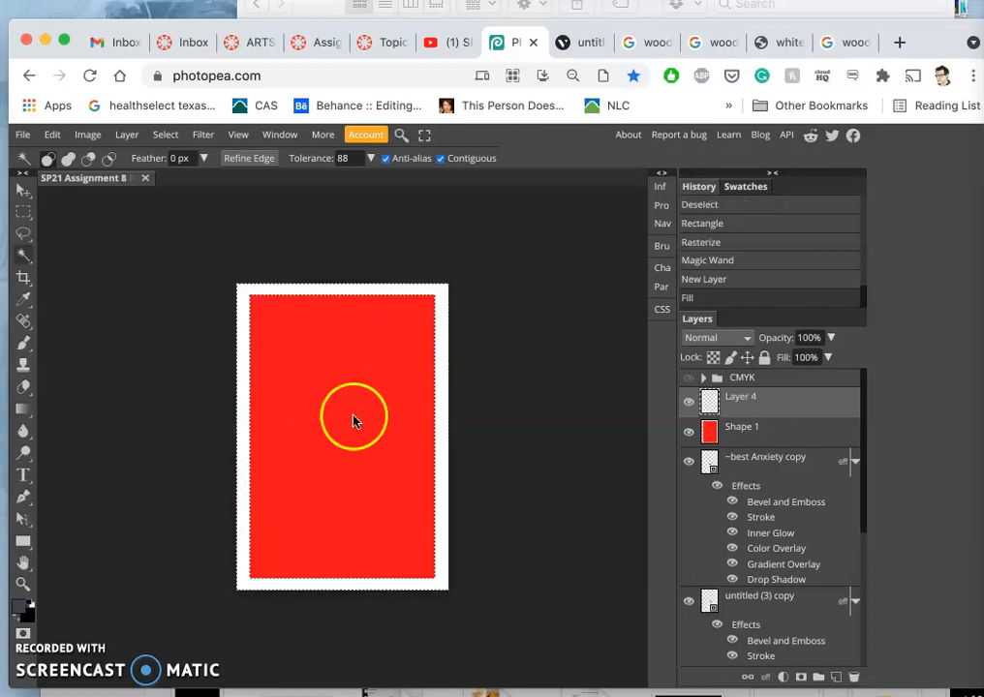